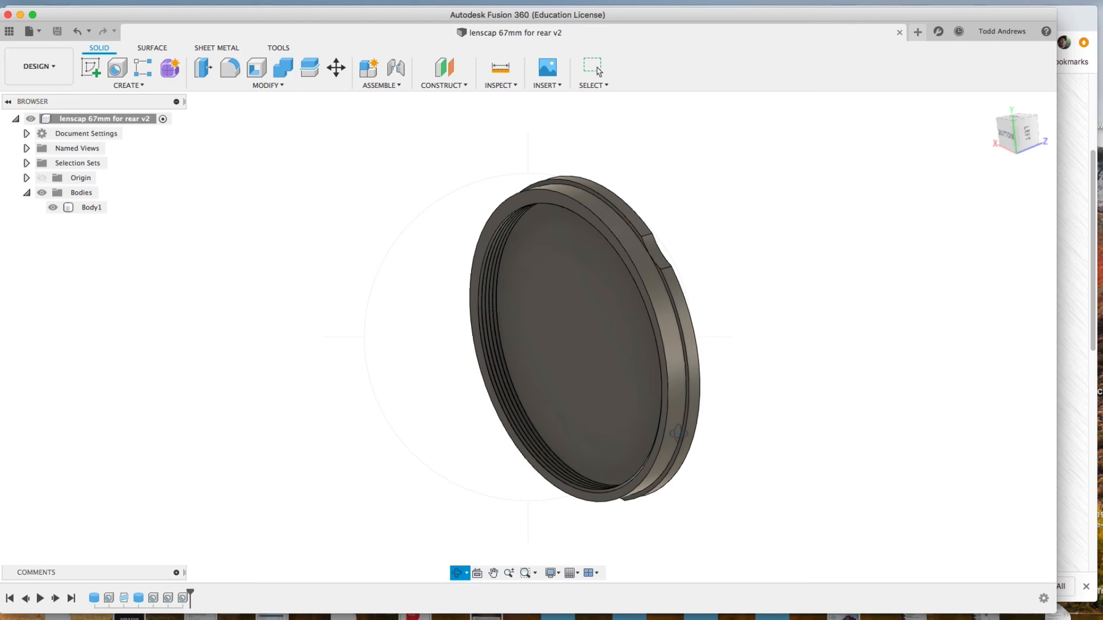
mouse_move(266, 543)
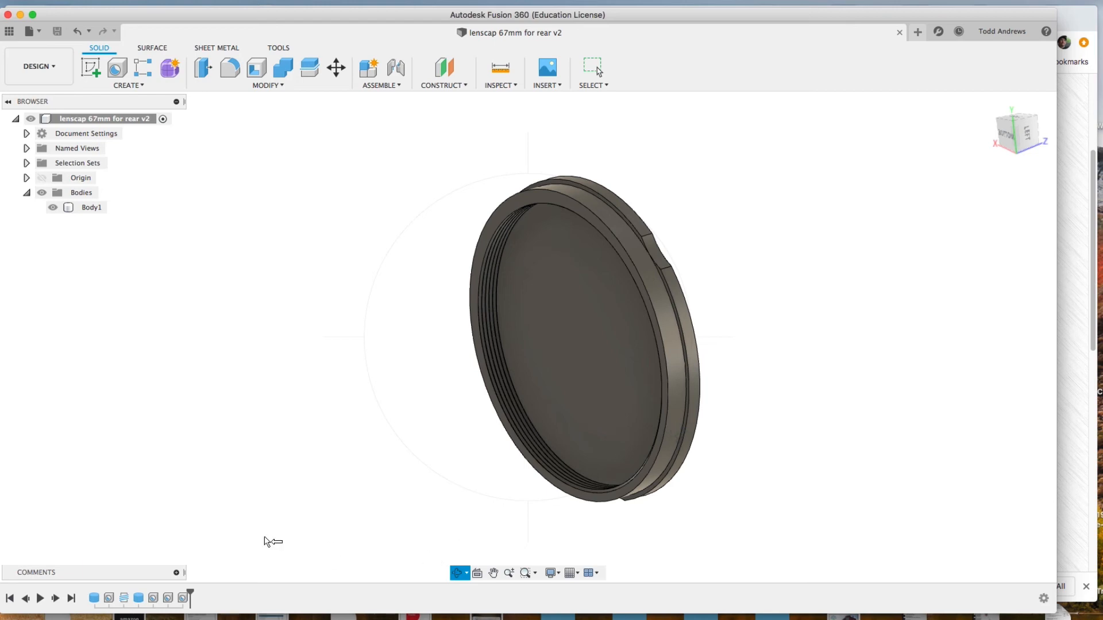
mouse_move(209, 601)
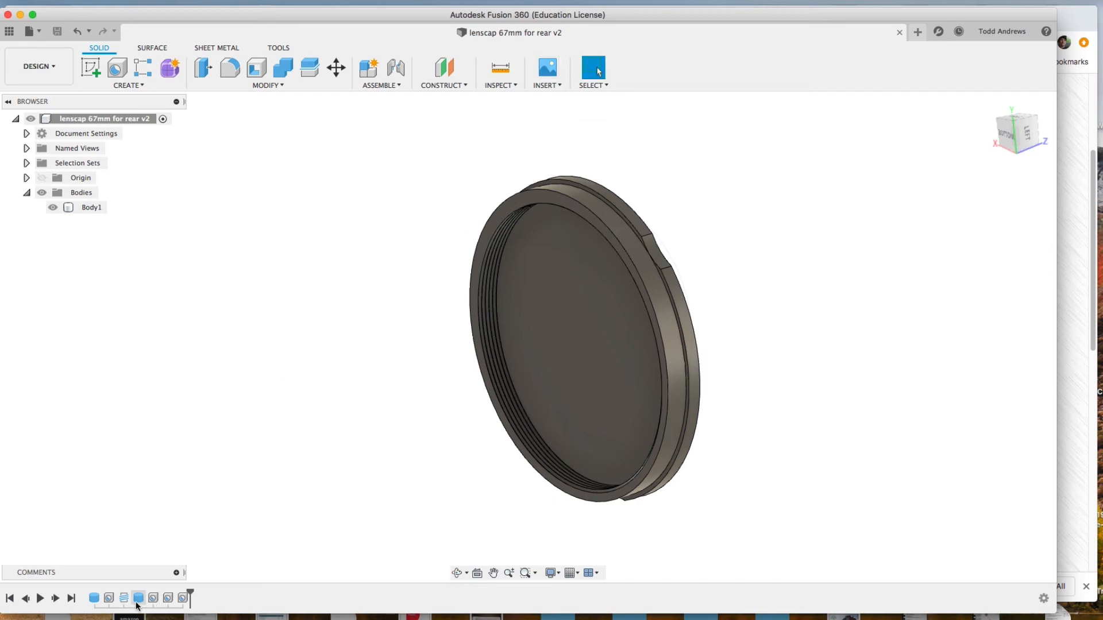
Step: Edit the Thread feature from the timeline and browse its thread type and size lists
right_click(90, 206)
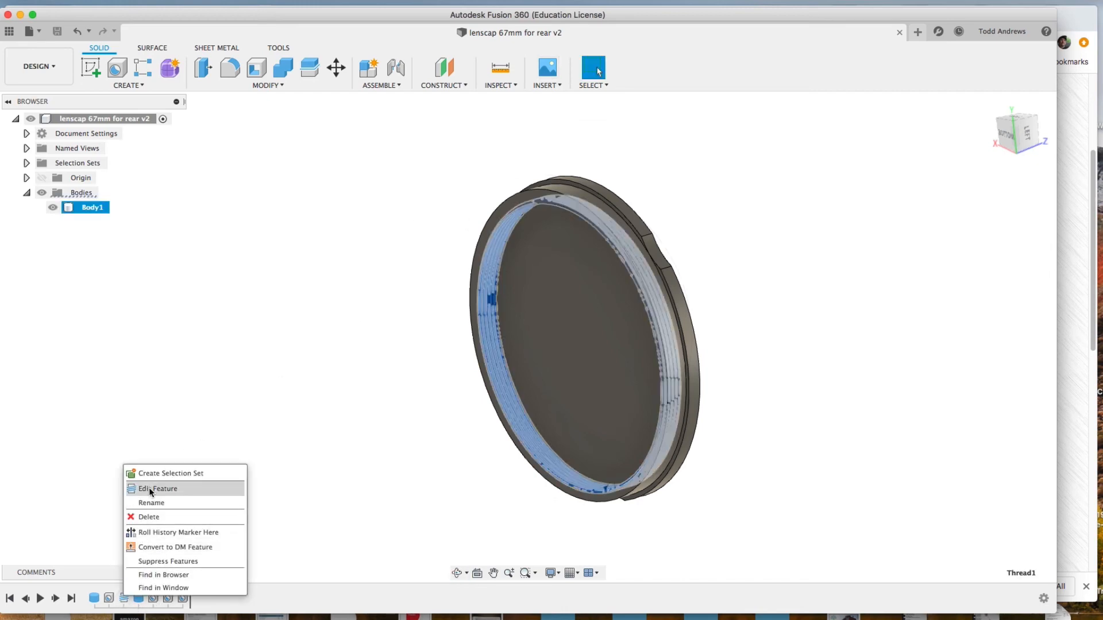
click(158, 489)
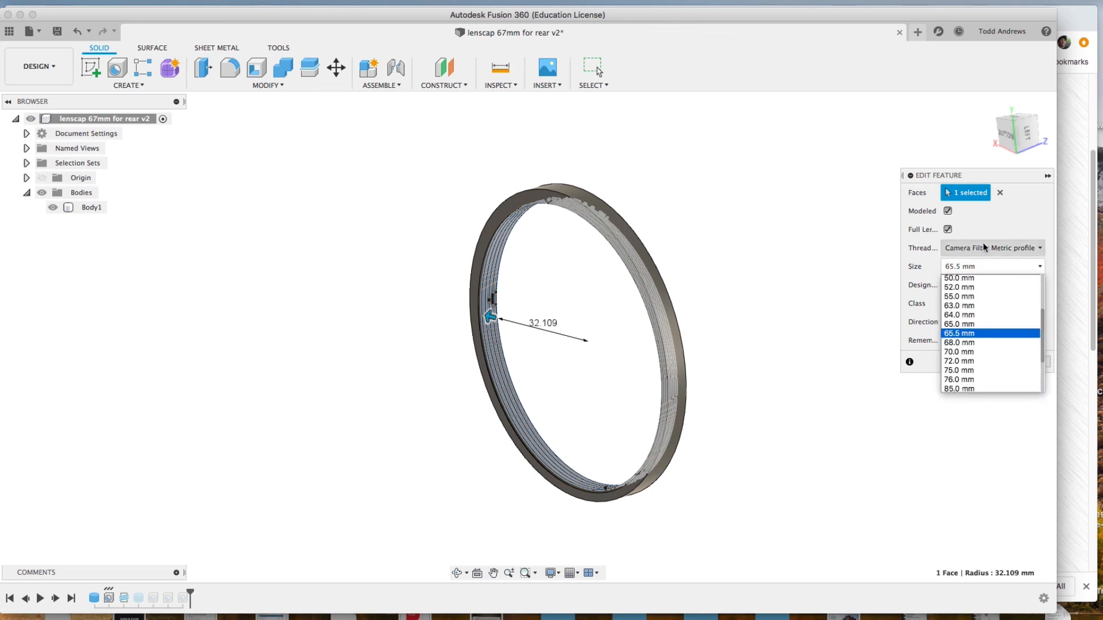
click(991, 248)
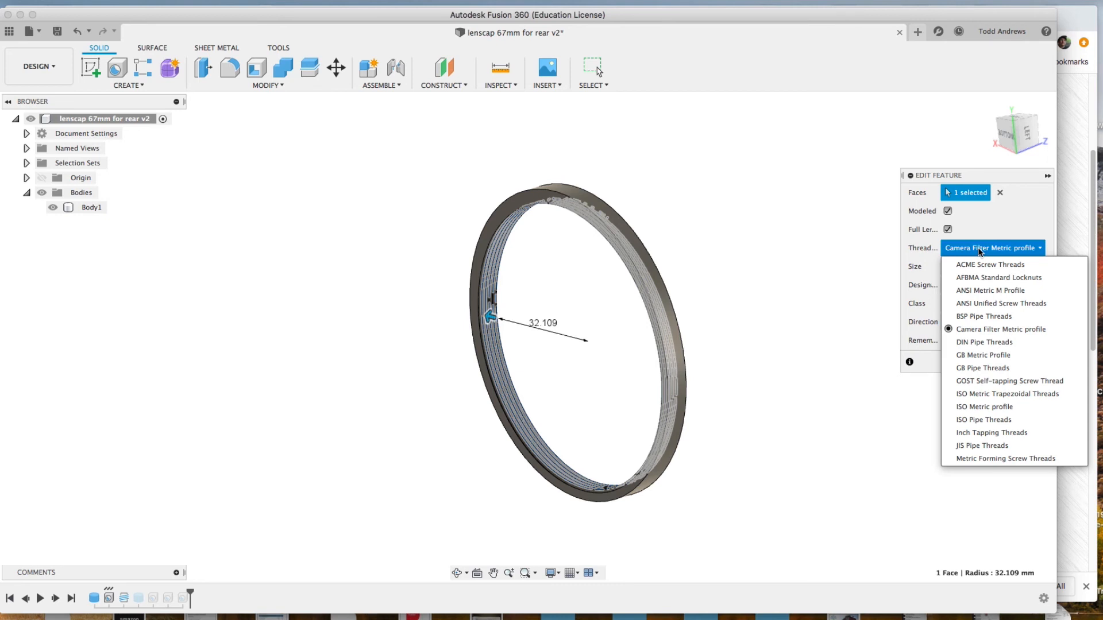
click(992, 329)
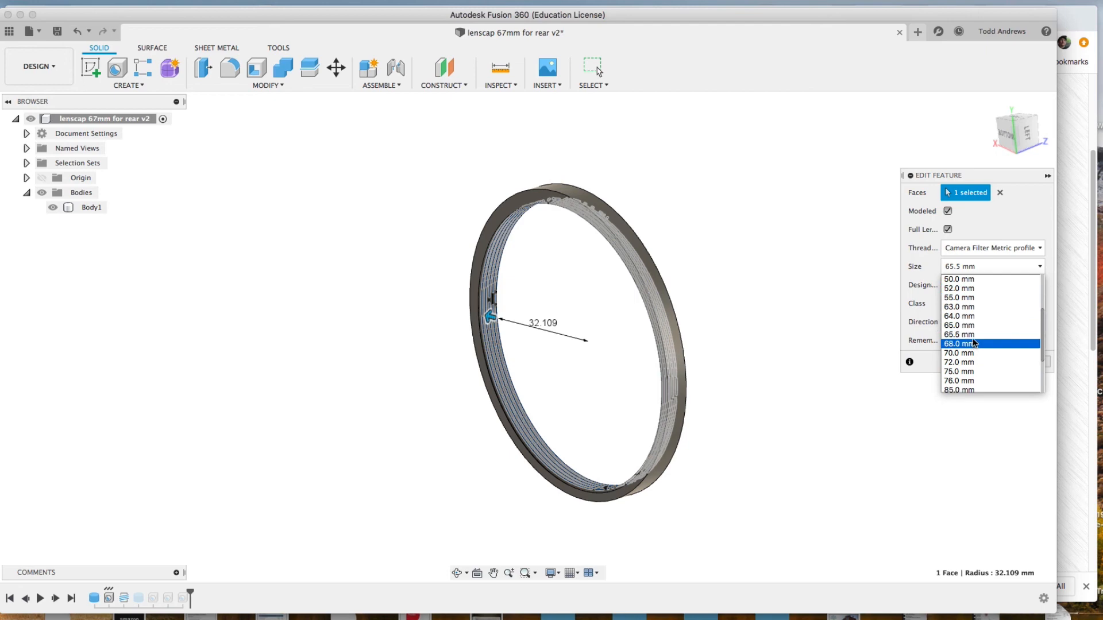
mouse_move(971, 334)
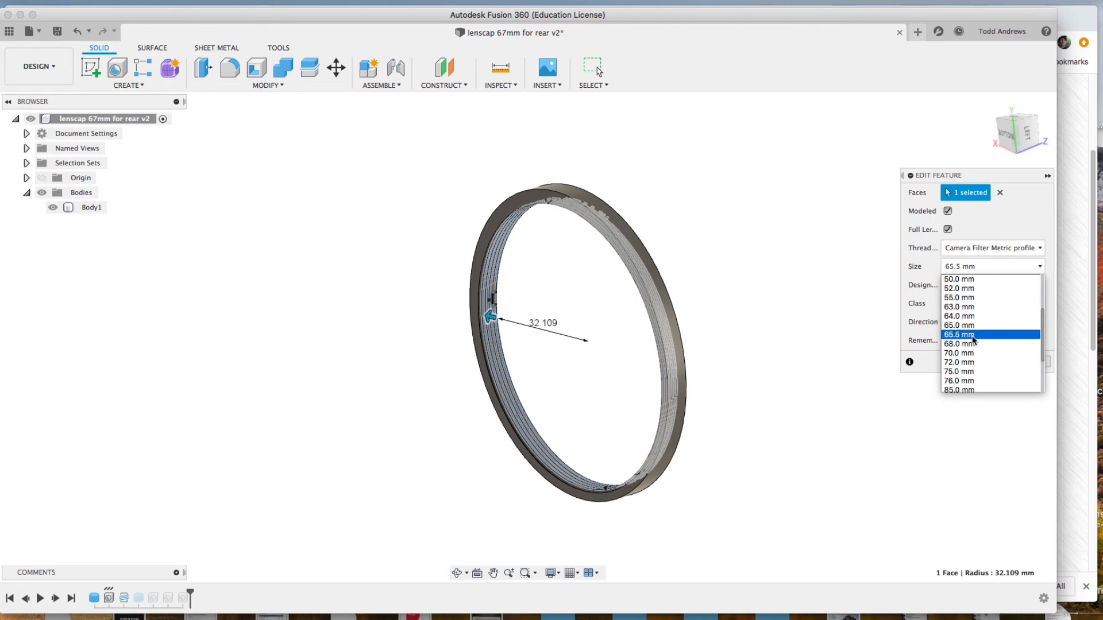
mouse_move(958, 343)
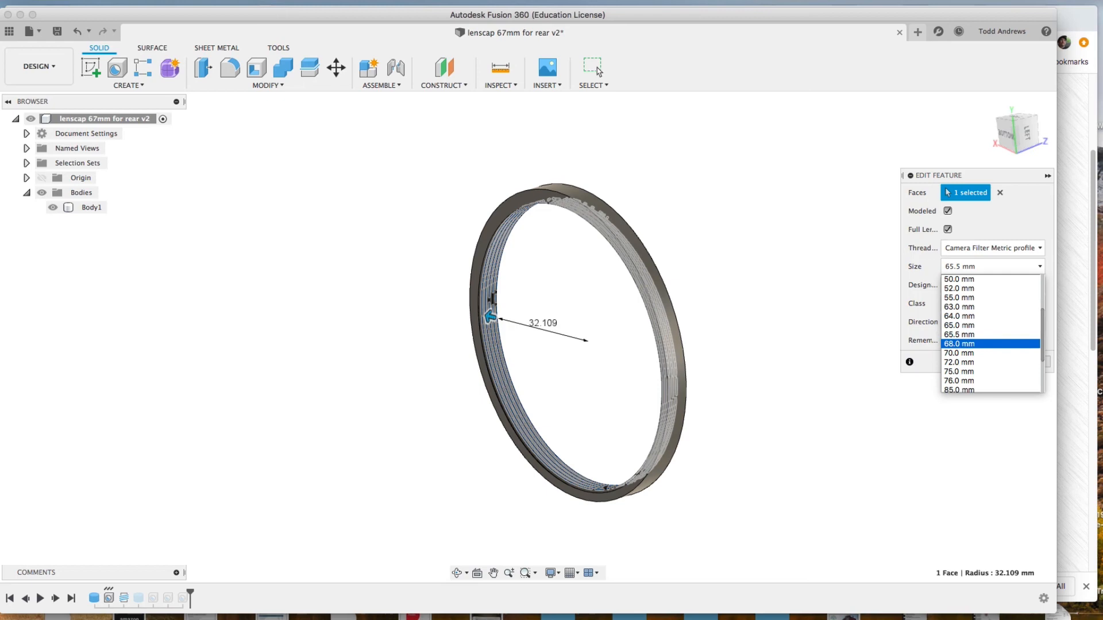
mouse_move(998, 344)
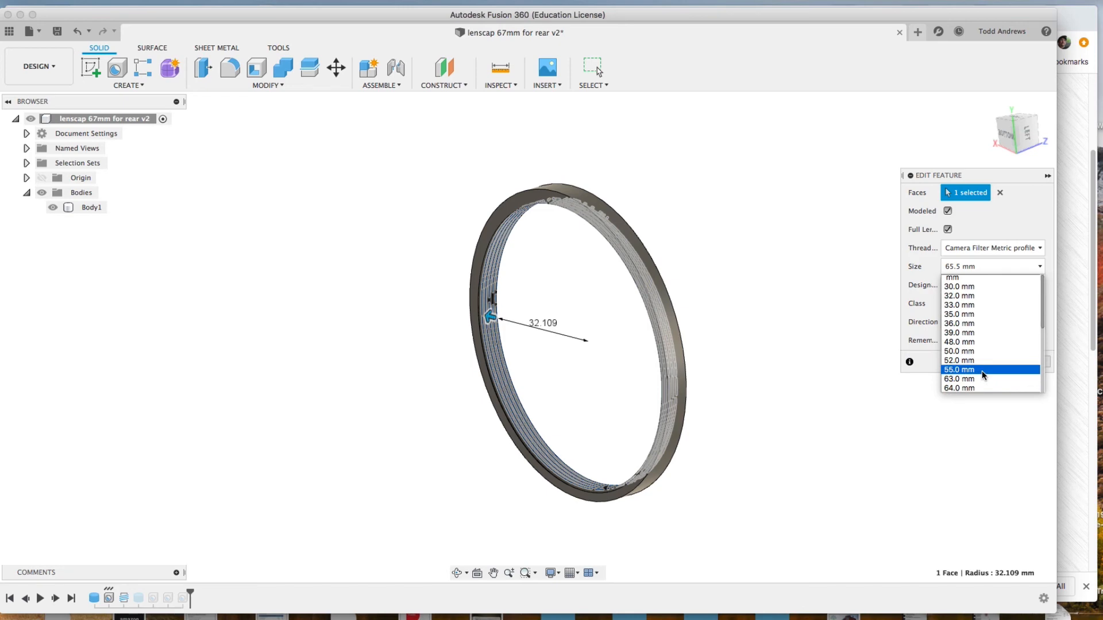
mouse_move(990, 379)
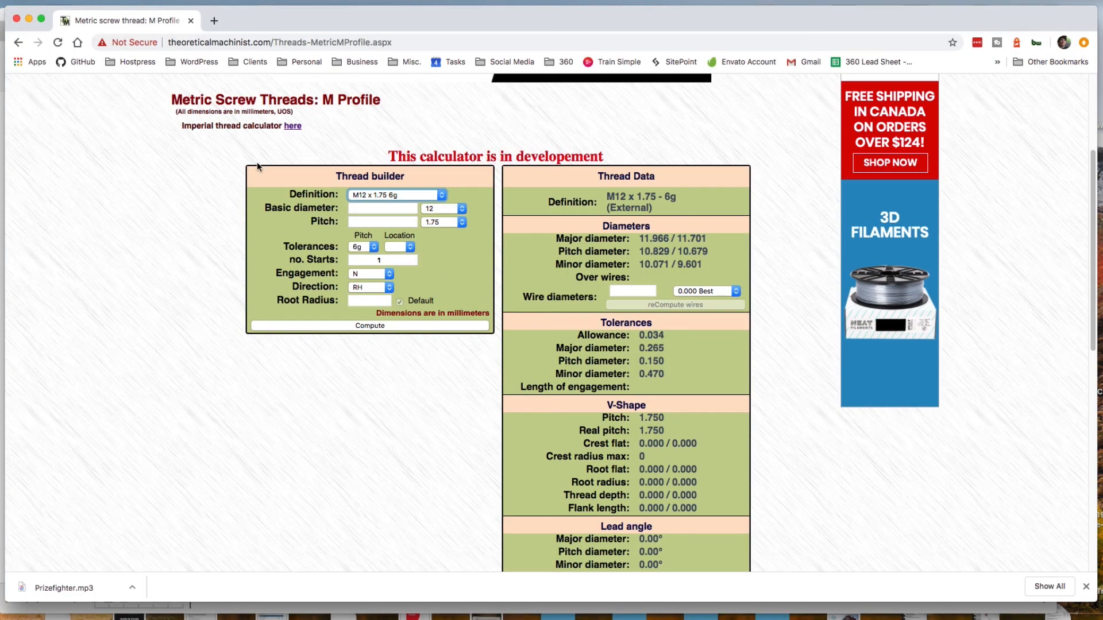
click(441, 194)
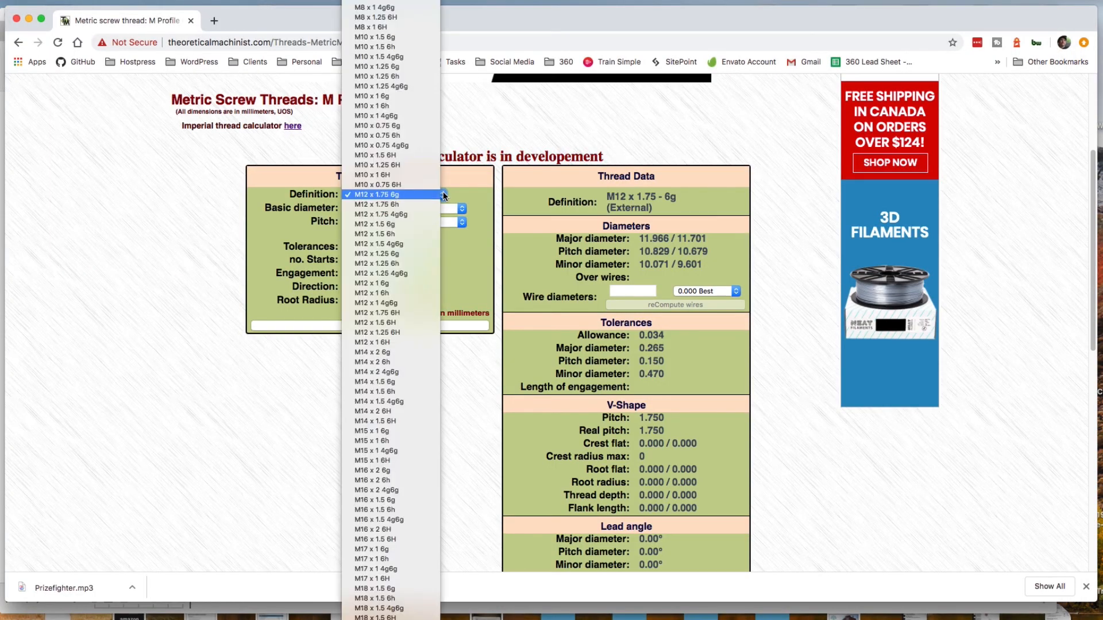
scroll(down, 3)
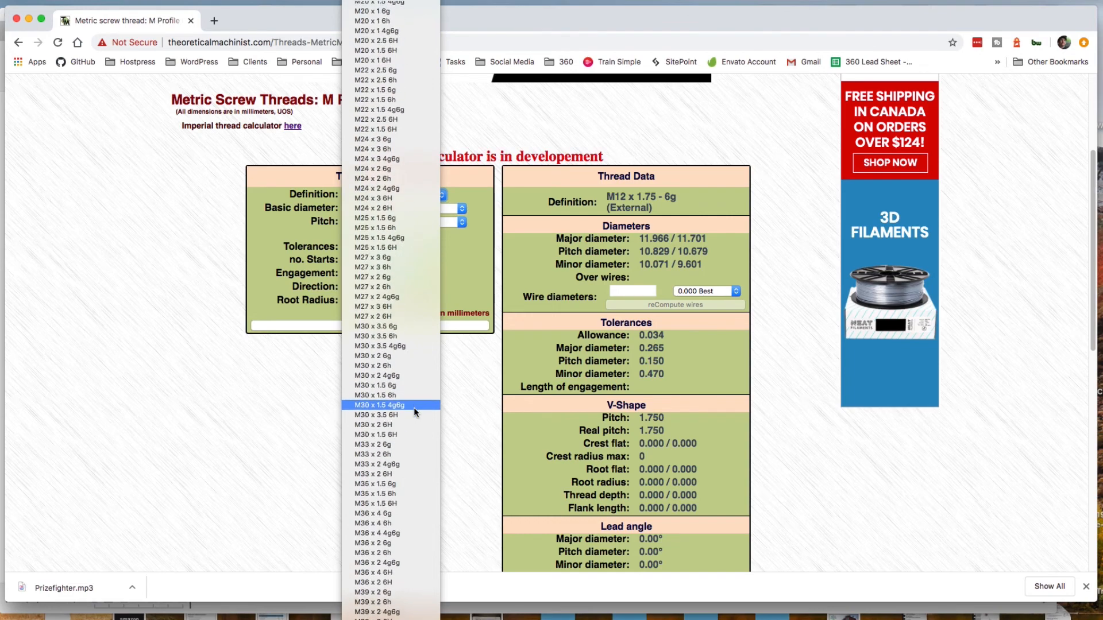
scroll(down, 3)
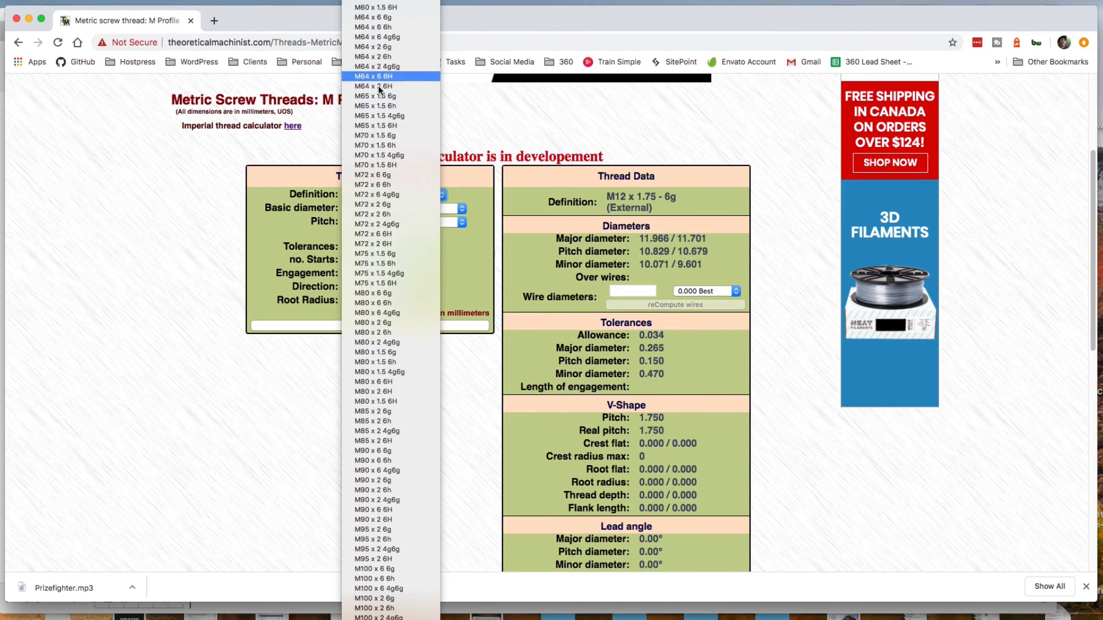
mouse_move(379, 144)
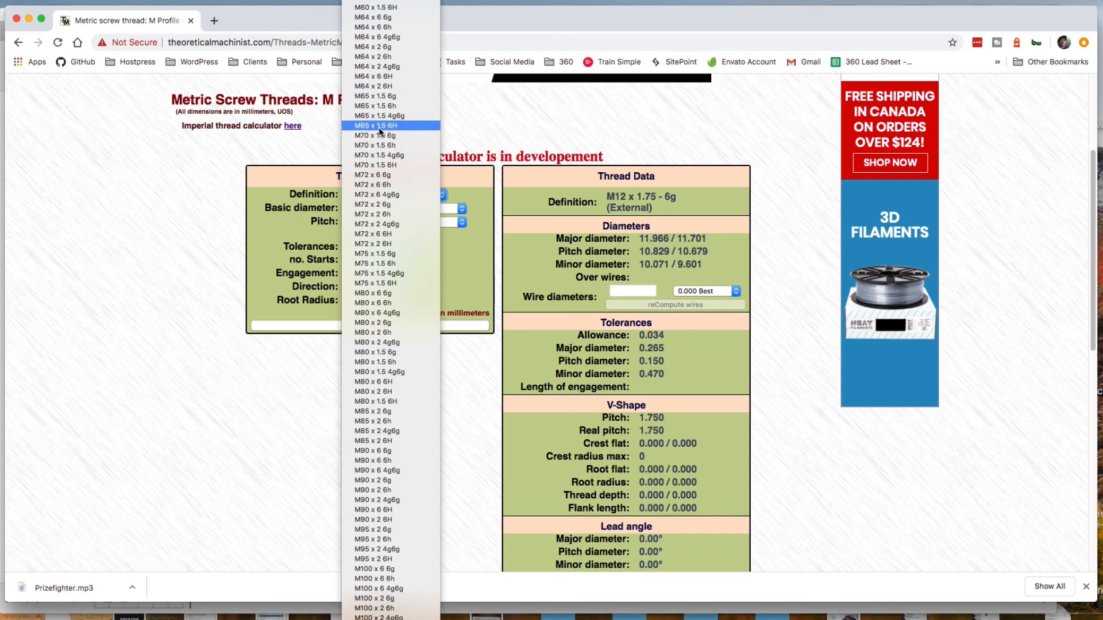
mouse_move(392, 131)
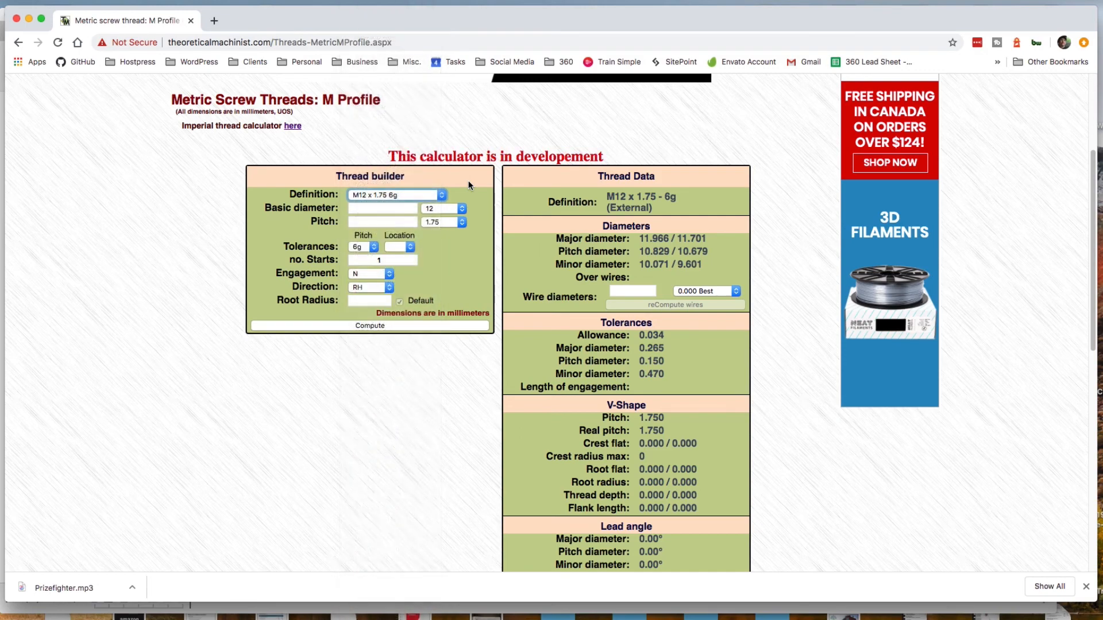
Step: Enter basic diameter 67 and pitch 0.75, then compute the M67 x 0.75 thread data
click(381, 208)
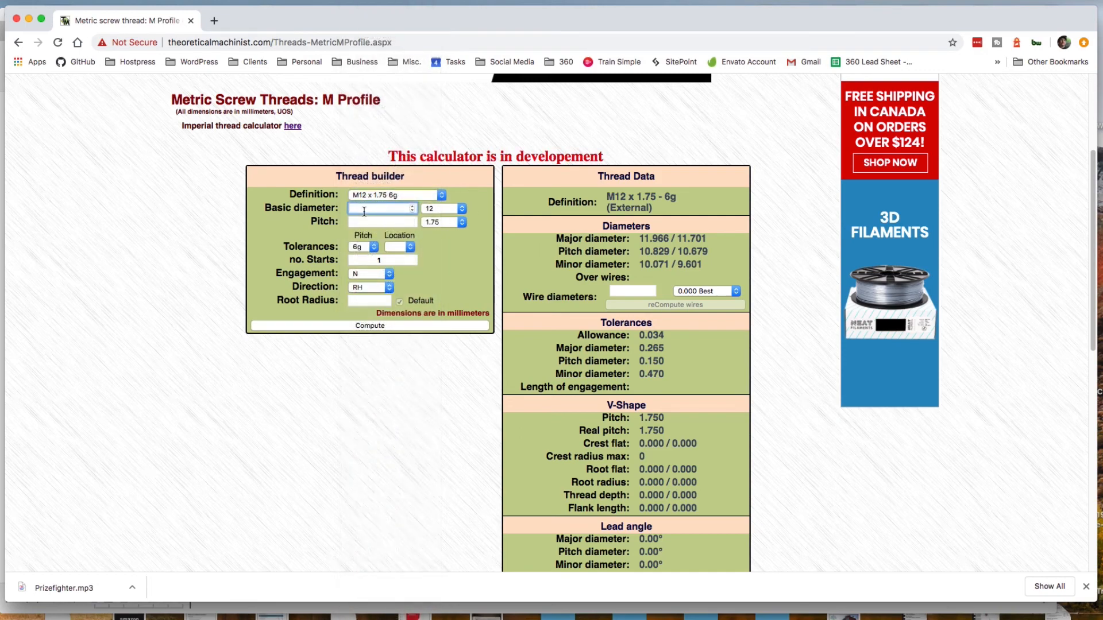
text(6)
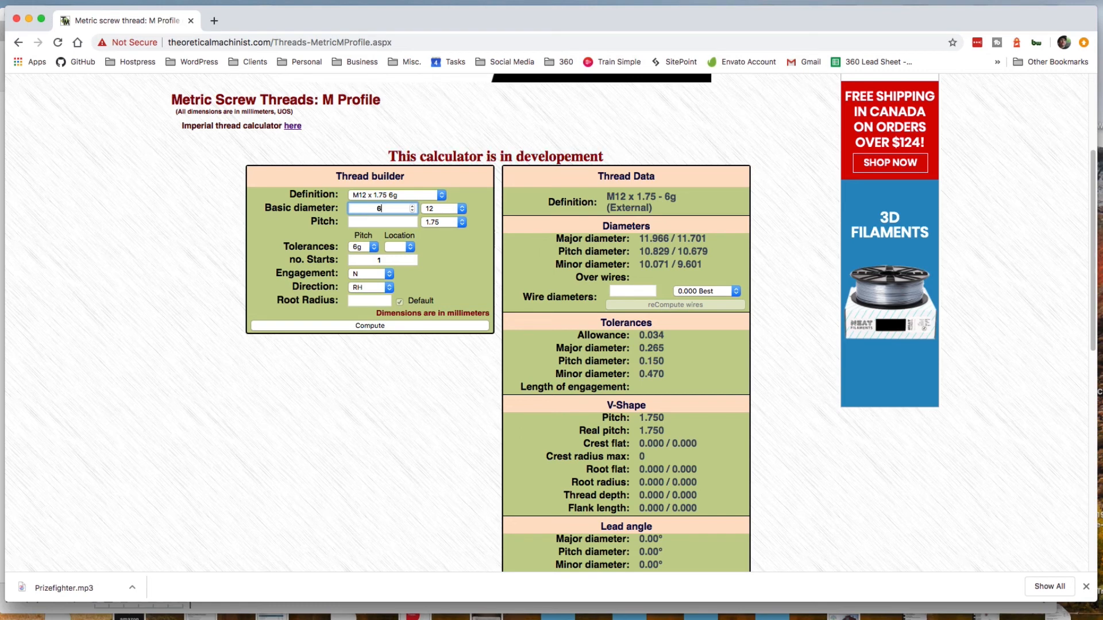
text(7)
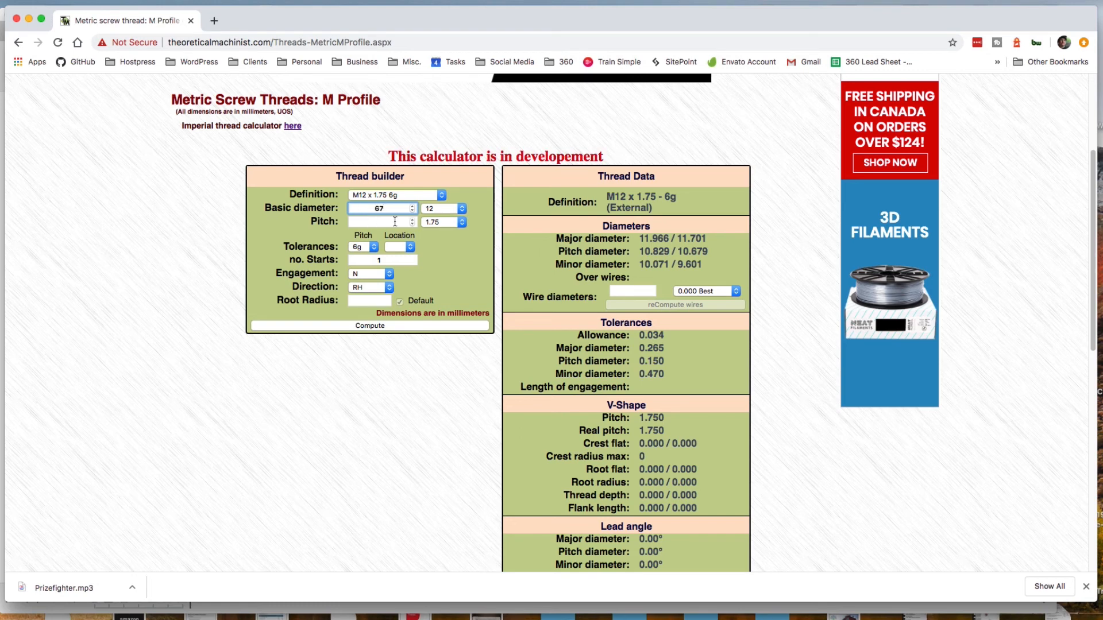
text(.0)
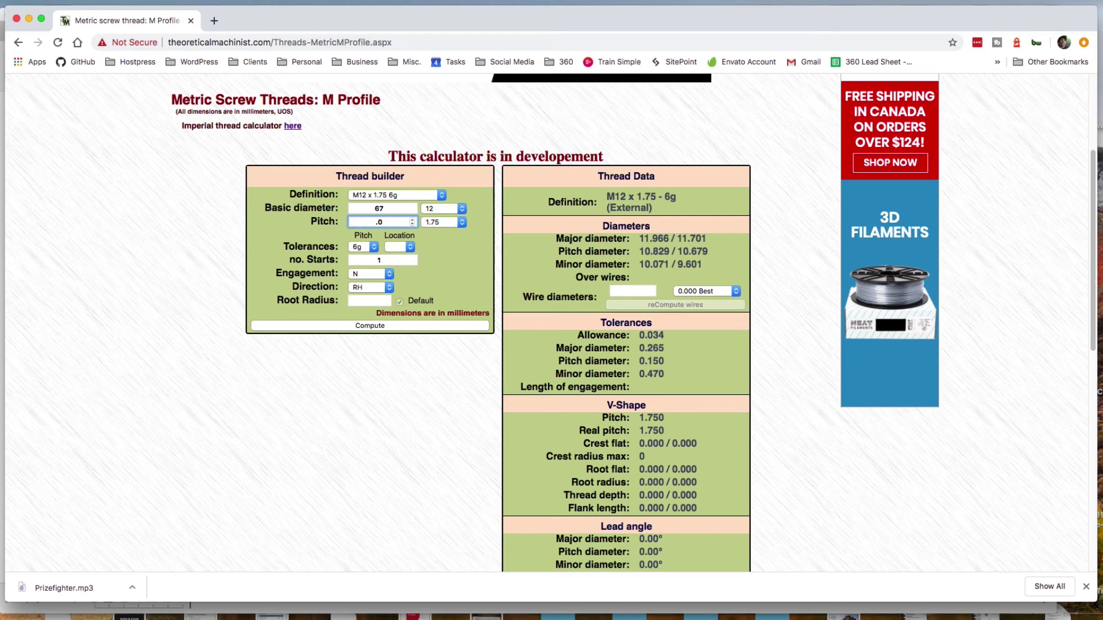
key(Backspace)
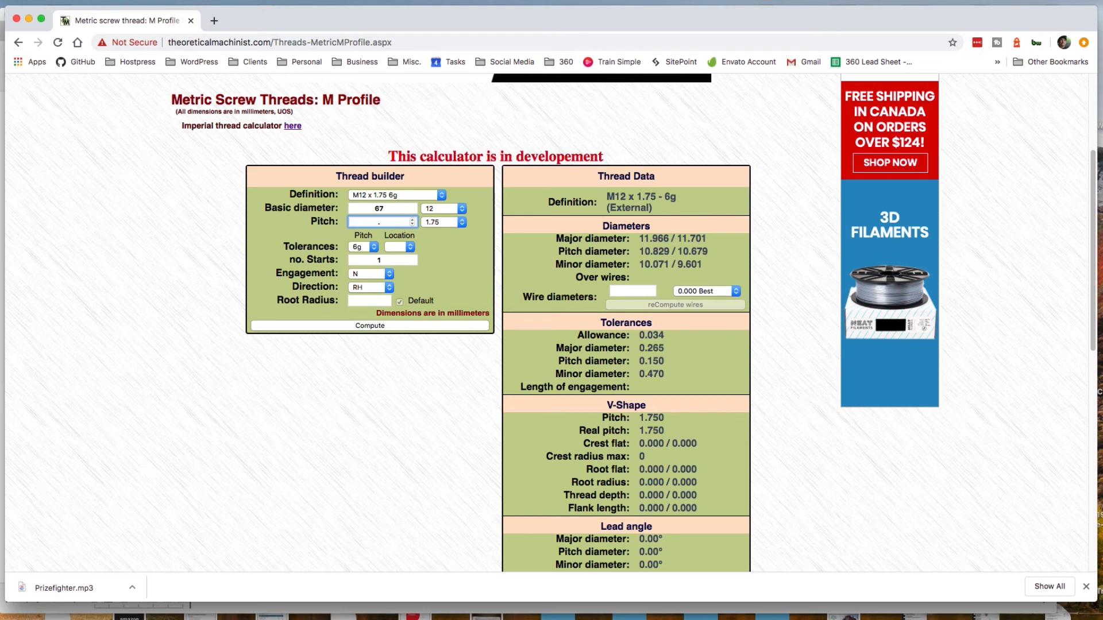
text(75)
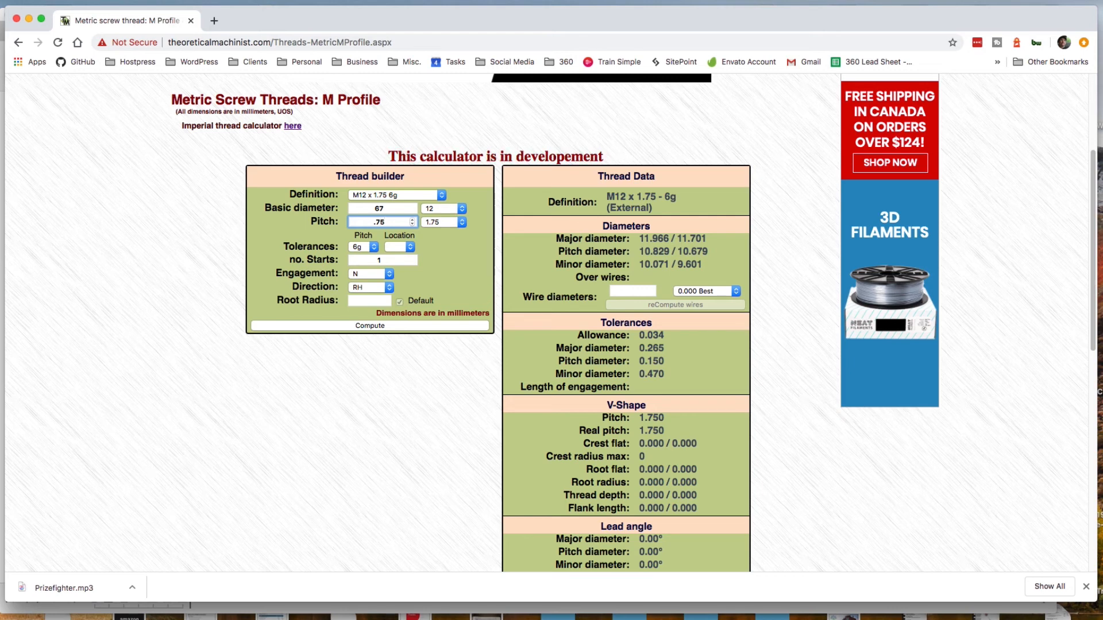
mouse_move(468, 291)
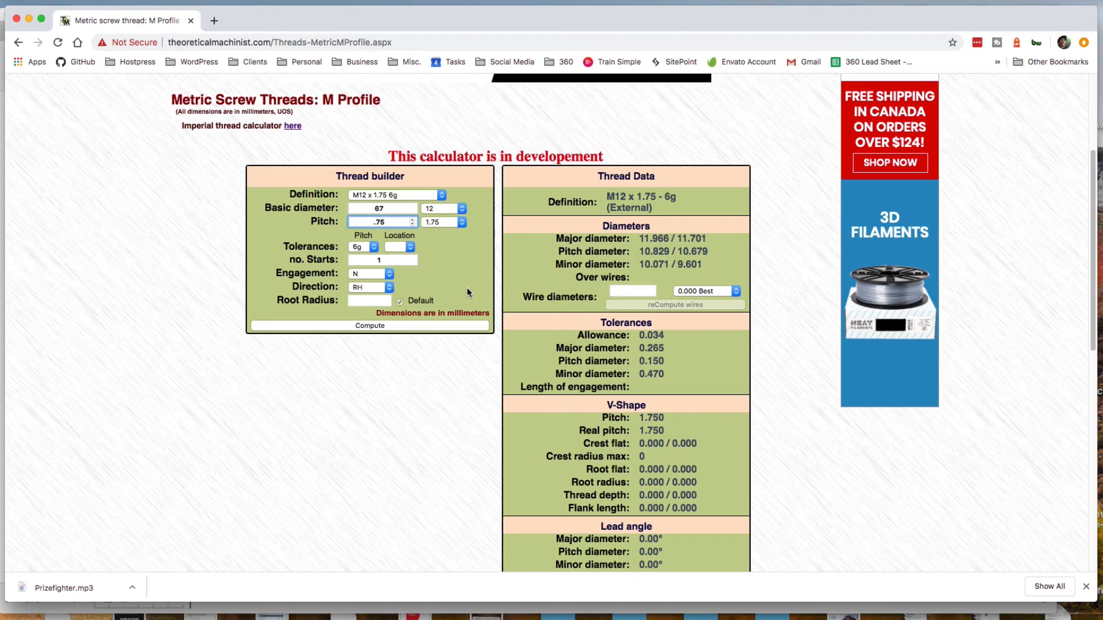
mouse_move(370, 251)
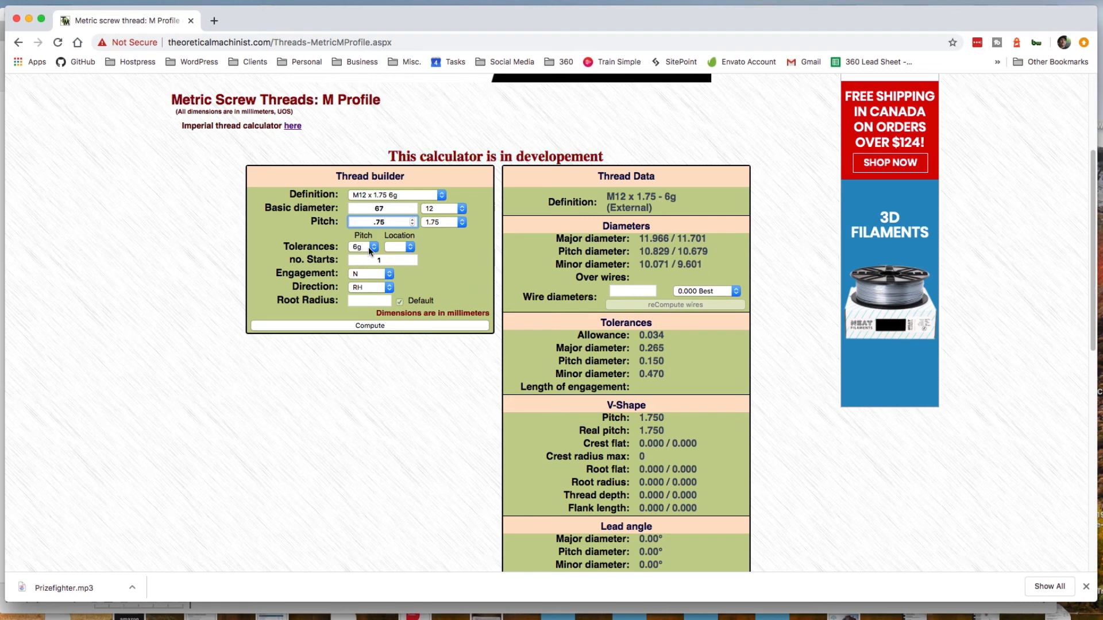
click(370, 326)
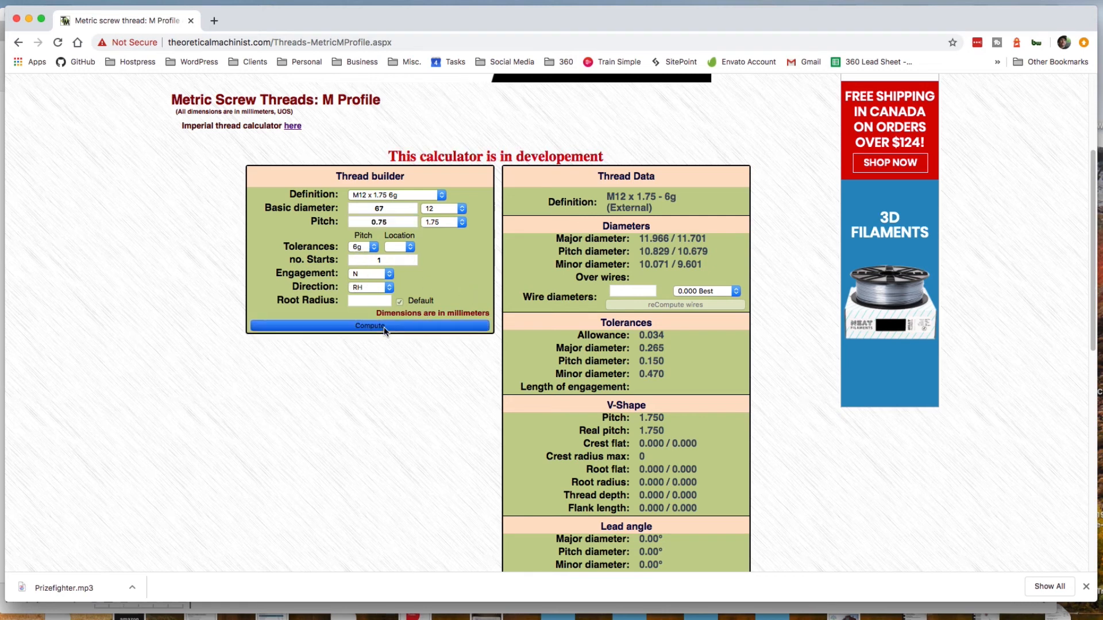
click(370, 326)
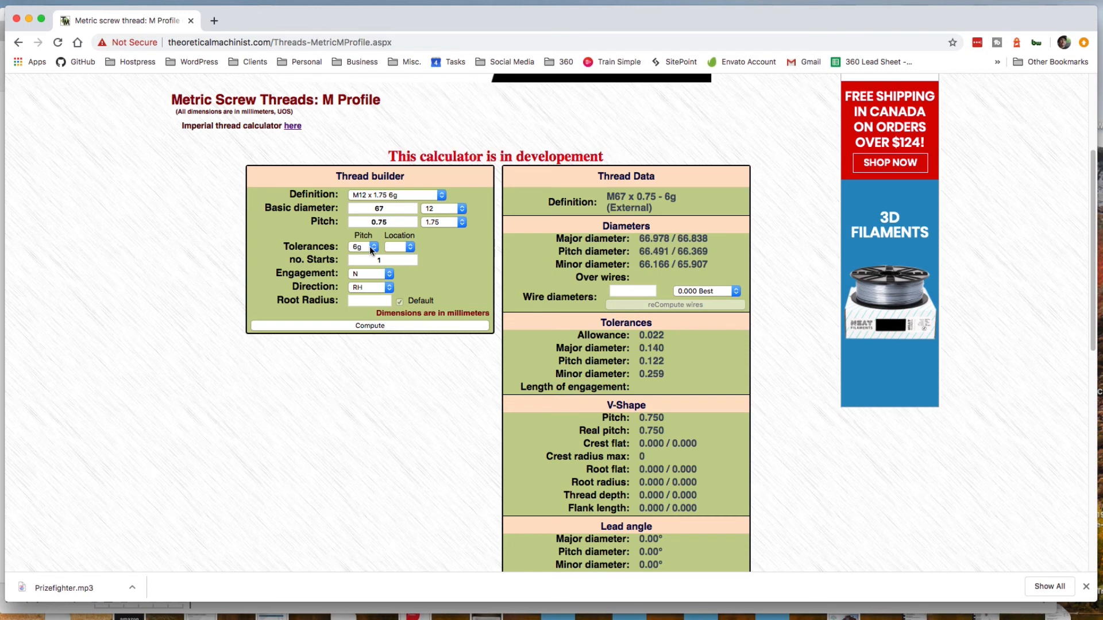
click(363, 246)
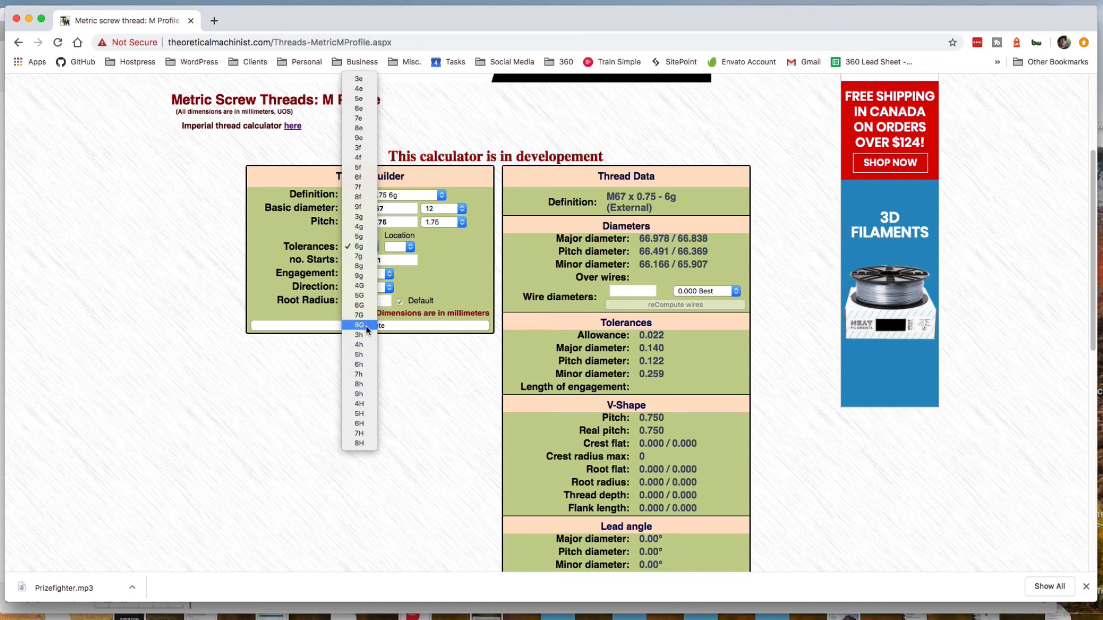
mouse_move(369, 394)
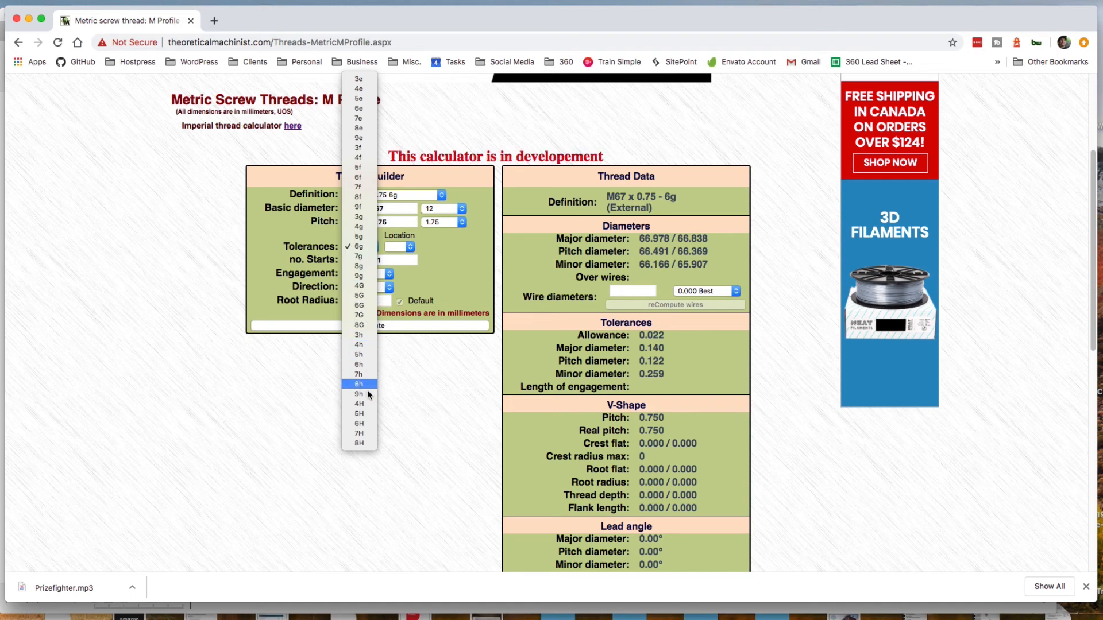
mouse_move(367, 423)
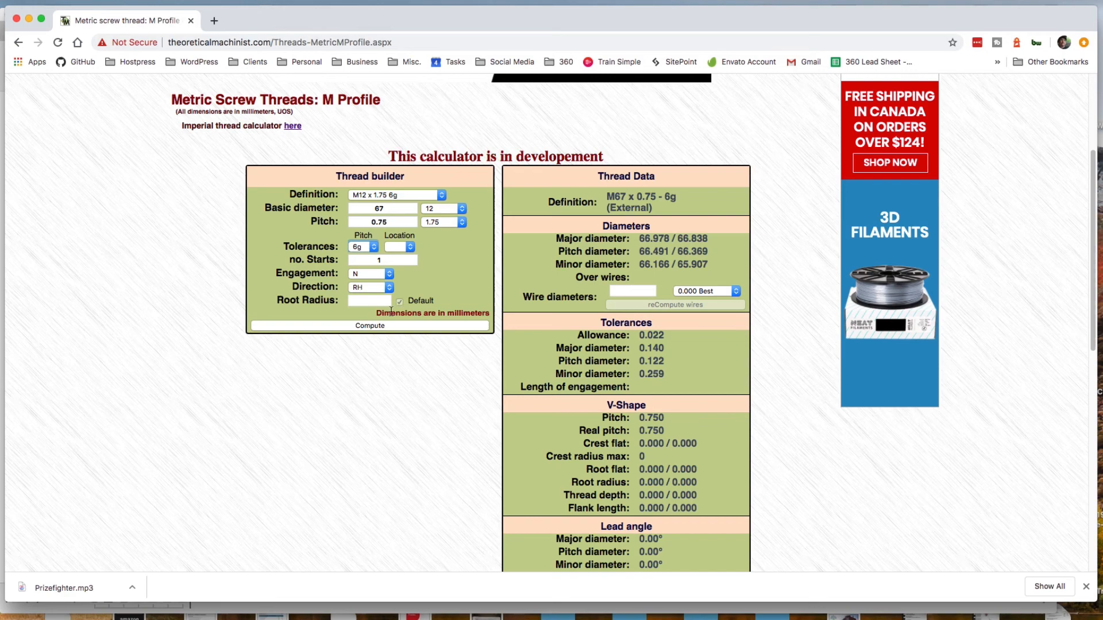
mouse_move(687, 218)
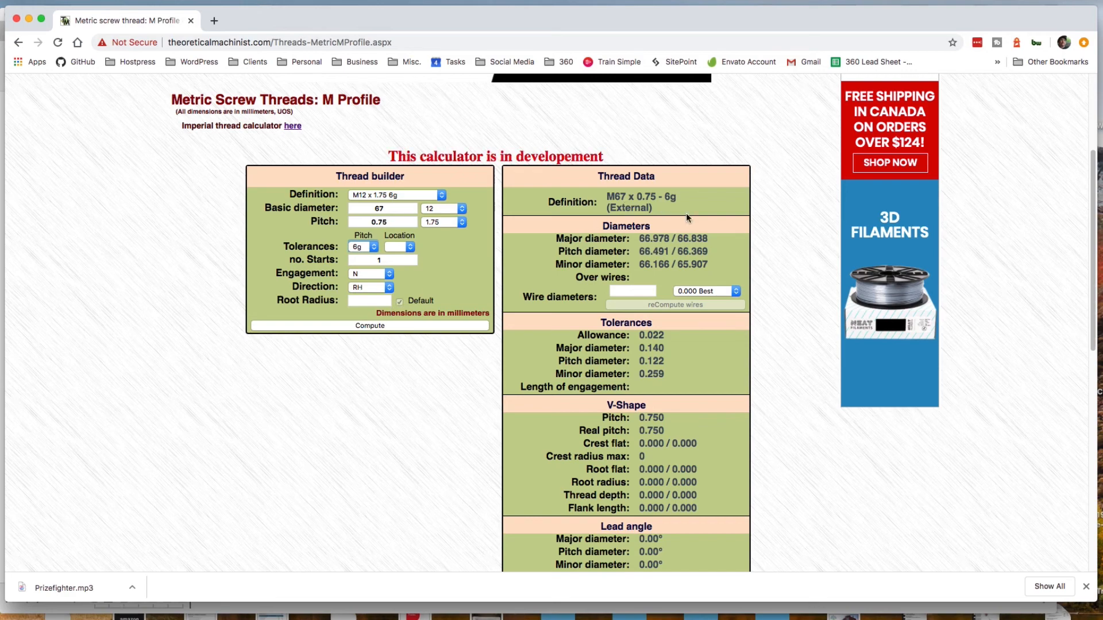
mouse_move(679, 299)
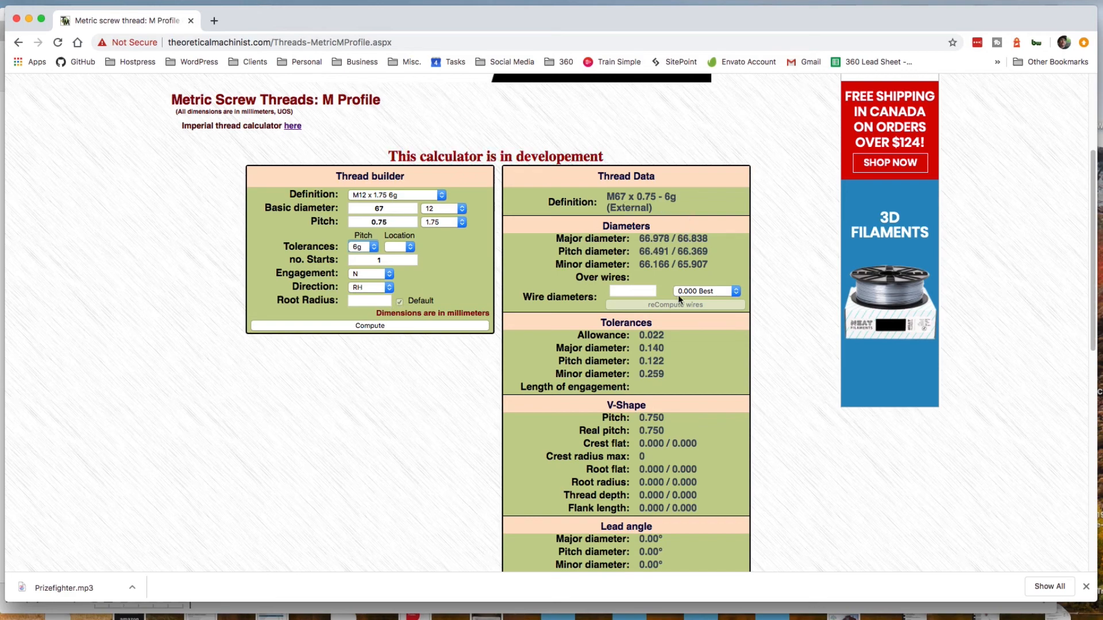
scroll(down, 3)
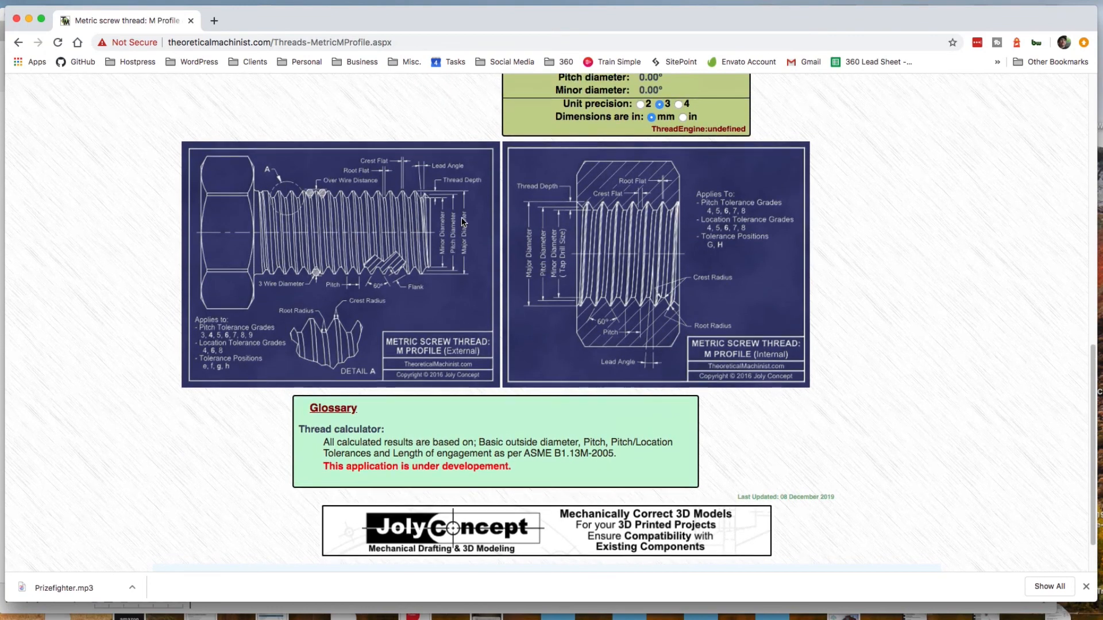
mouse_move(566, 222)
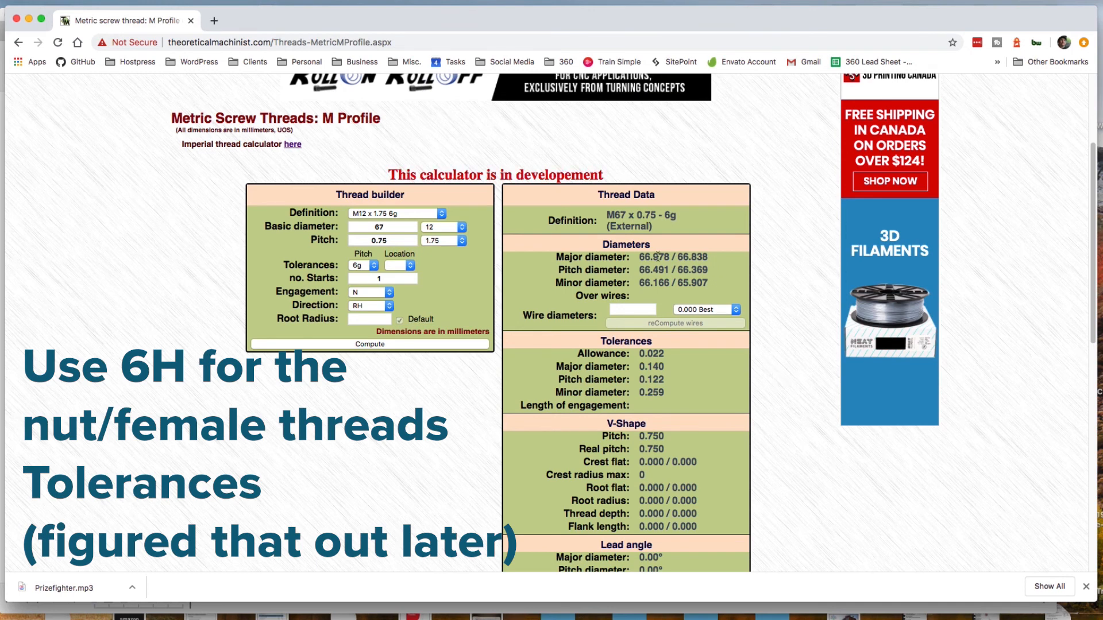
Step: Bring up the CameraFilterMetricprofile.xml file beside the calculator results
double_click(654, 257)
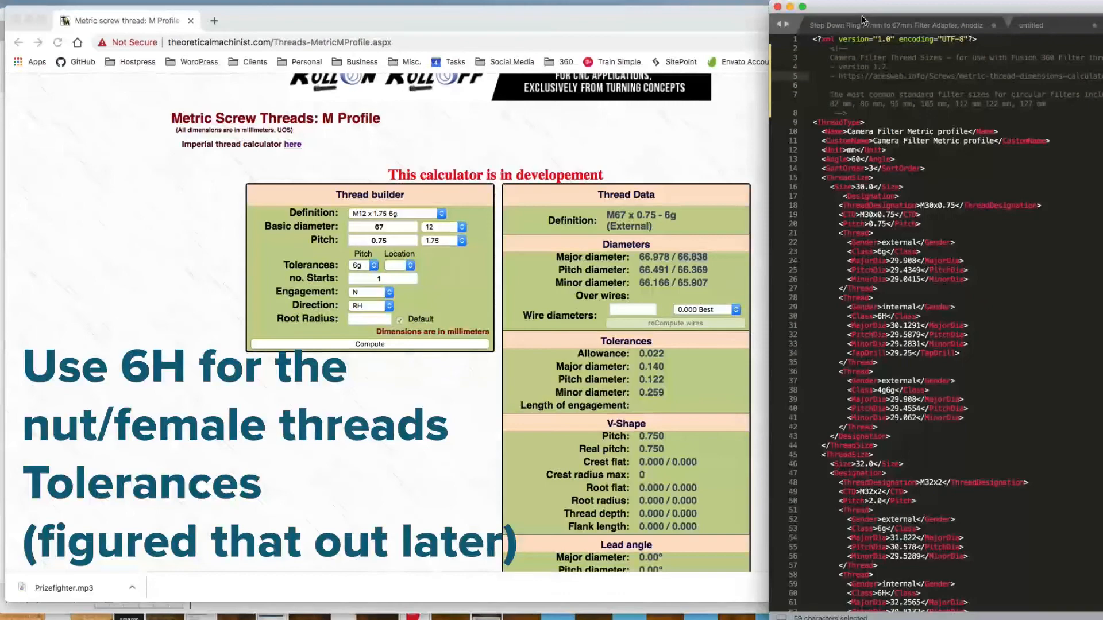
Step: Scroll the XML to the 68.0 ThreadSize block and place the cursor after the M68 entries
click(690, 23)
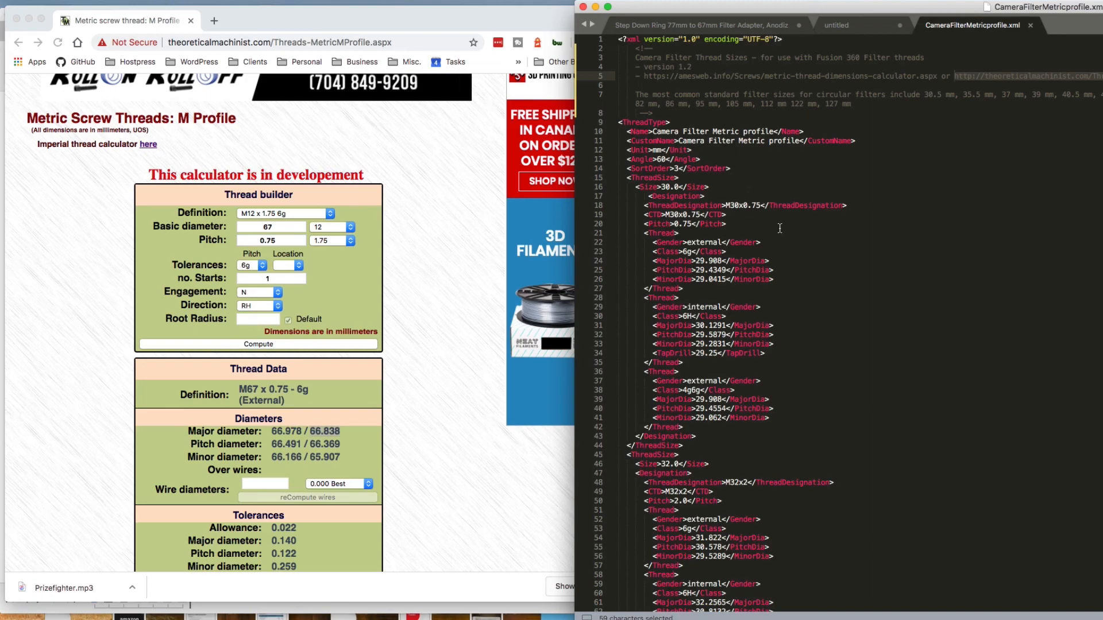
scroll(down, 3)
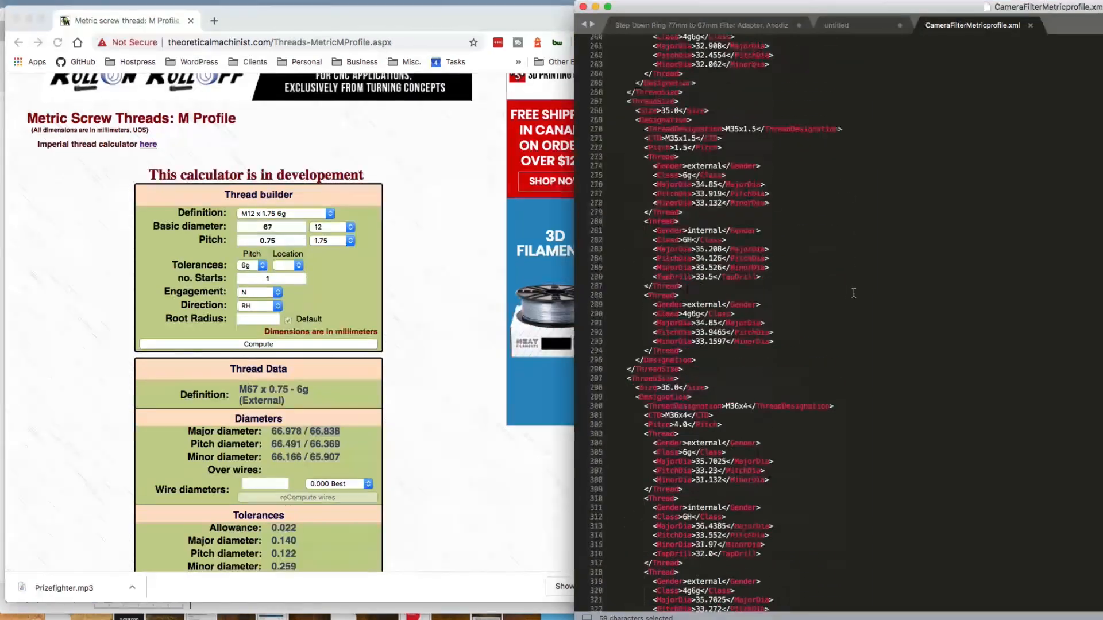
scroll(down, 3)
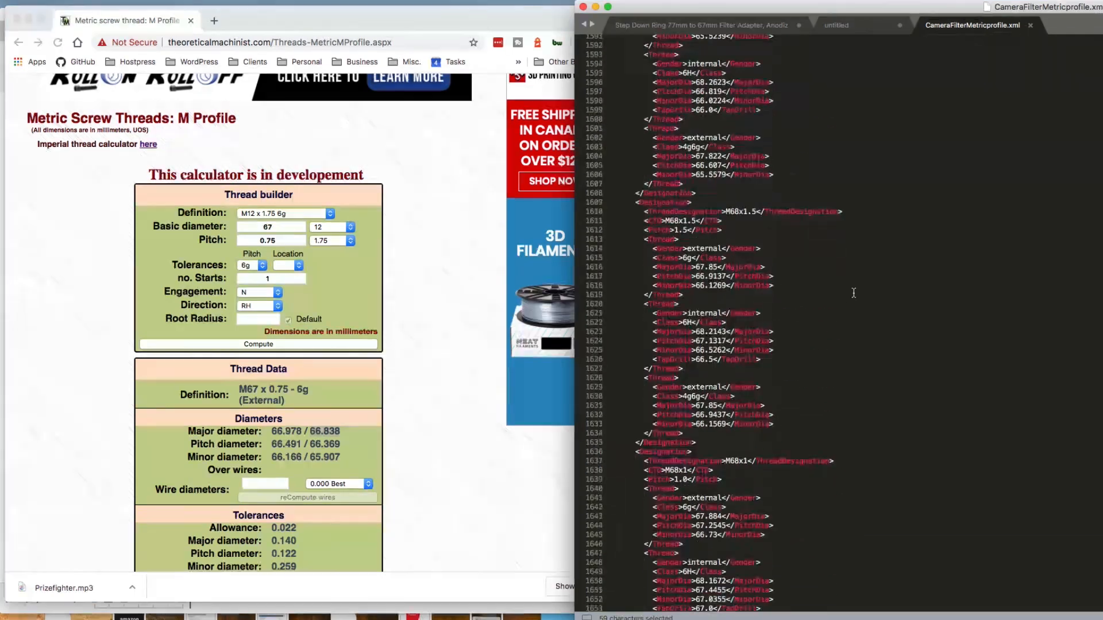
scroll(down, 3)
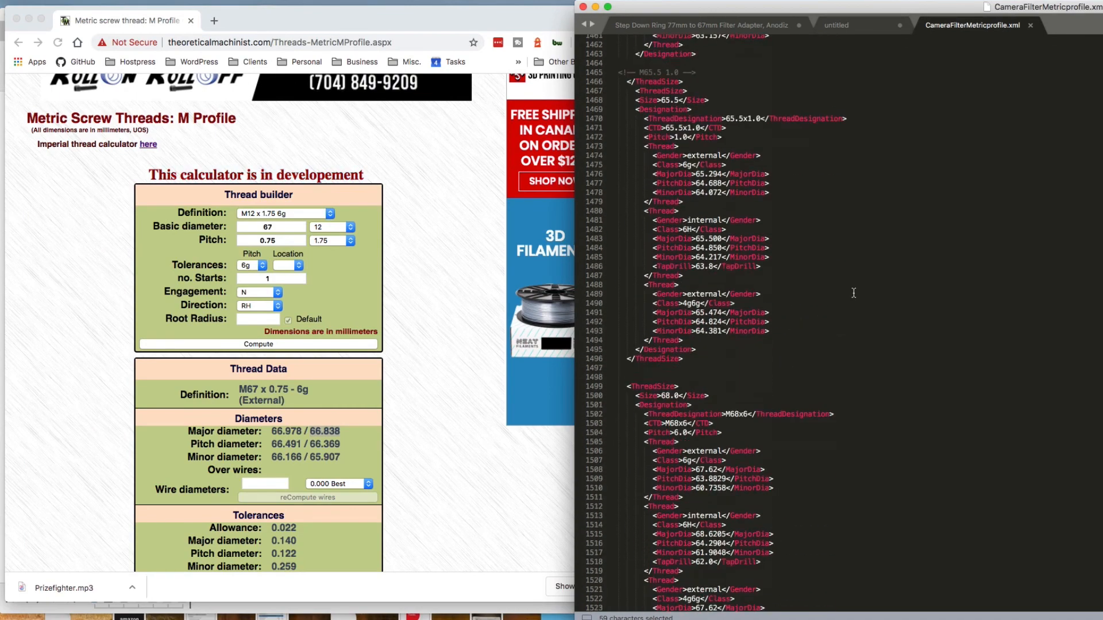
scroll(down, 3)
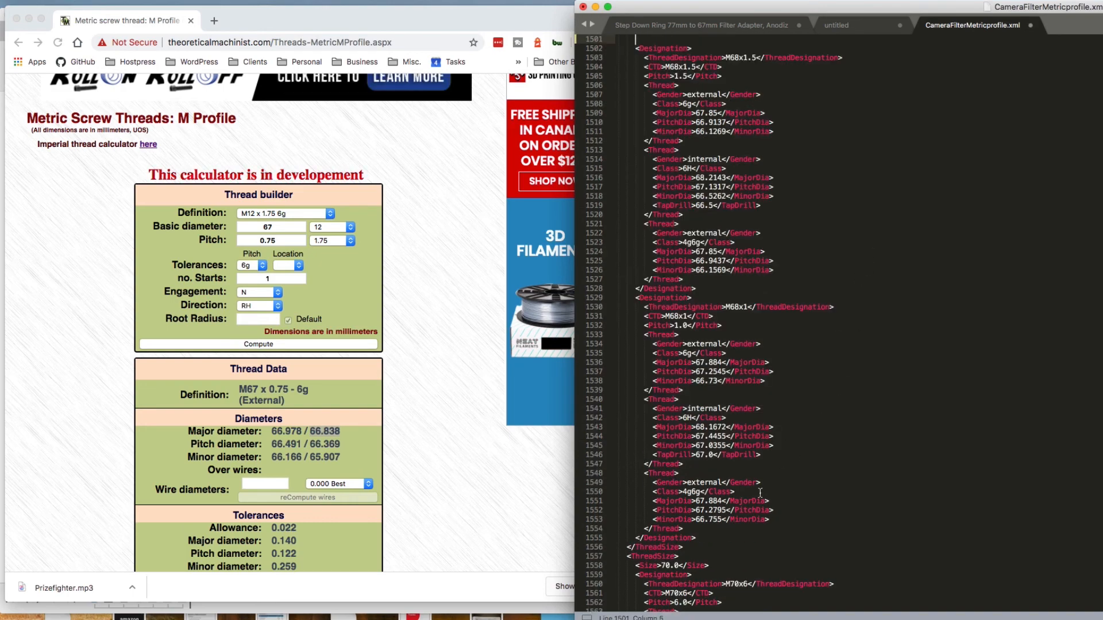
click(687, 547)
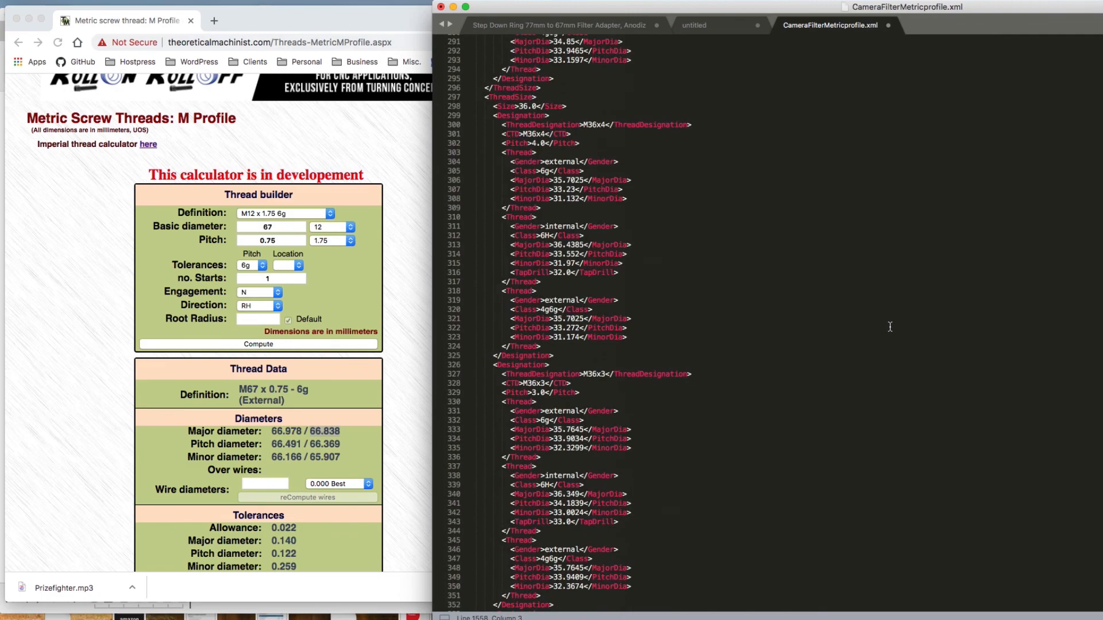
scroll(down, 3)
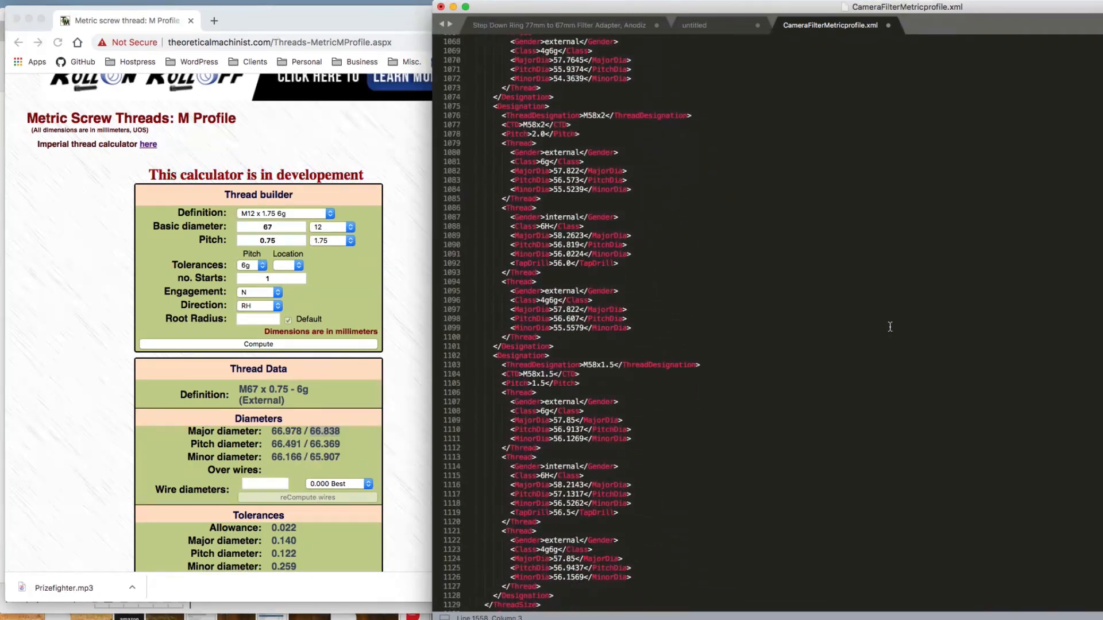
scroll(down, 3)
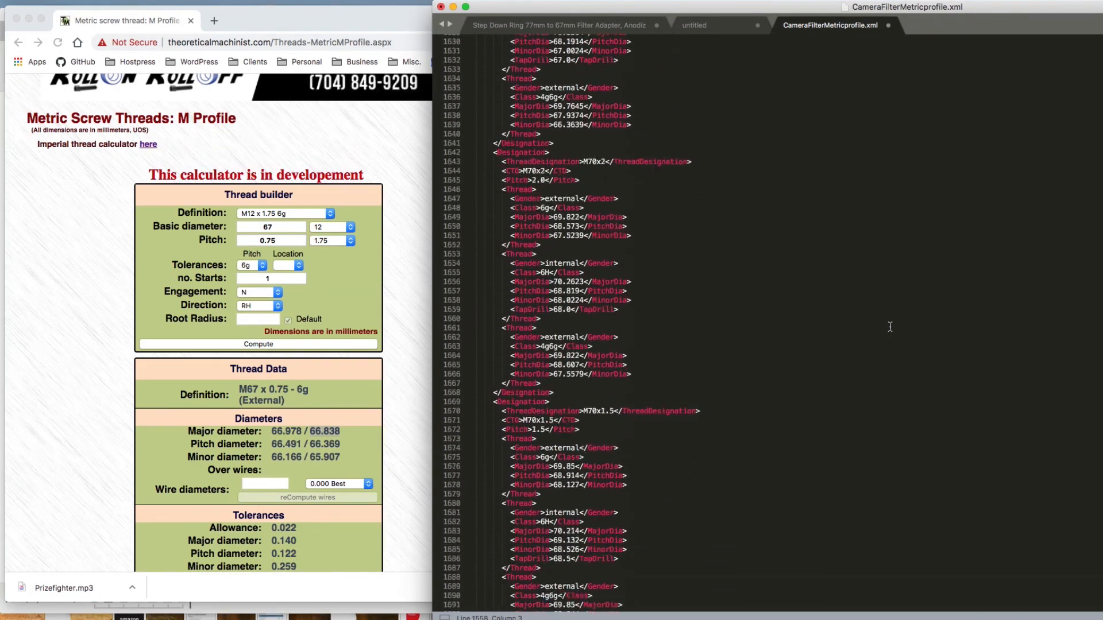
scroll(down, 3)
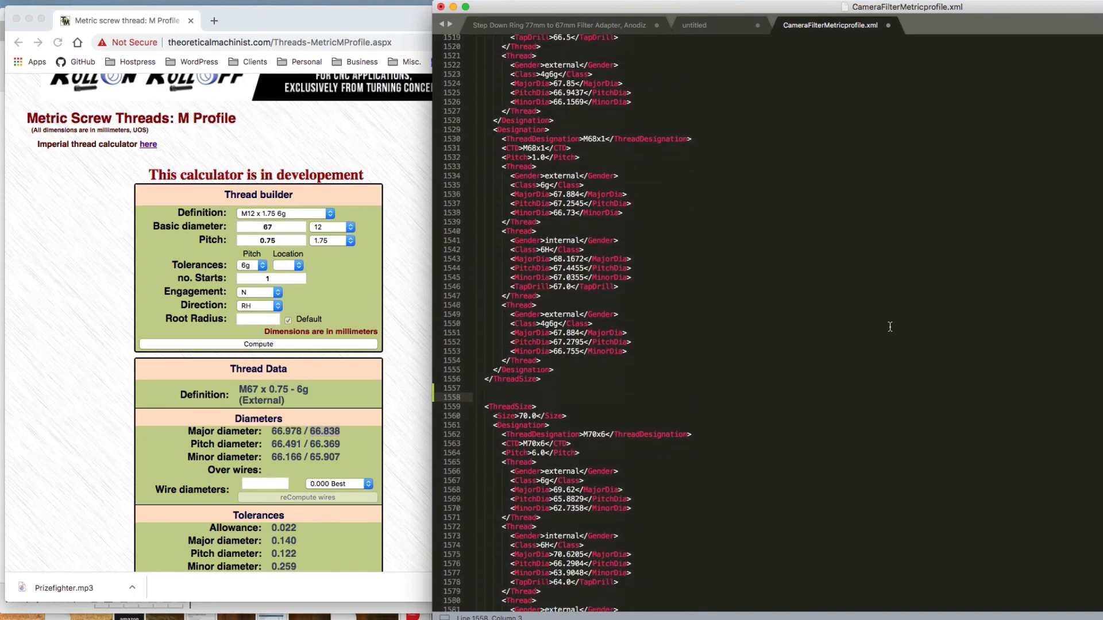
scroll(down, 3)
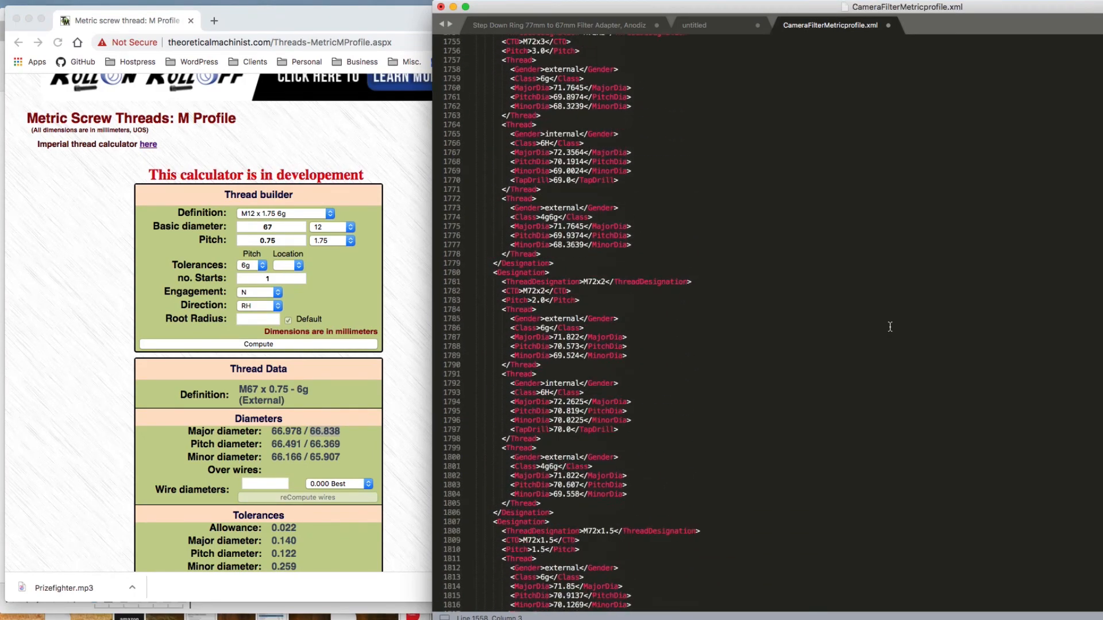
scroll(down, 3)
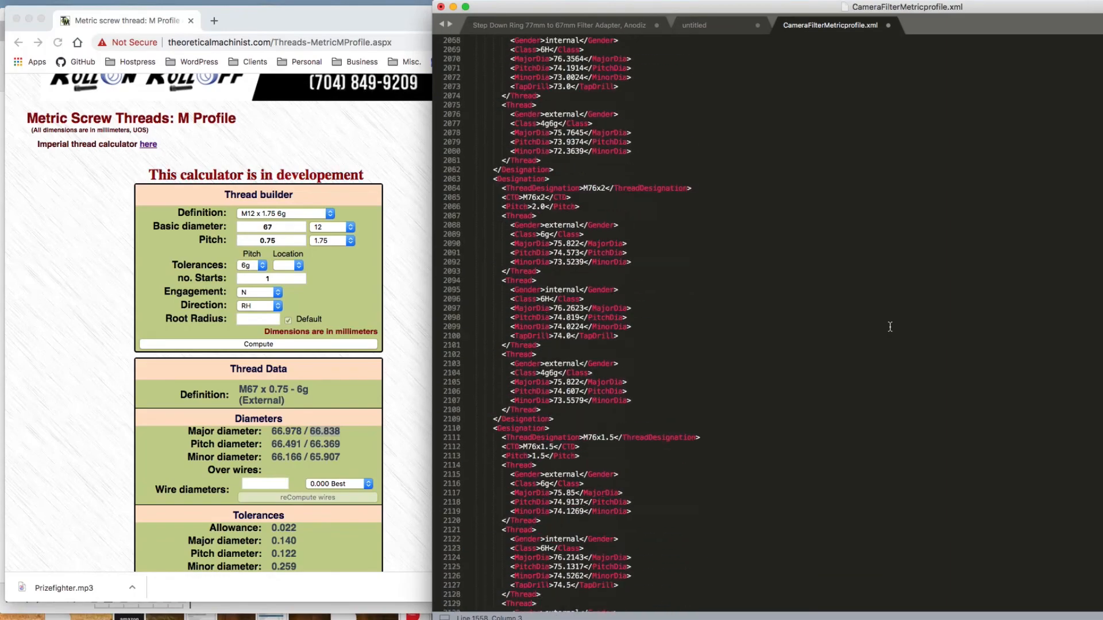
scroll(down, 3)
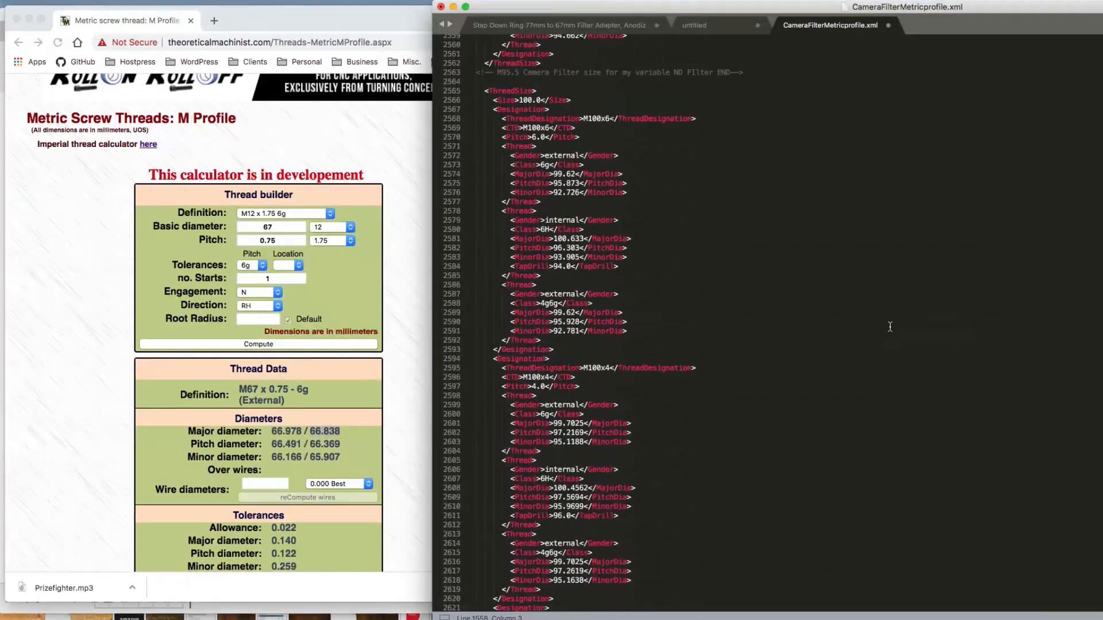
scroll(down, 3)
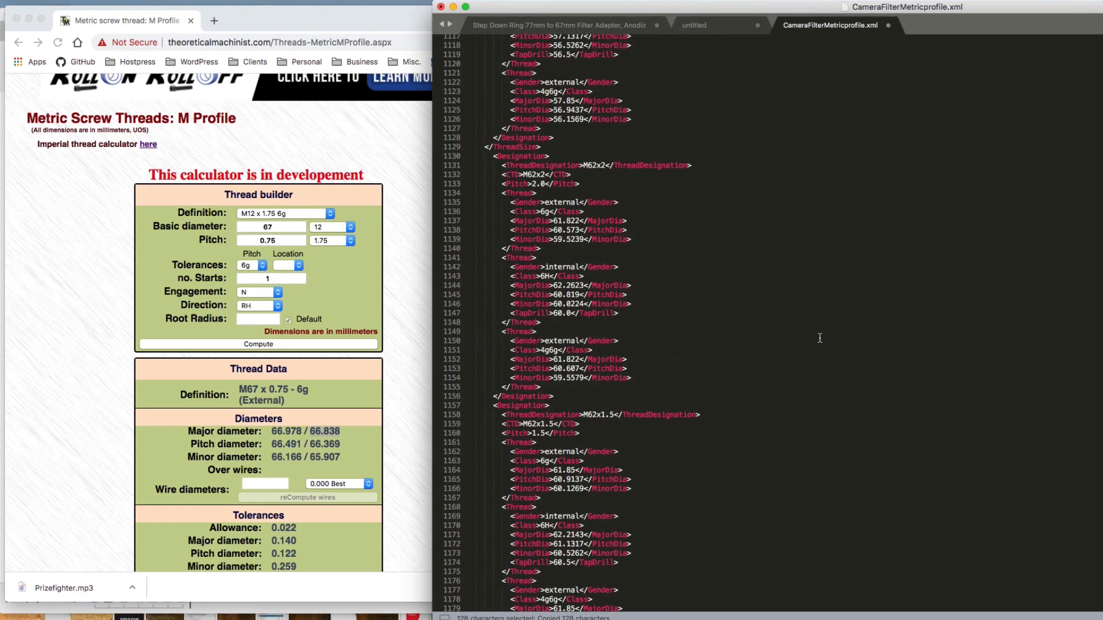
scroll(down, 3)
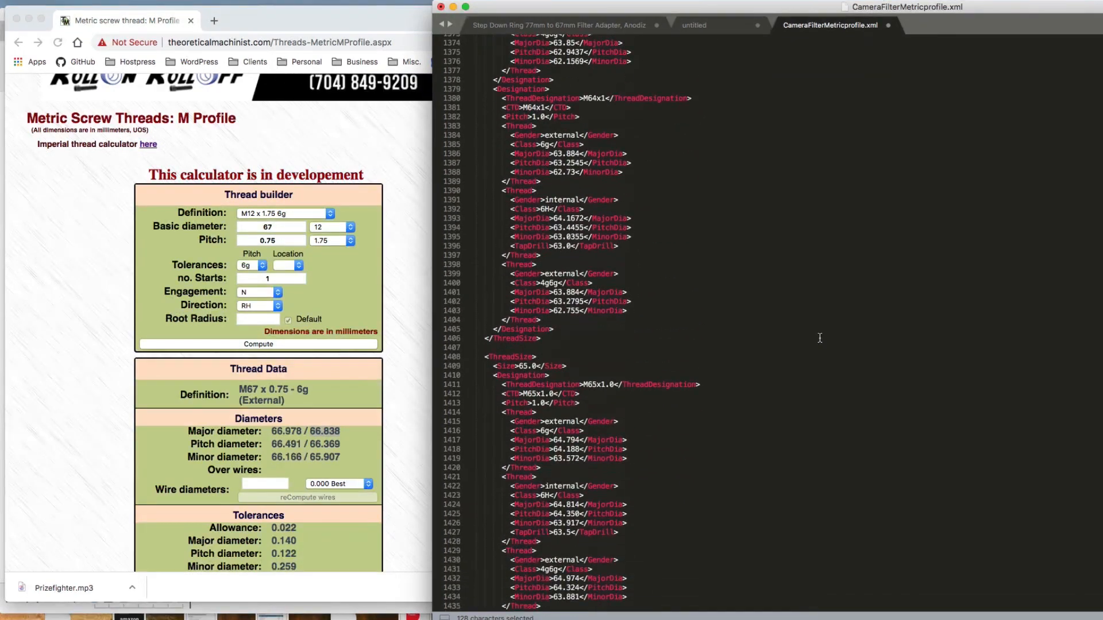
scroll(down, 3)
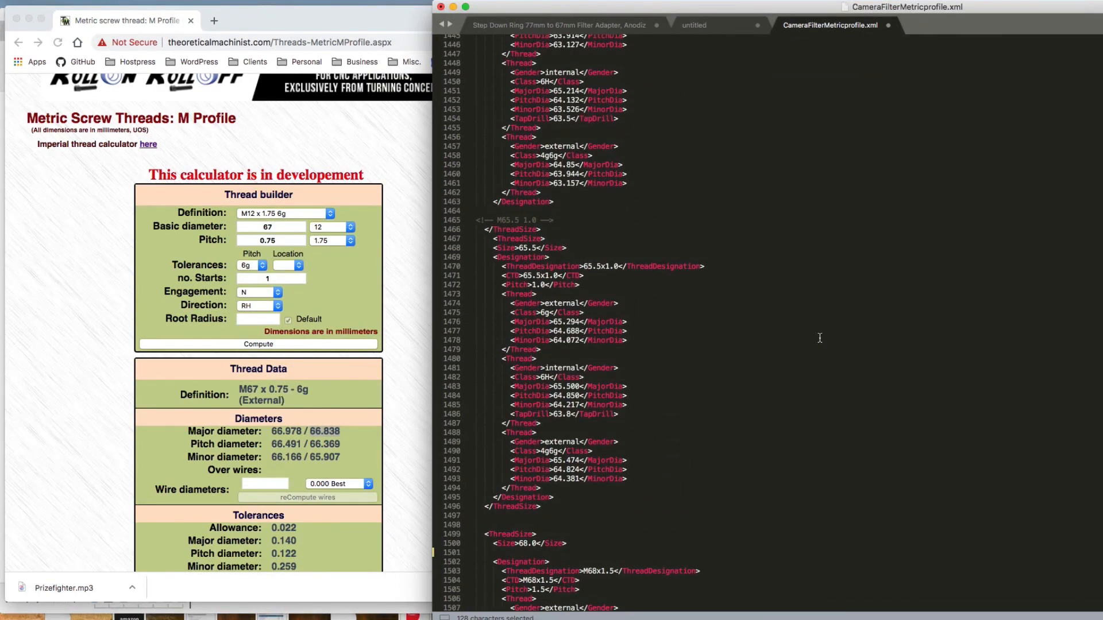
scroll(down, 3)
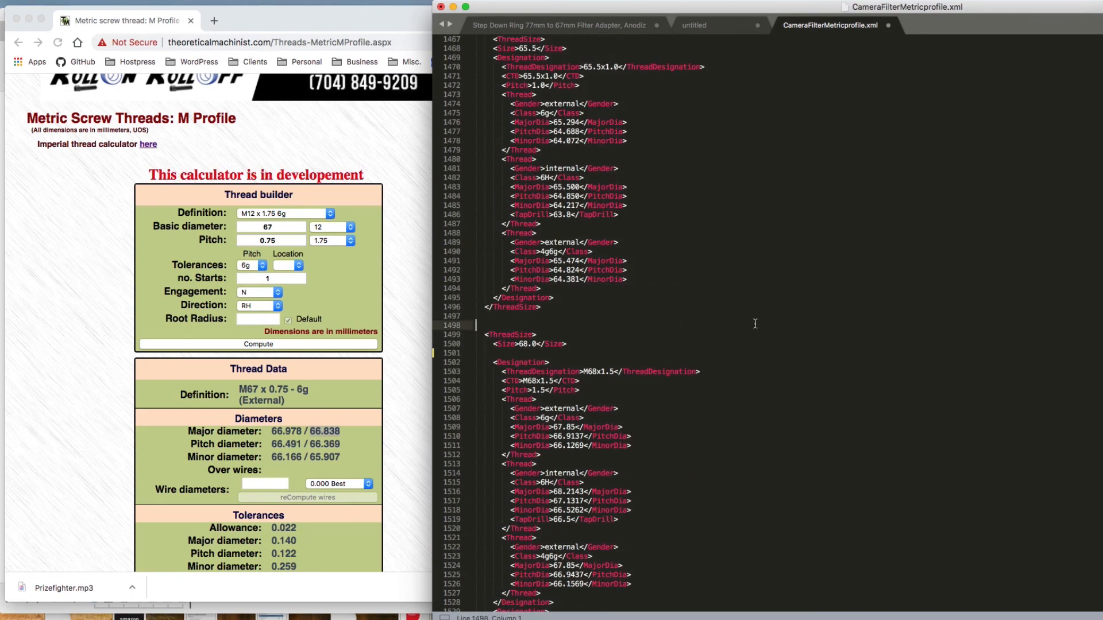
Step: Add an M67 Bell Howell rear lens cap comment above the block and set its Size to 67.0
text(<!-- M65.5 Camera Filter size for my variable ND FIlter https://amesweb.info/Screws/metric-thread-dimensions-calculator.aspx -->)
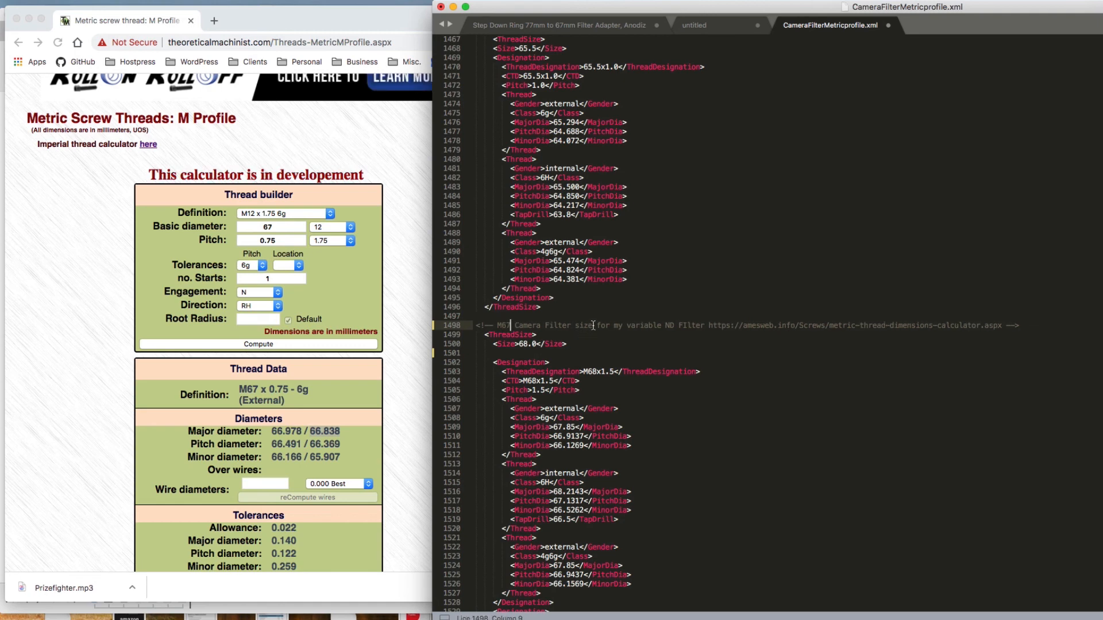
mouse_move(618, 331)
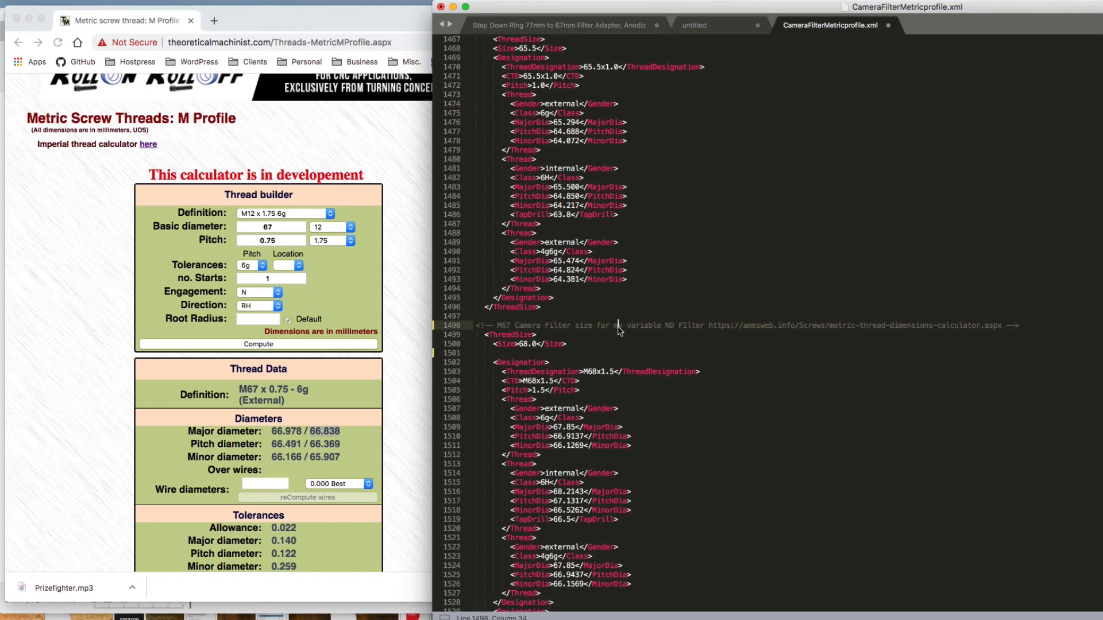
double_click(646, 326)
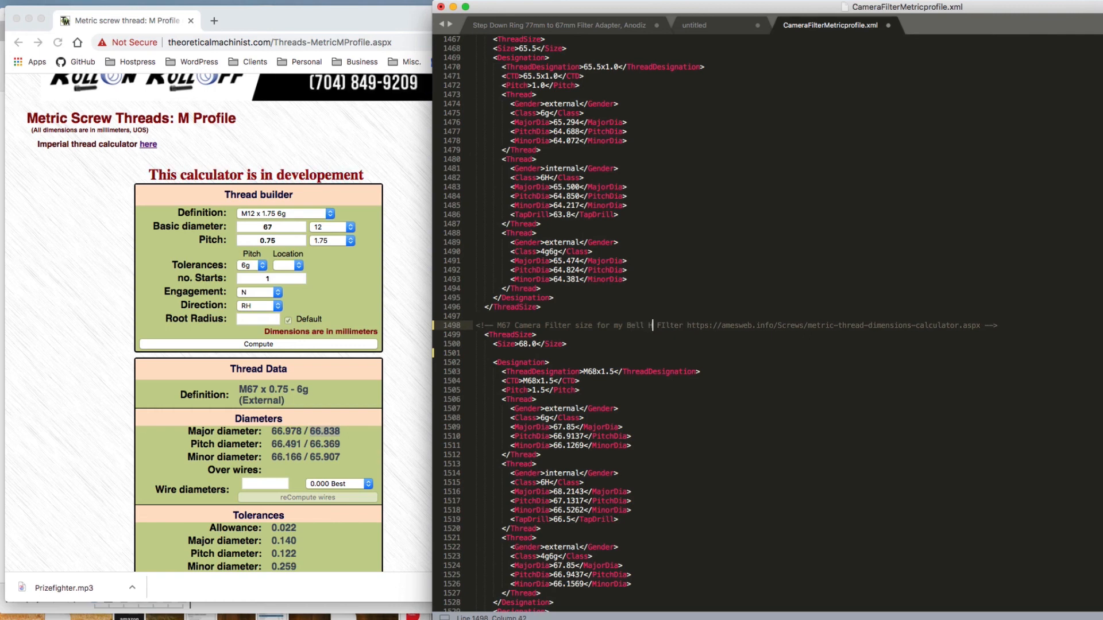
text(Howell rear lens cap -->)
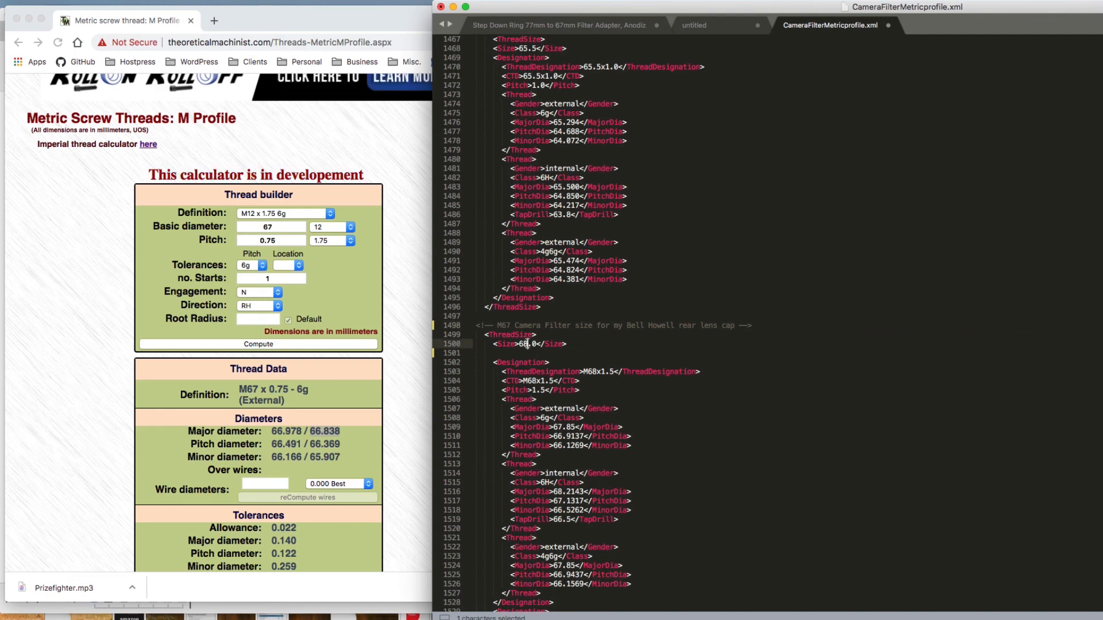
text(67.0)
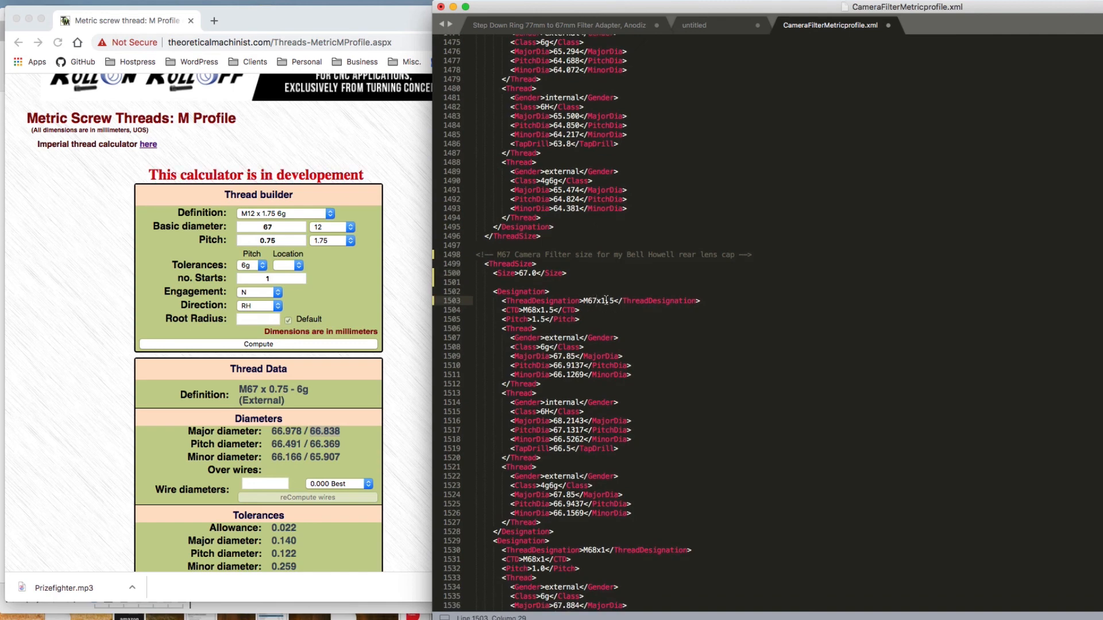
Step: Edit the block's first ThreadDesignation toward M67x0.75
text(0)
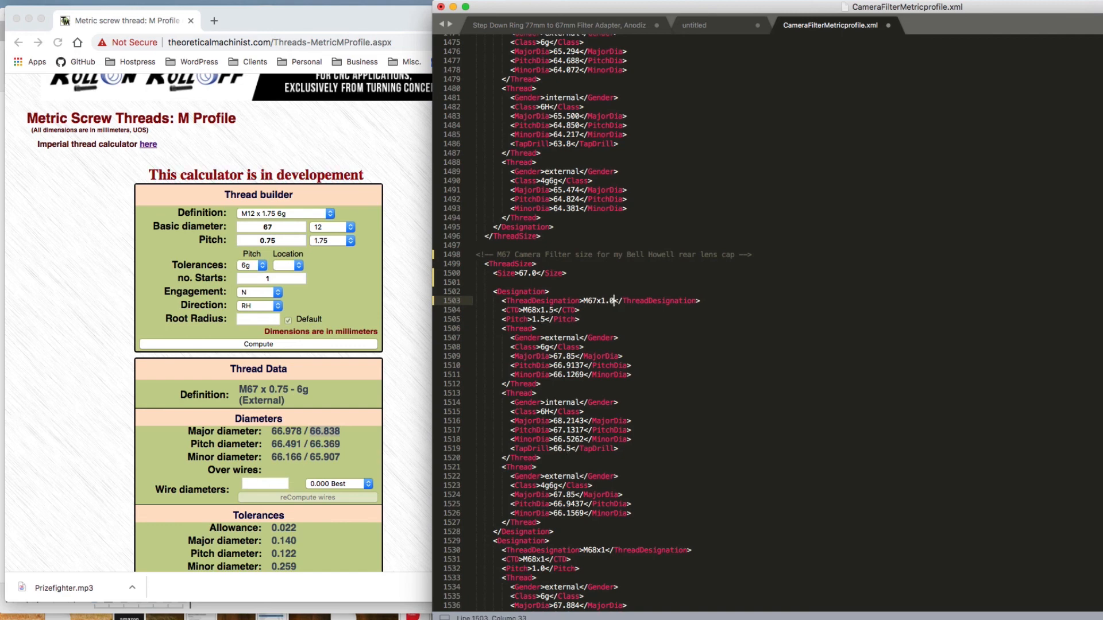
scroll(down, 3)
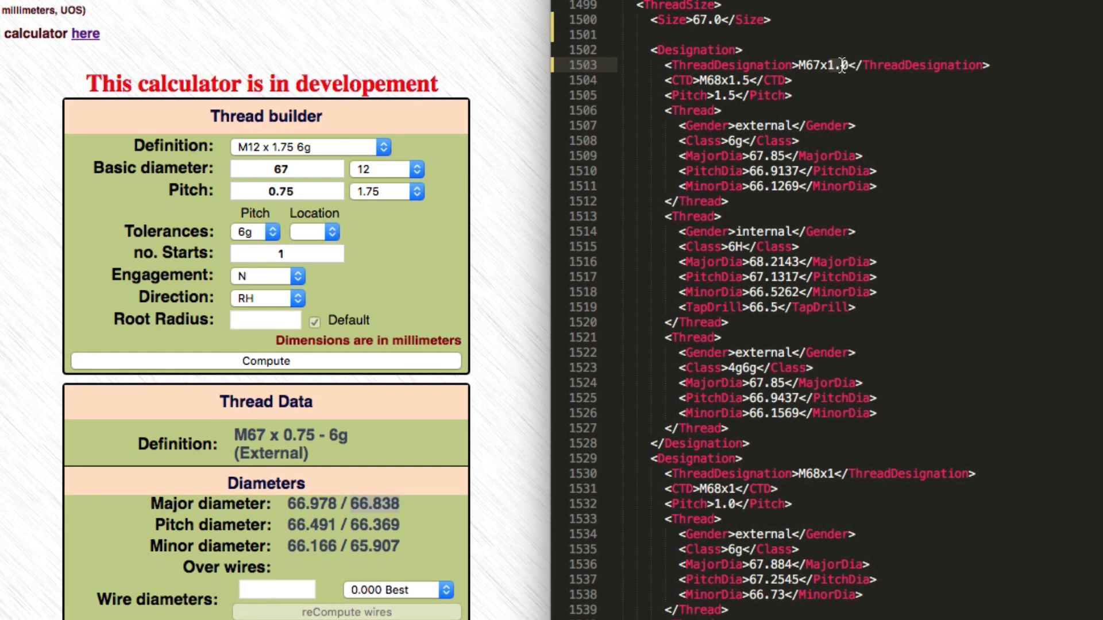
mouse_move(852, 72)
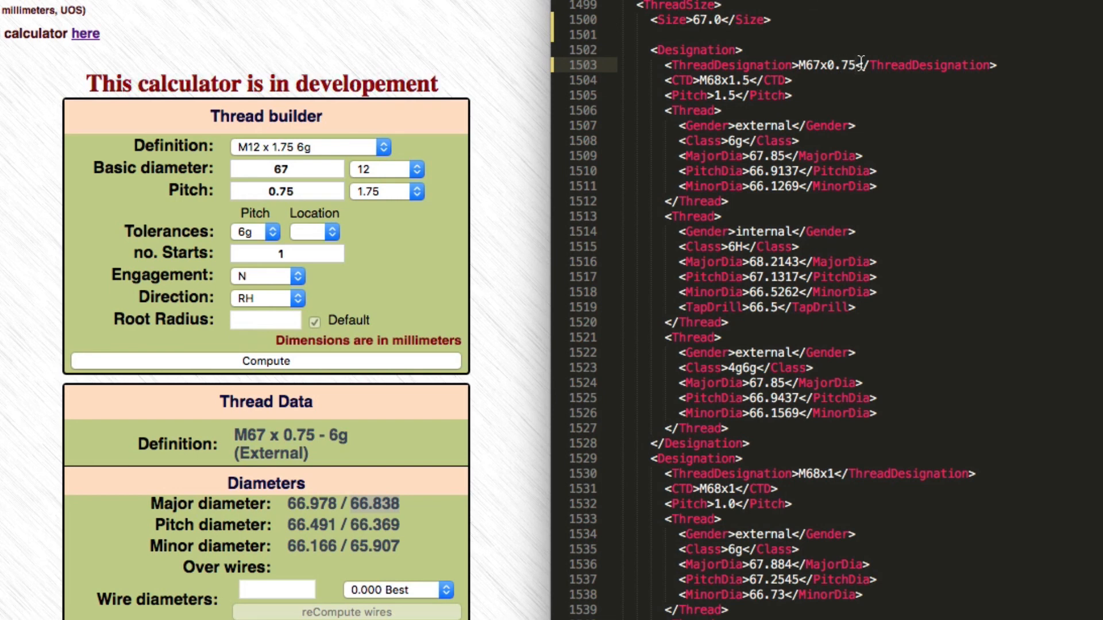
mouse_move(834, 69)
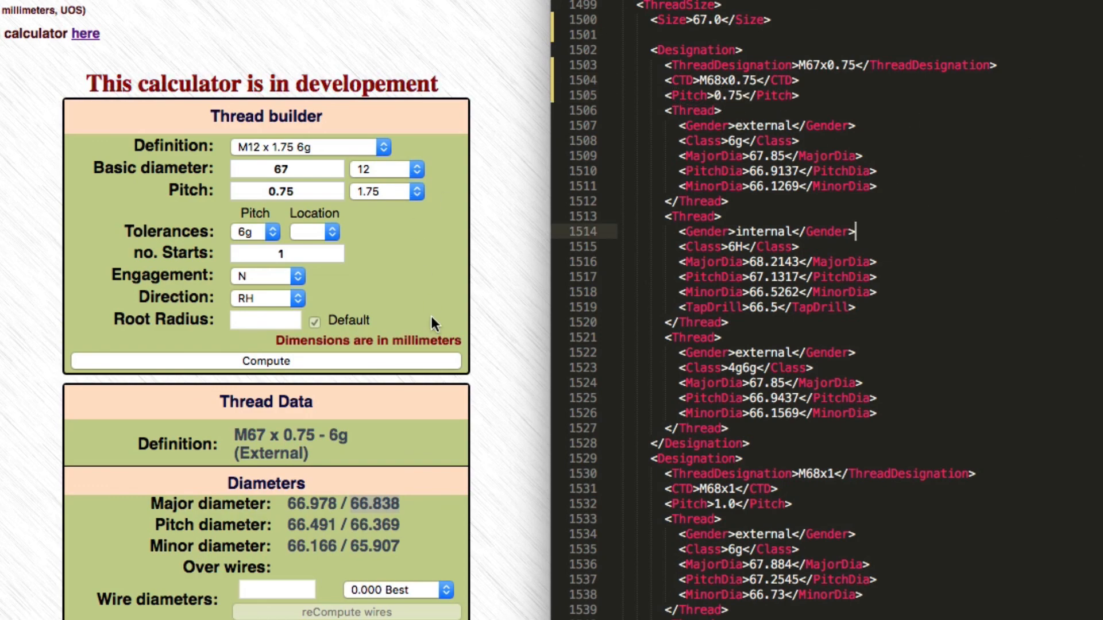
Step: Select the external thread's old major diameter to replace it with the calculator's 6g value
scroll(down, 3)
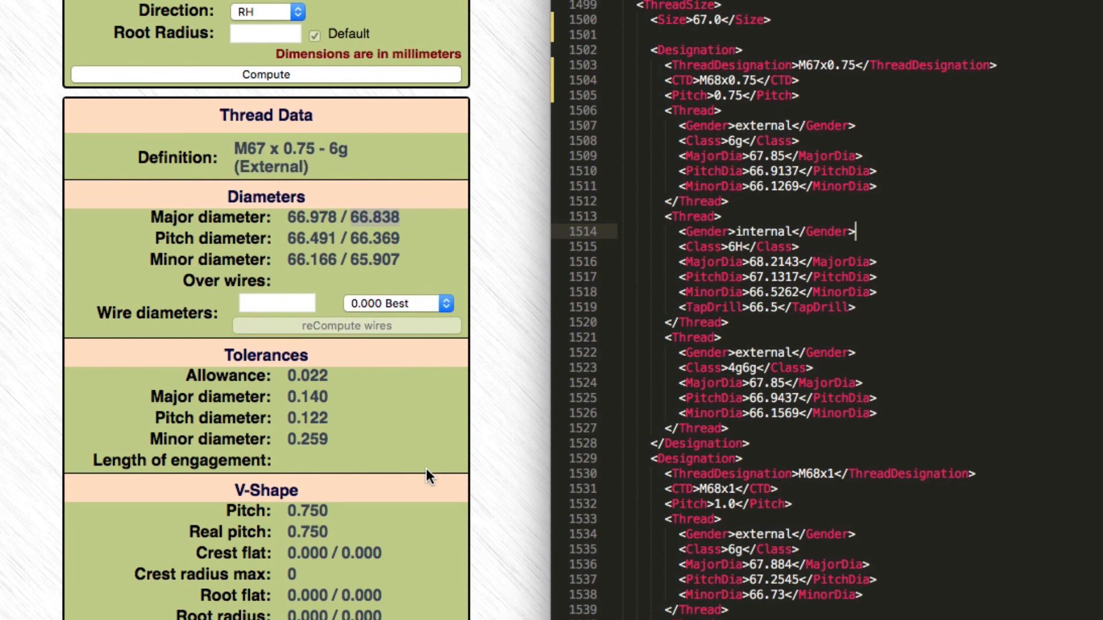
mouse_move(600, 181)
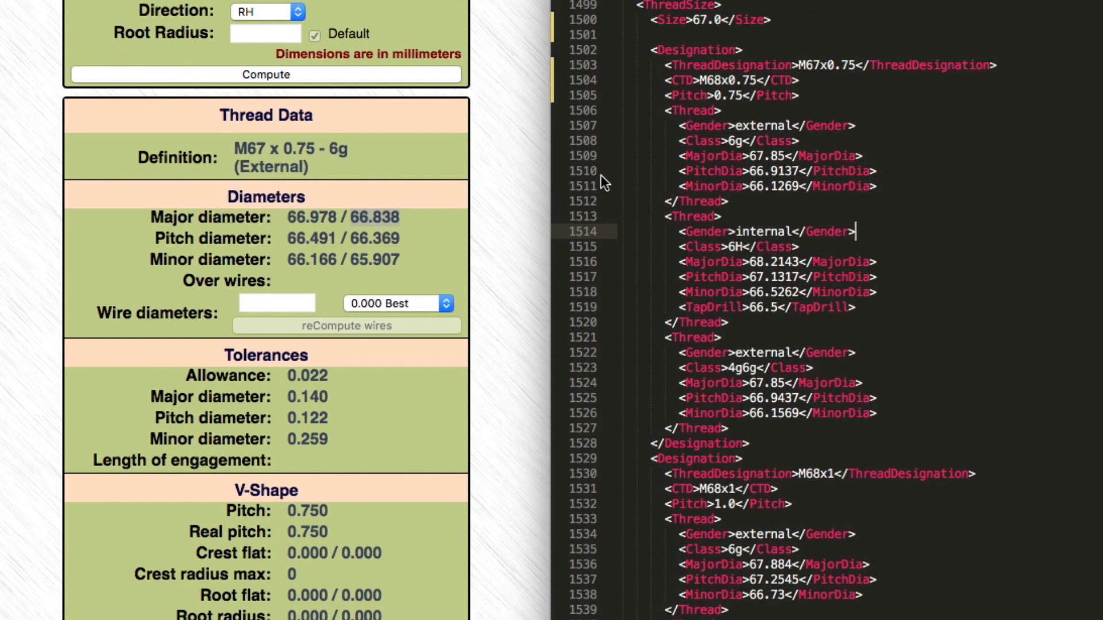
mouse_move(796, 140)
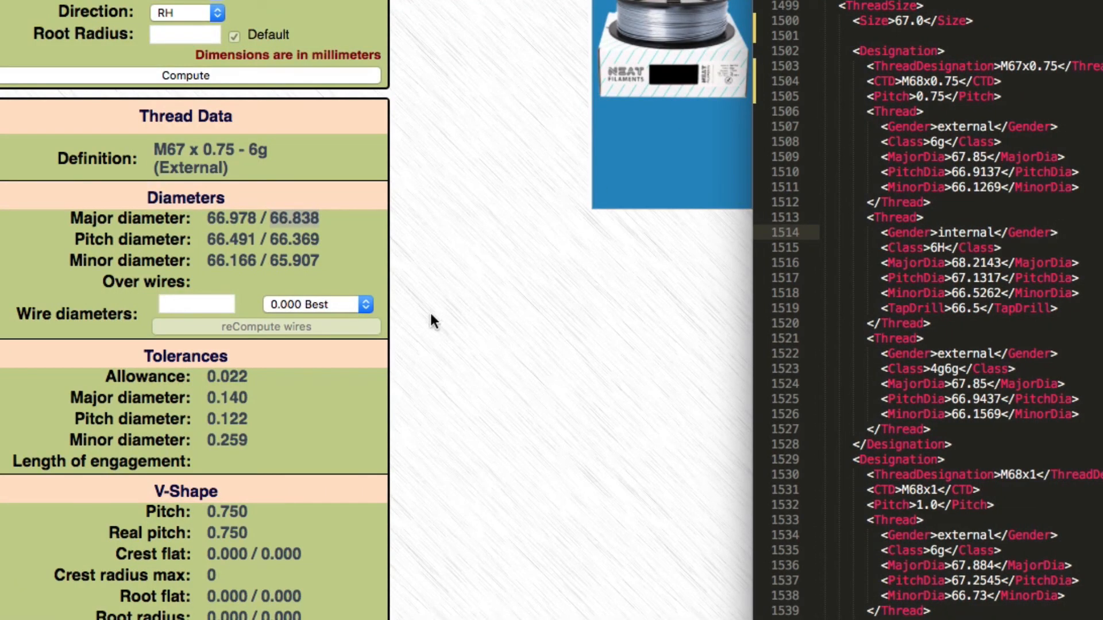
double_click(296, 218)
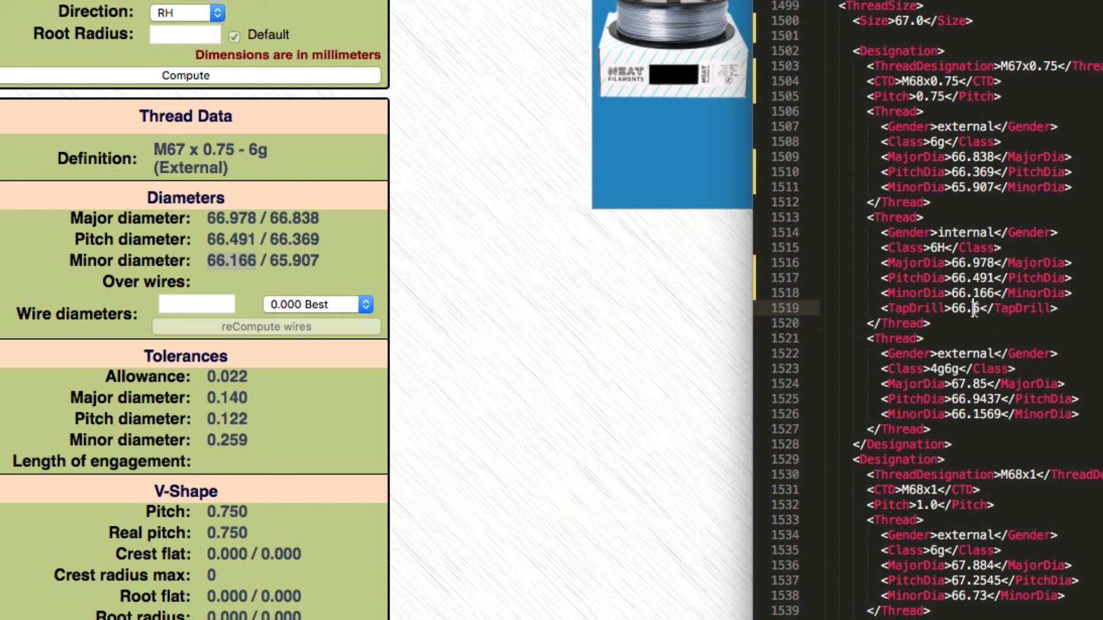
mouse_move(976, 315)
text(0)
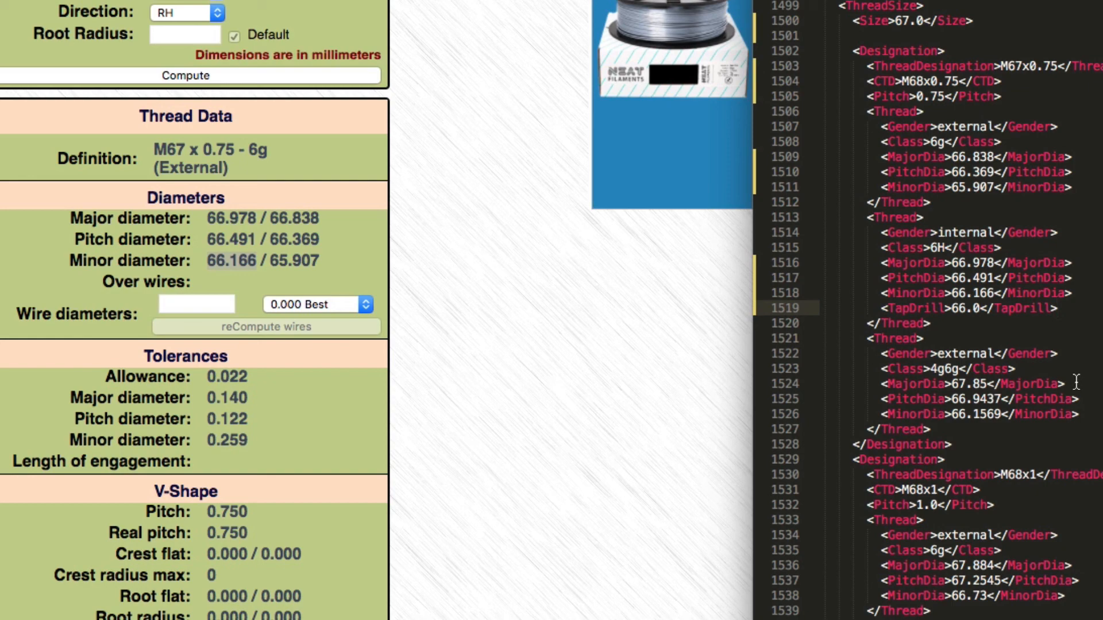
mouse_move(349, 317)
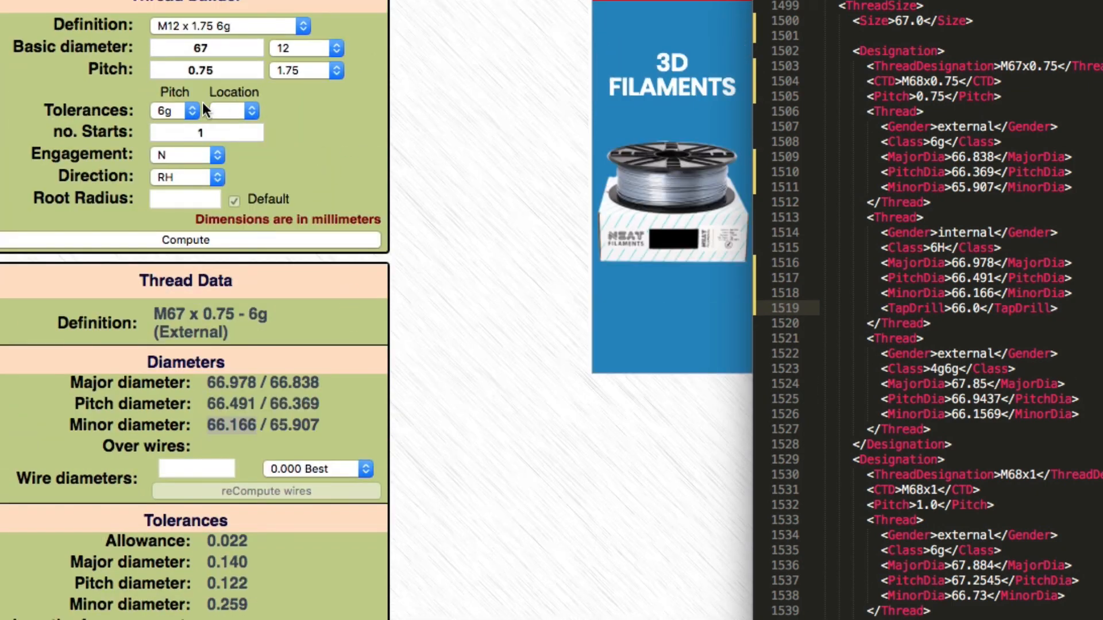
Step: Recompute the M67 x 0.75 thread as 4g6g and select its 66.838 major diameter to copy
click(175, 111)
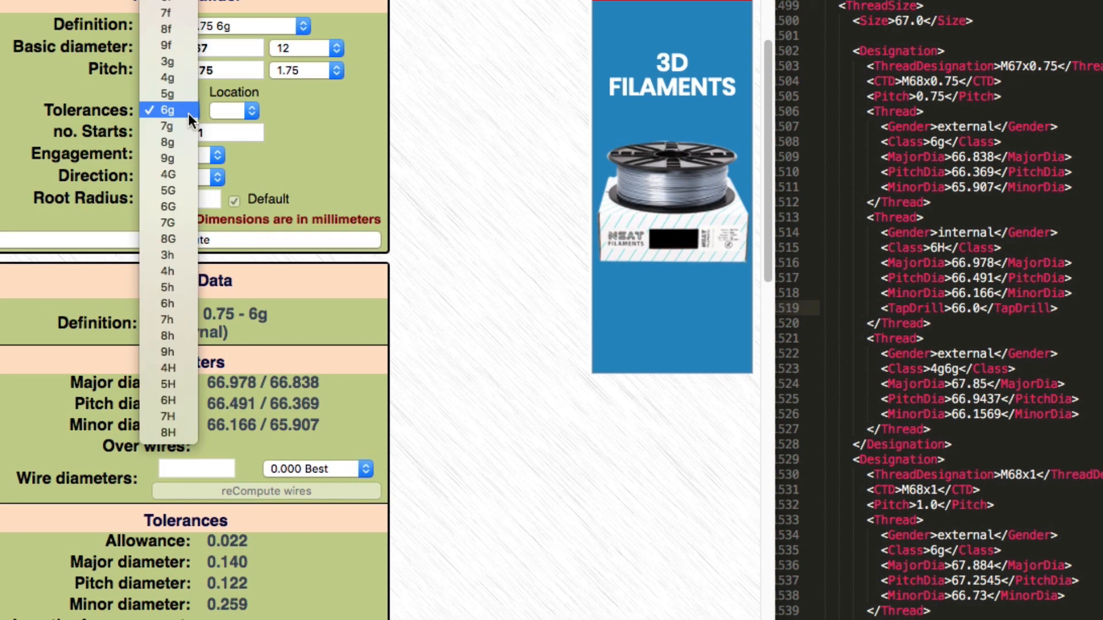
click(167, 111)
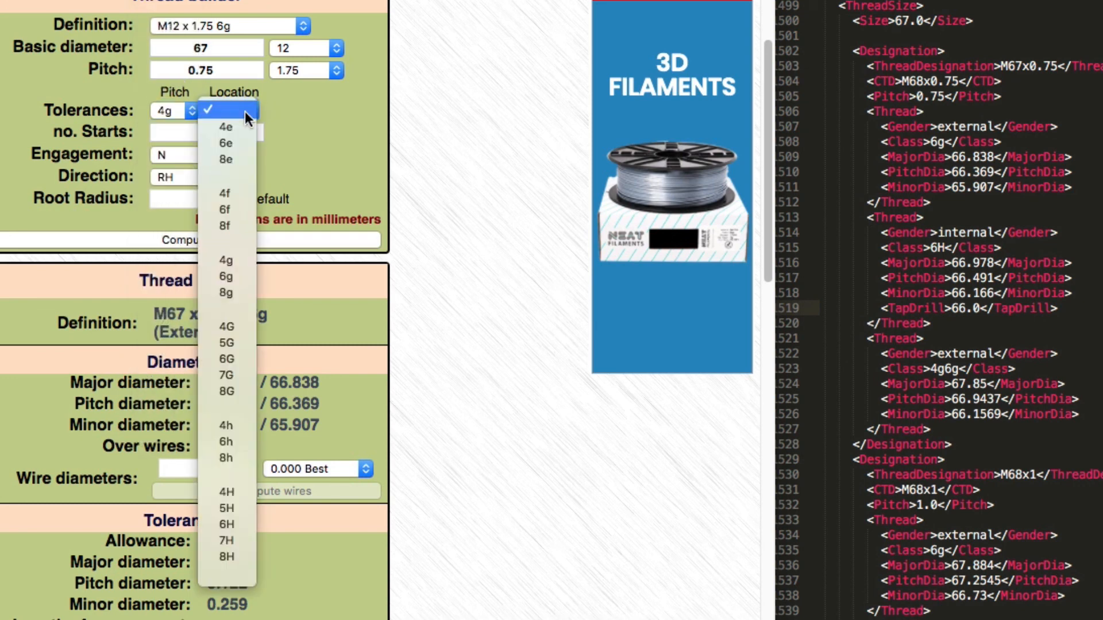
mouse_move(241, 360)
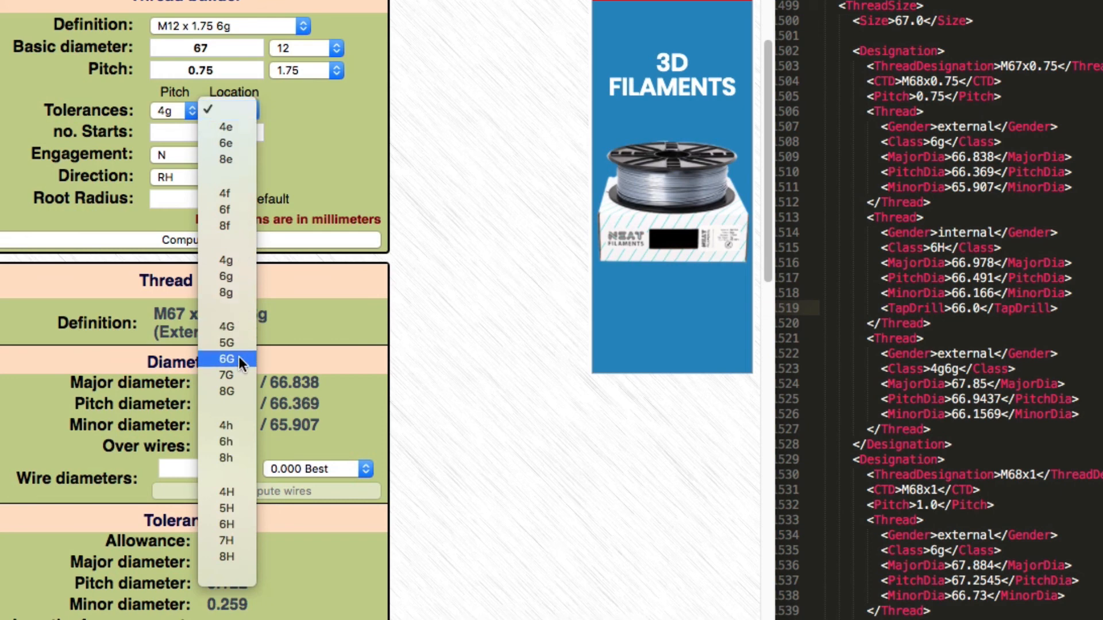
click(226, 359)
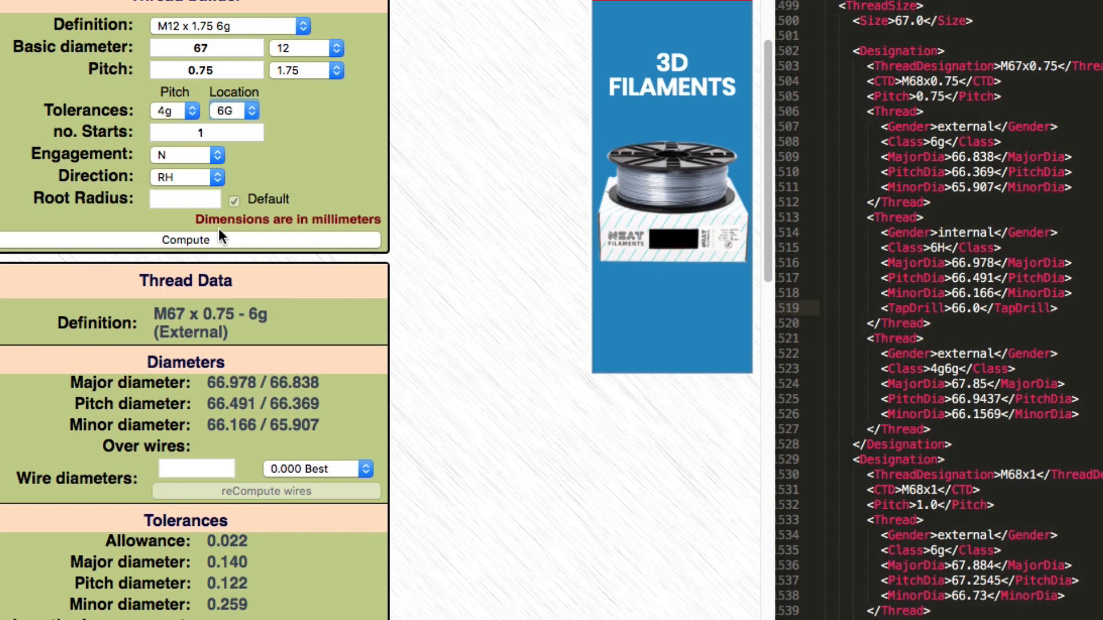
click(185, 241)
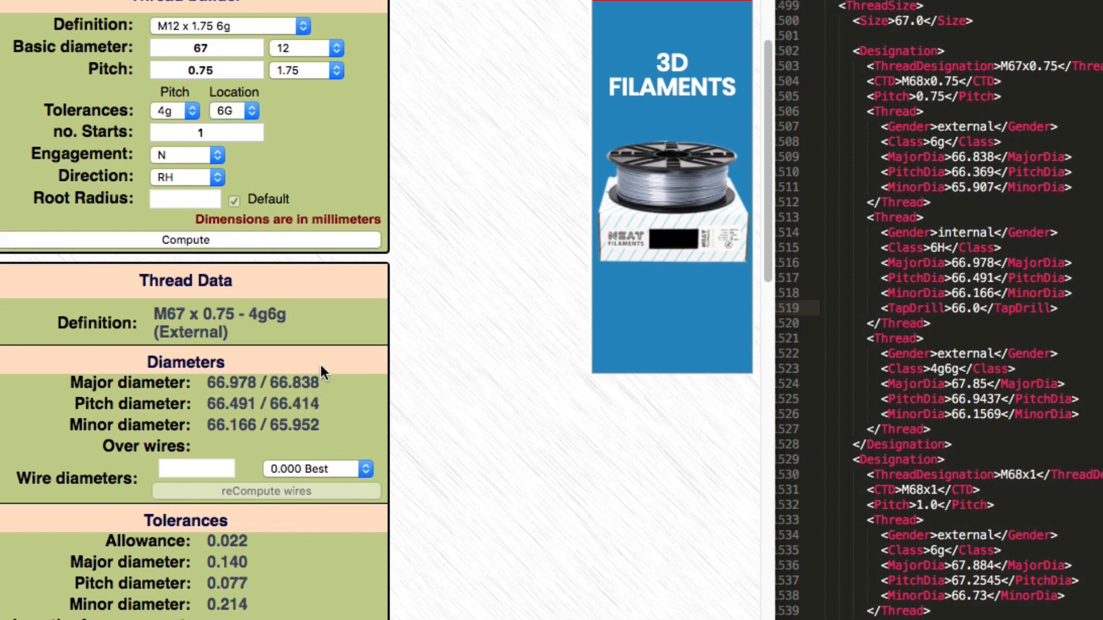
mouse_move(324, 386)
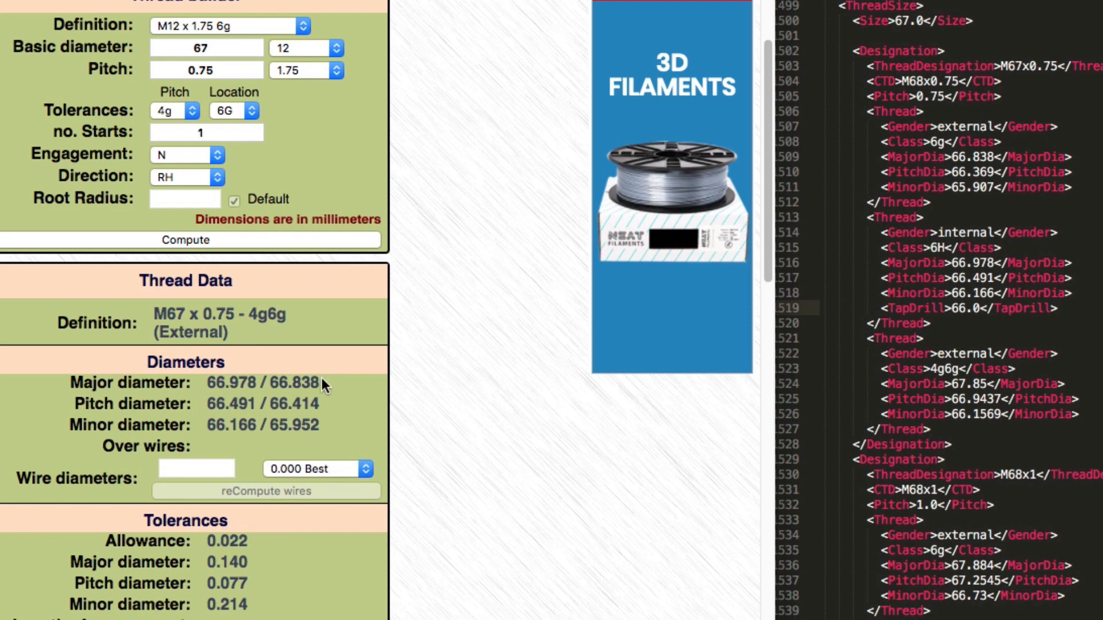
double_click(293, 384)
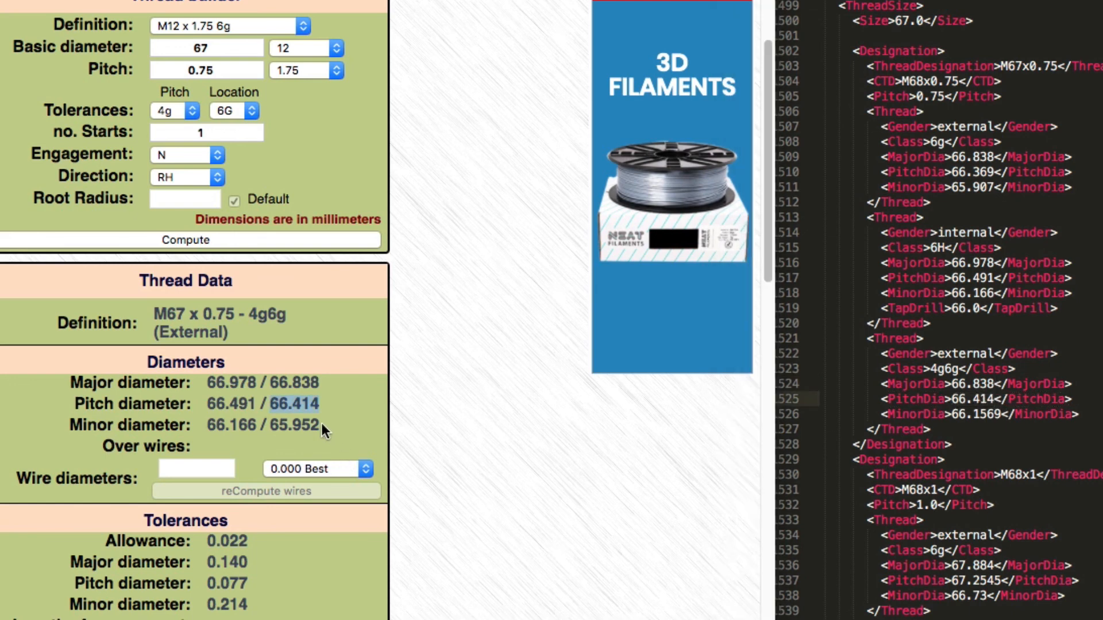
Step: Copy the 65.952 minor diameter into the 4g6g Thread block of the XML
double_click(299, 425)
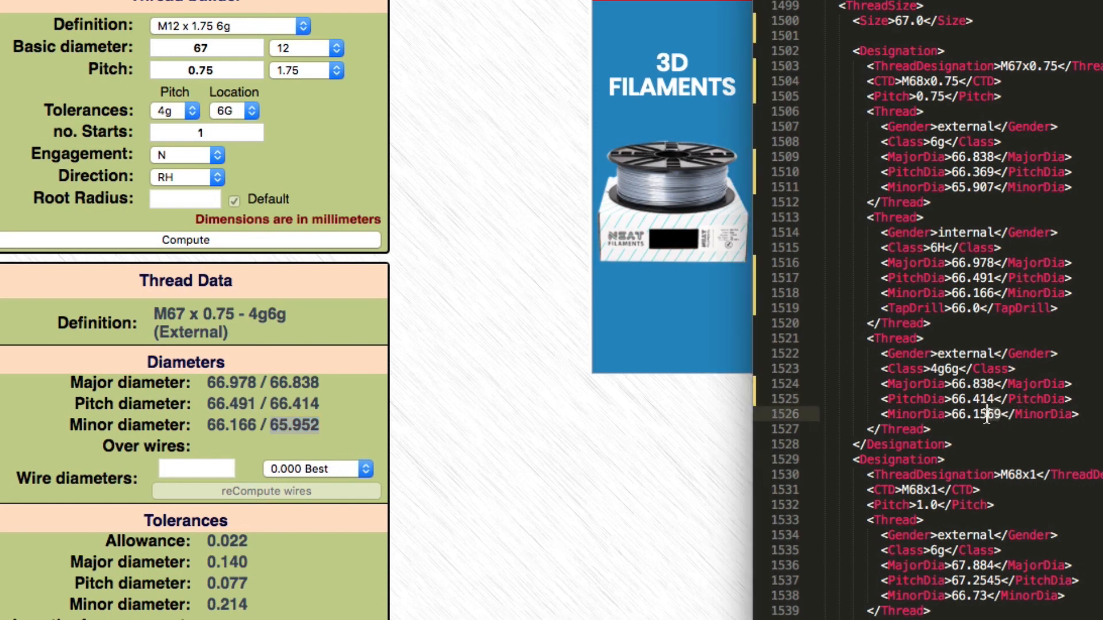
text(65.952)
click(987, 473)
text(7)
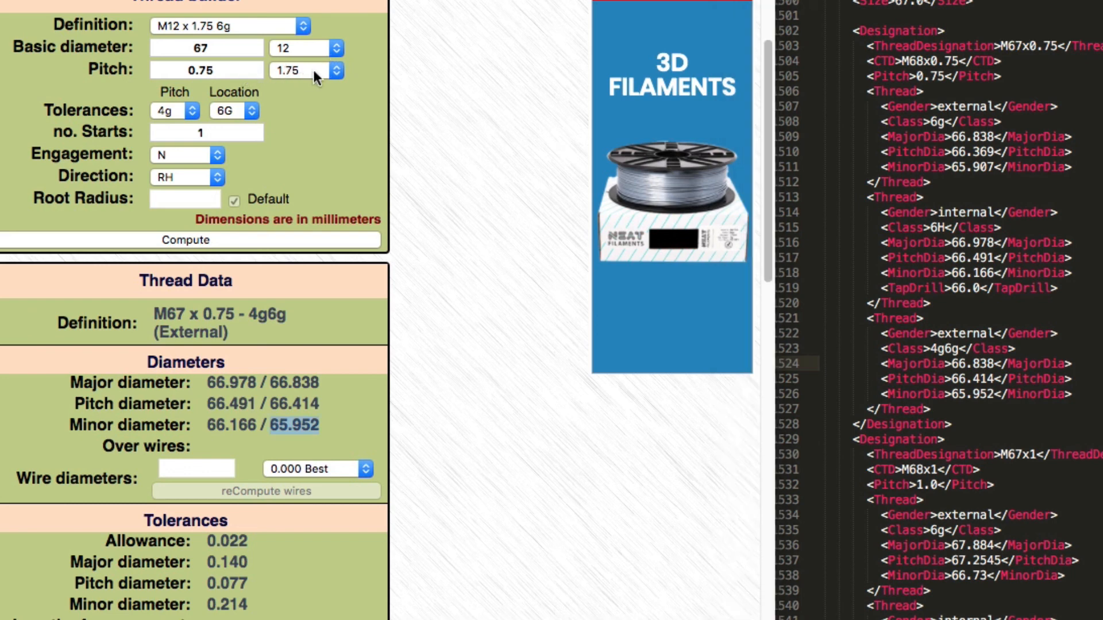
Step: Change the calculator pitch to 1 mm so it recomputes M67 x 1 - 4g6g
click(335, 70)
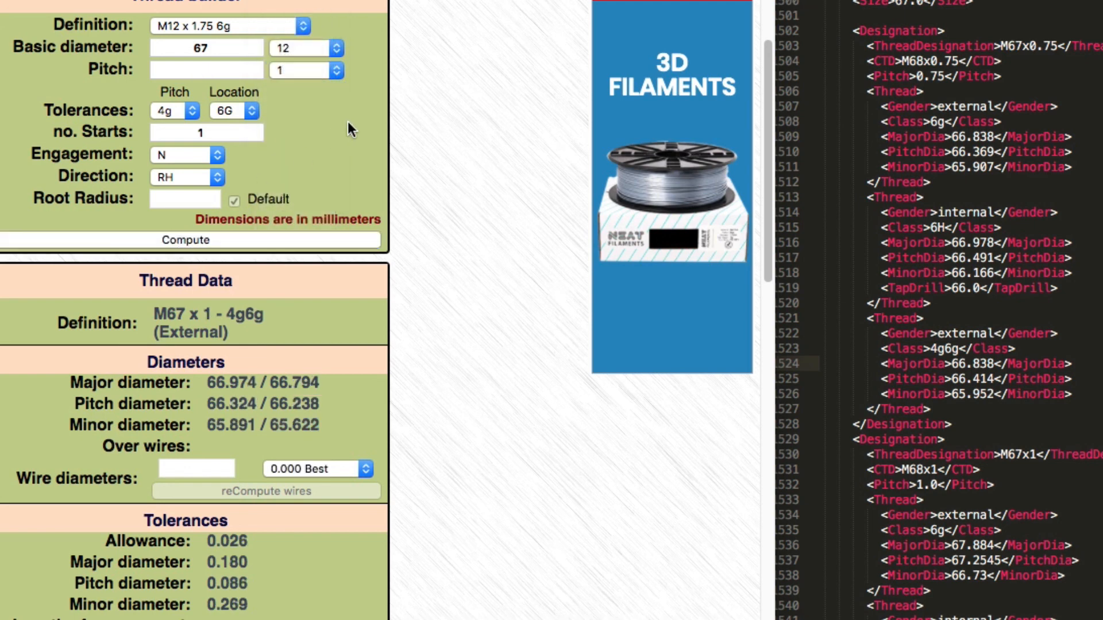
mouse_move(384, 400)
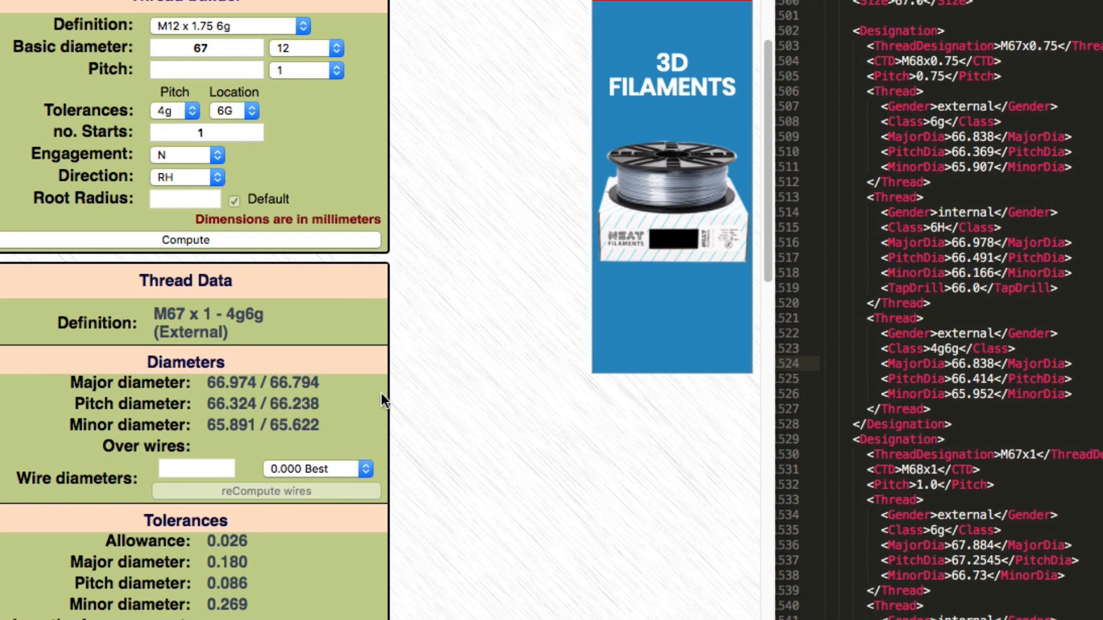
mouse_move(267, 376)
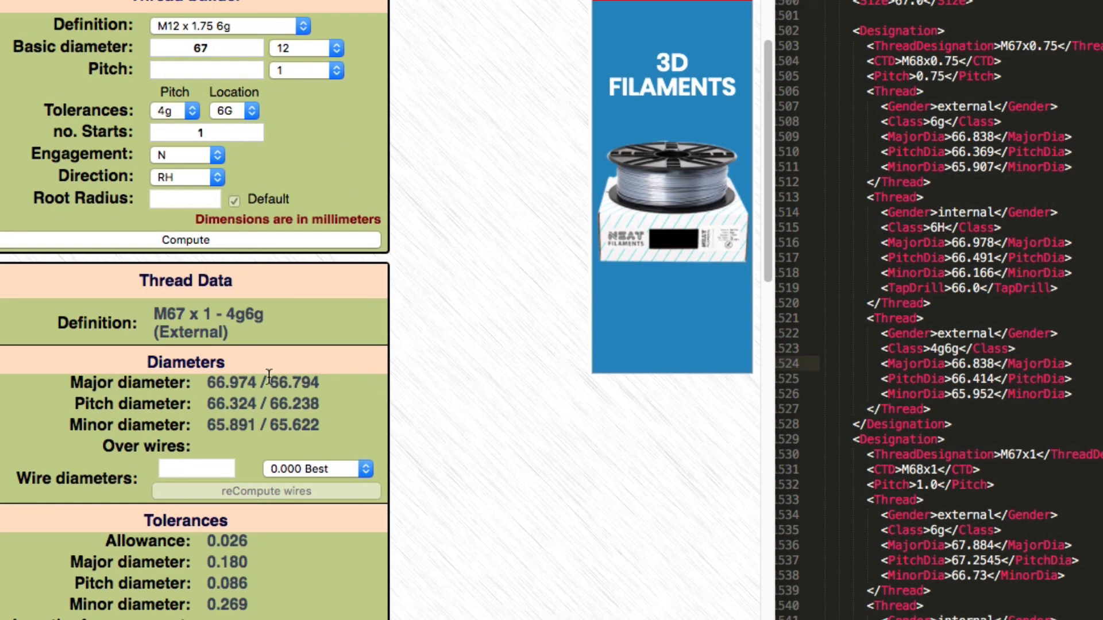
Step: Copy the 4g6g diameters 66.794/66.238/65.622 into the M67x1 block and recompute the calculator as M67 x 1 - 6g
double_click(232, 383)
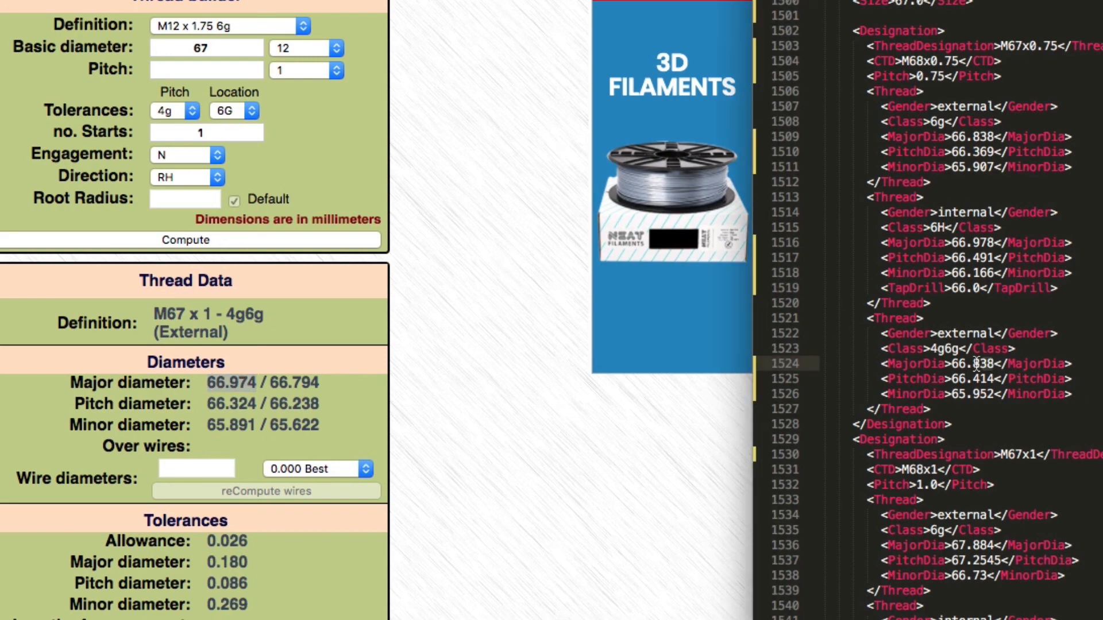
scroll(down, 3)
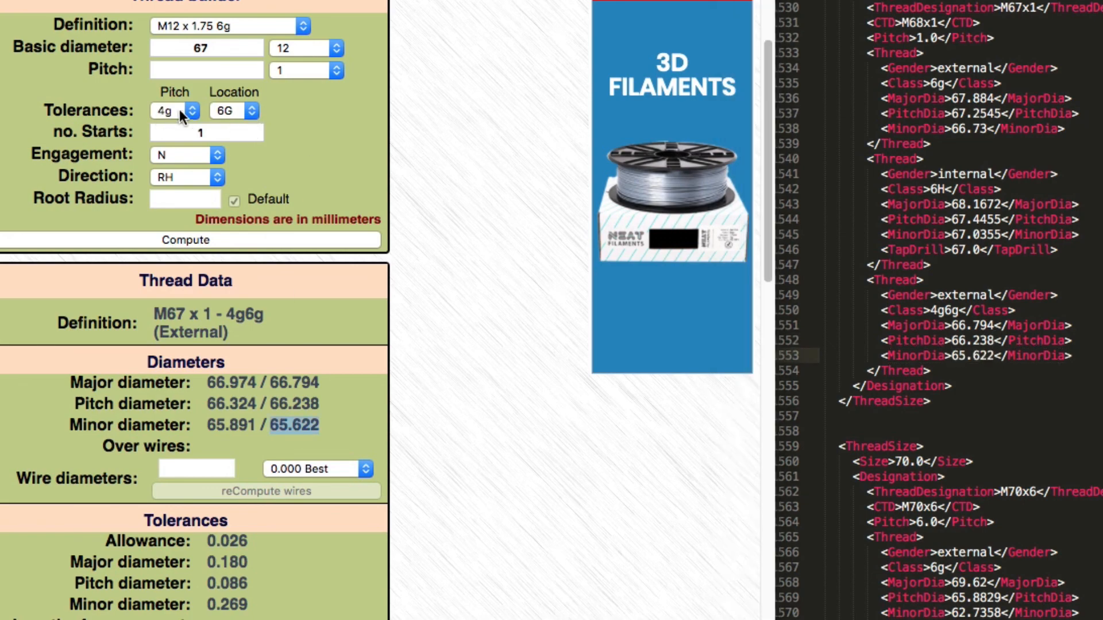
scroll(down, 3)
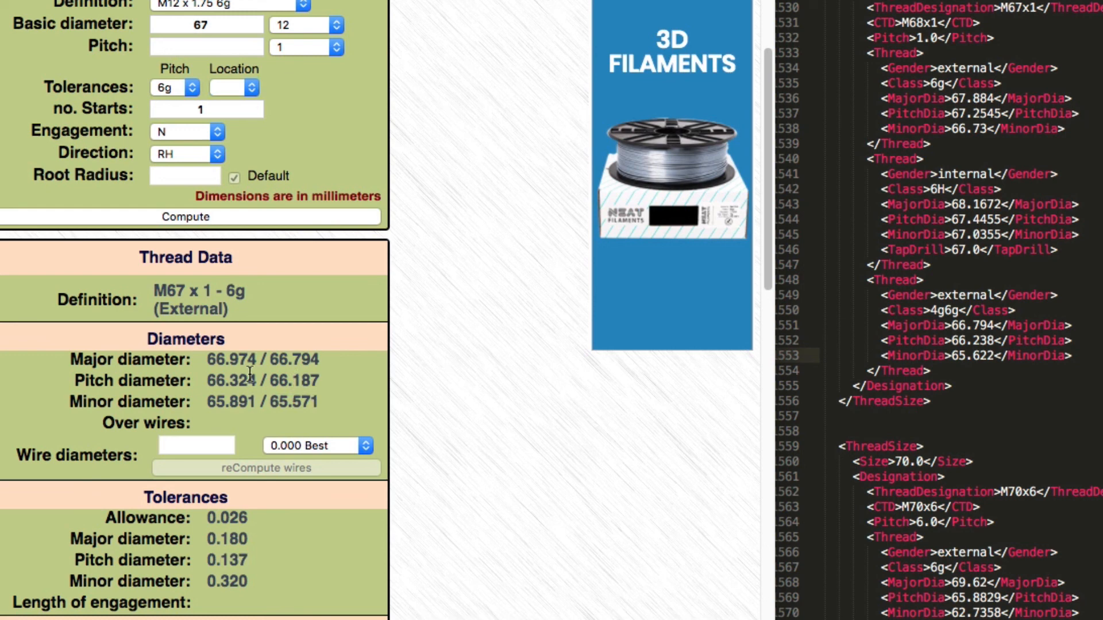
Step: Fill the M67x1 6g (66.794/66.187/65.571) and 6H (66.974/66.324/65.891) diameters with a 65.0 tap drill
double_click(293, 359)
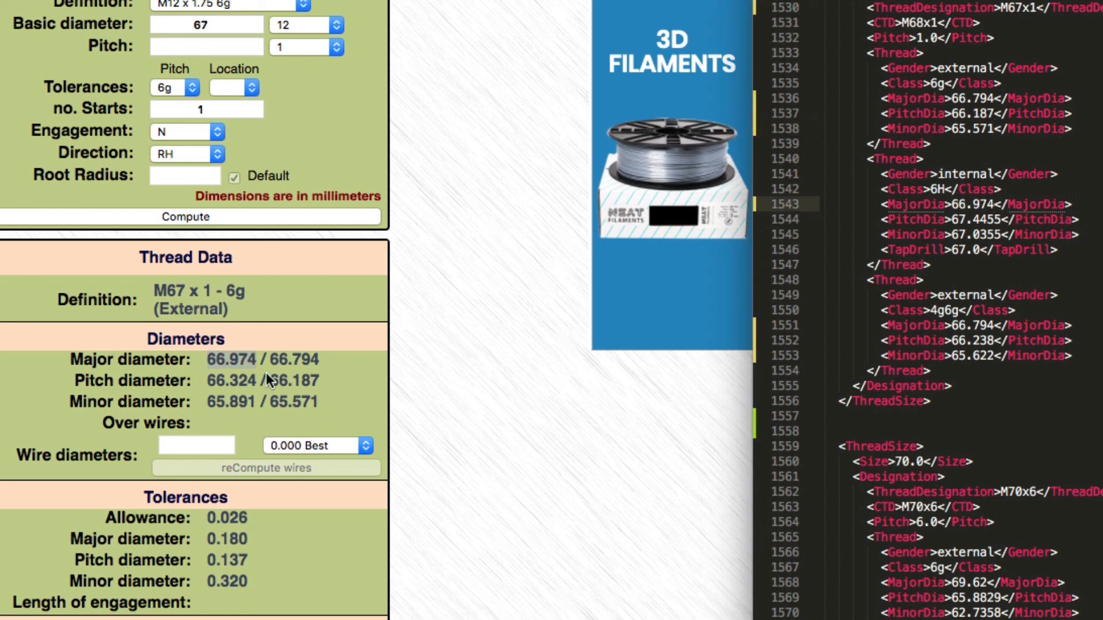
double_click(228, 381)
text(5)
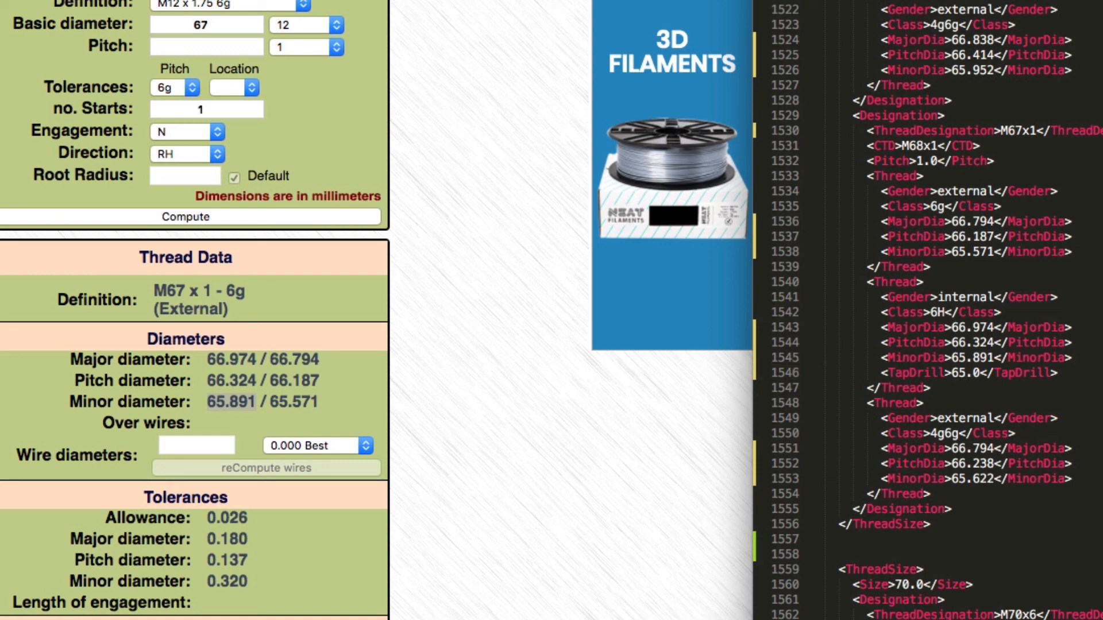
click(922, 176)
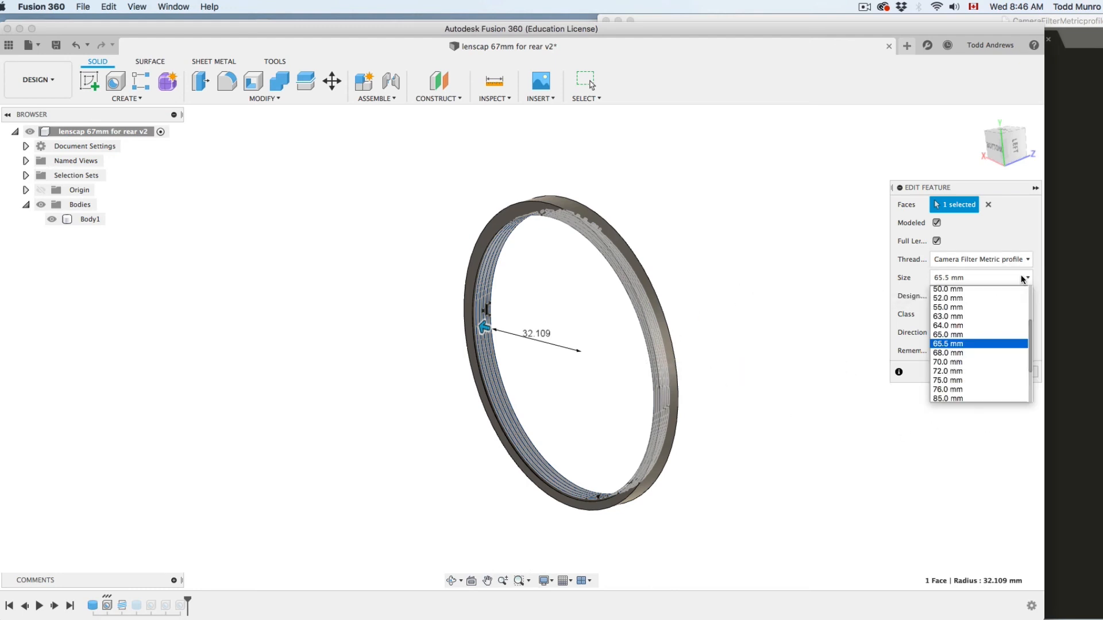
Step: Apply a 67.0 mm M67x0.75 6H right-hand Camera Filter Metric thread to the lens cap's inner wall
click(948, 343)
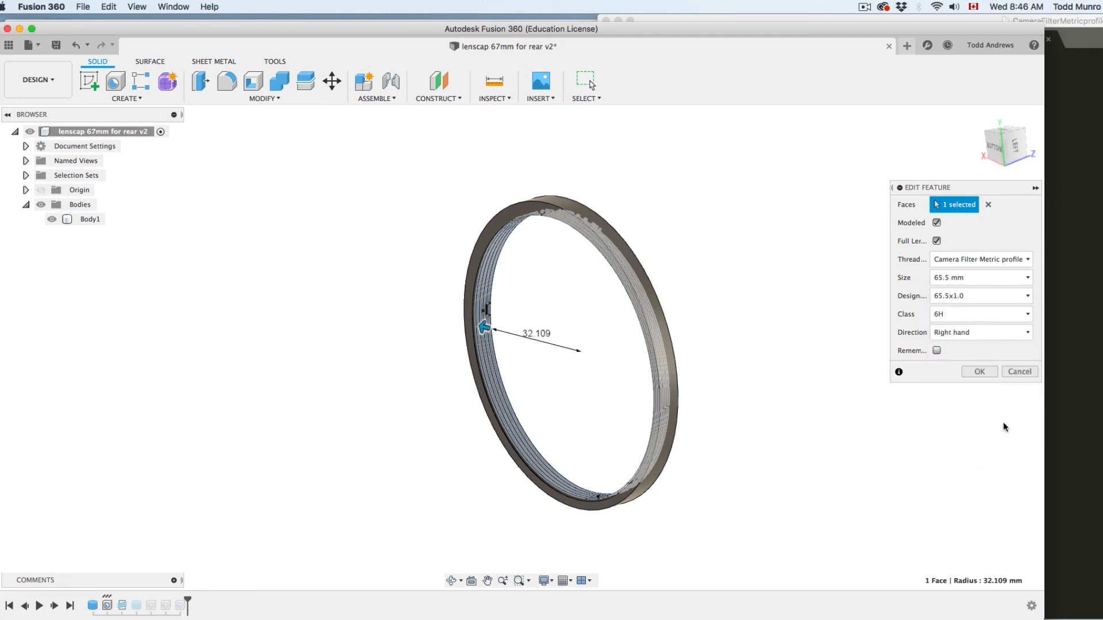
click(979, 372)
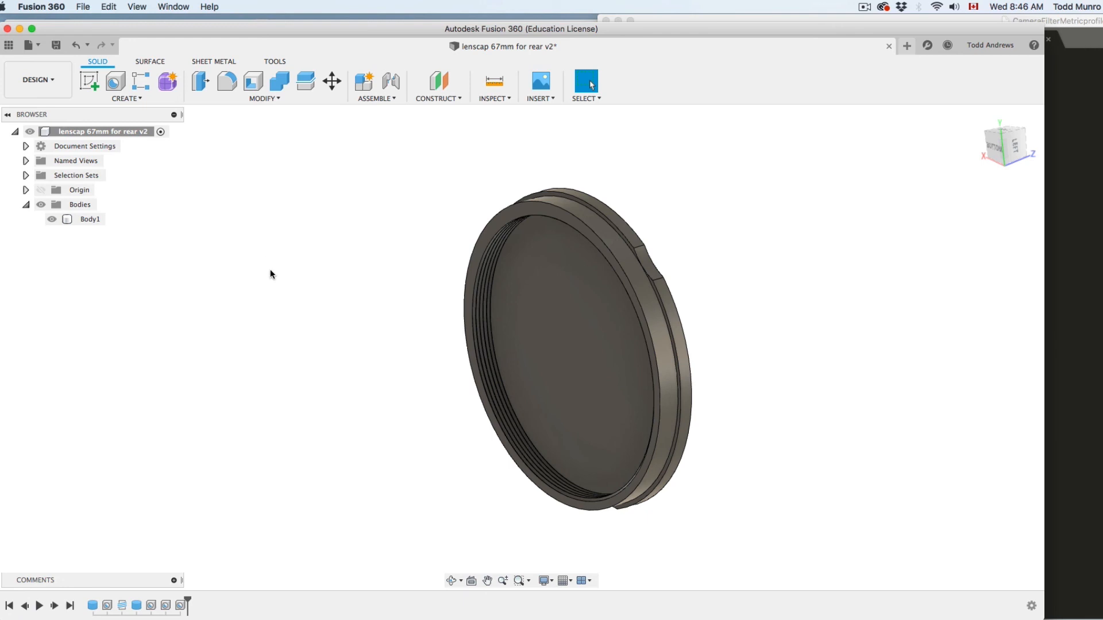
mouse_move(121, 605)
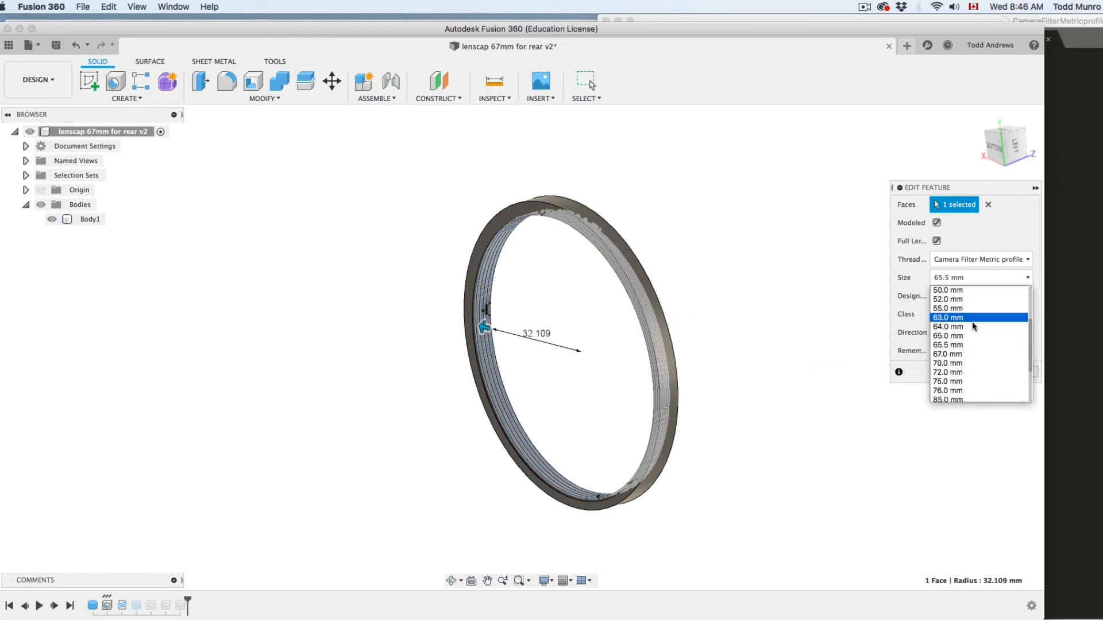
click(947, 354)
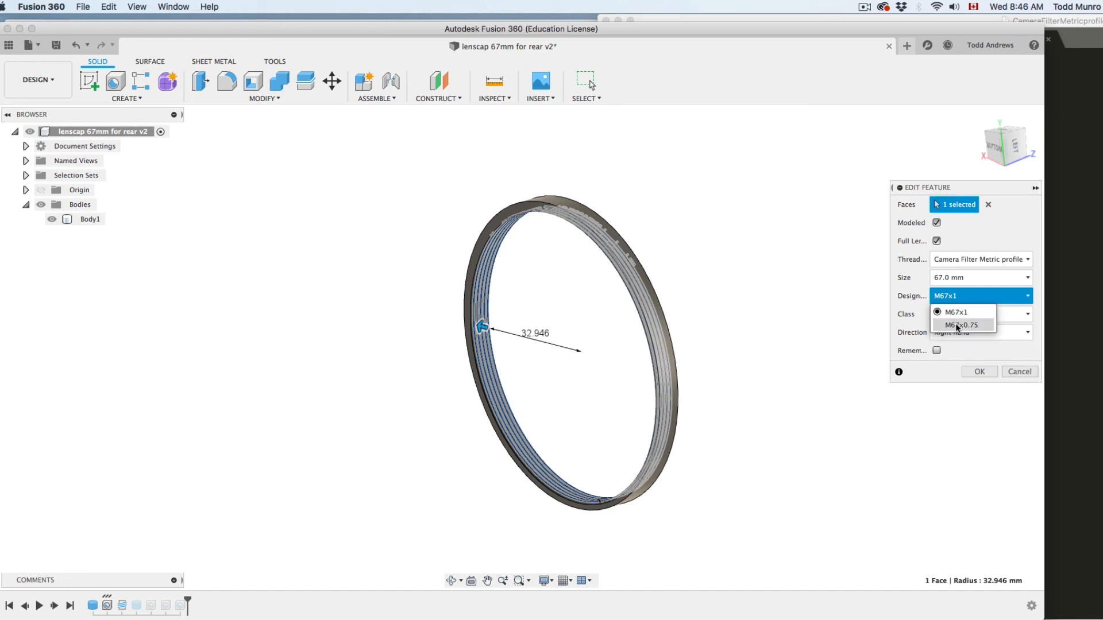
click(960, 324)
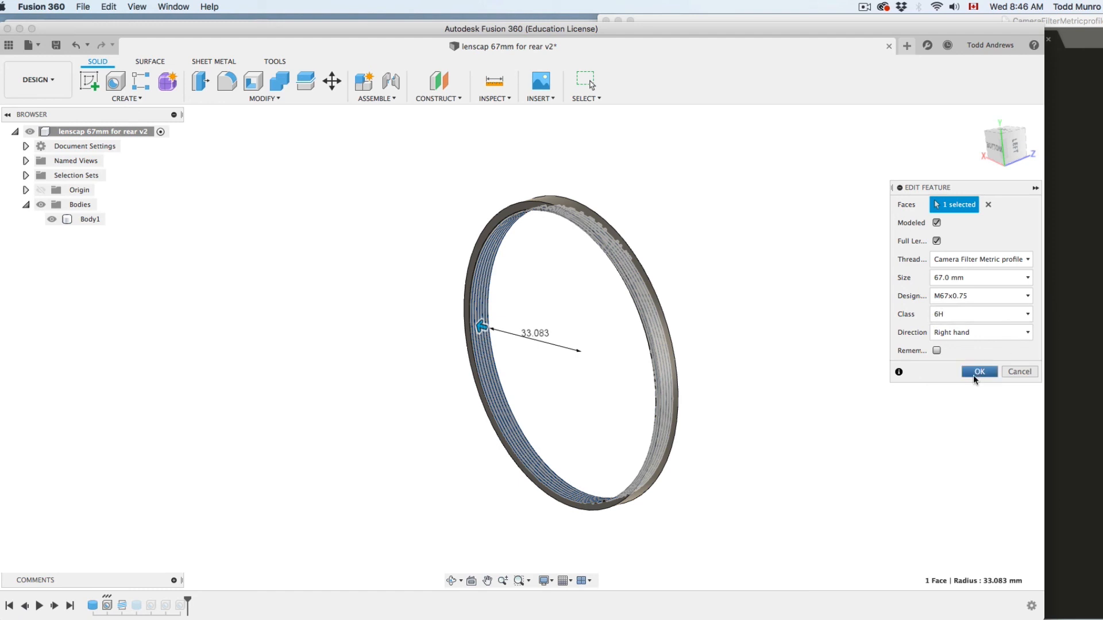
click(978, 372)
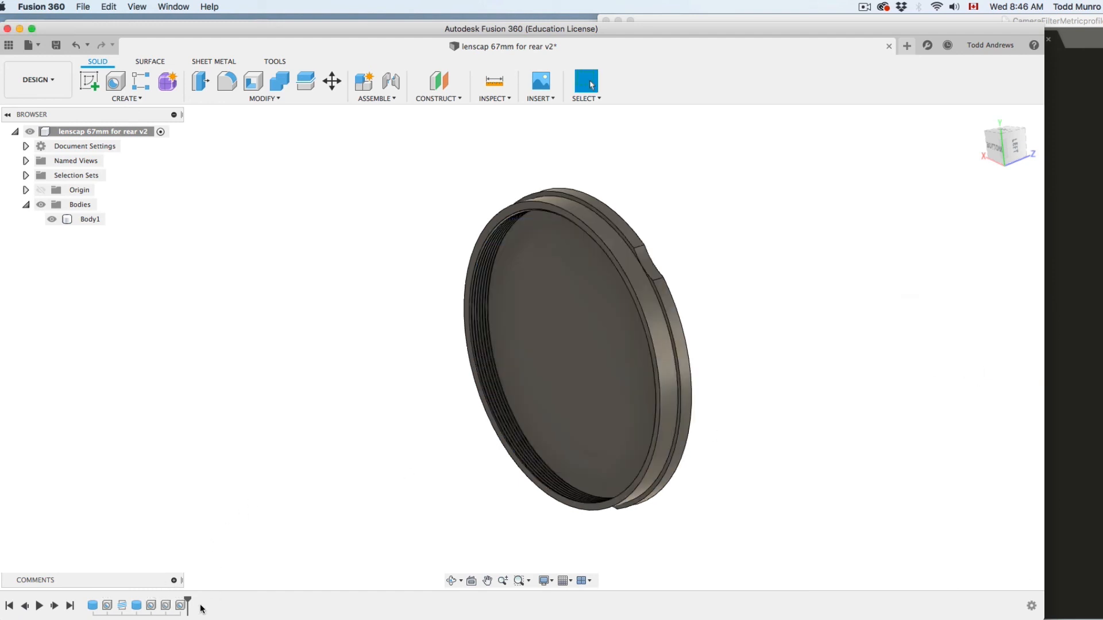
Step: Save the lens cap design as version v3 and start a Save As STL export of Body1
click(645, 260)
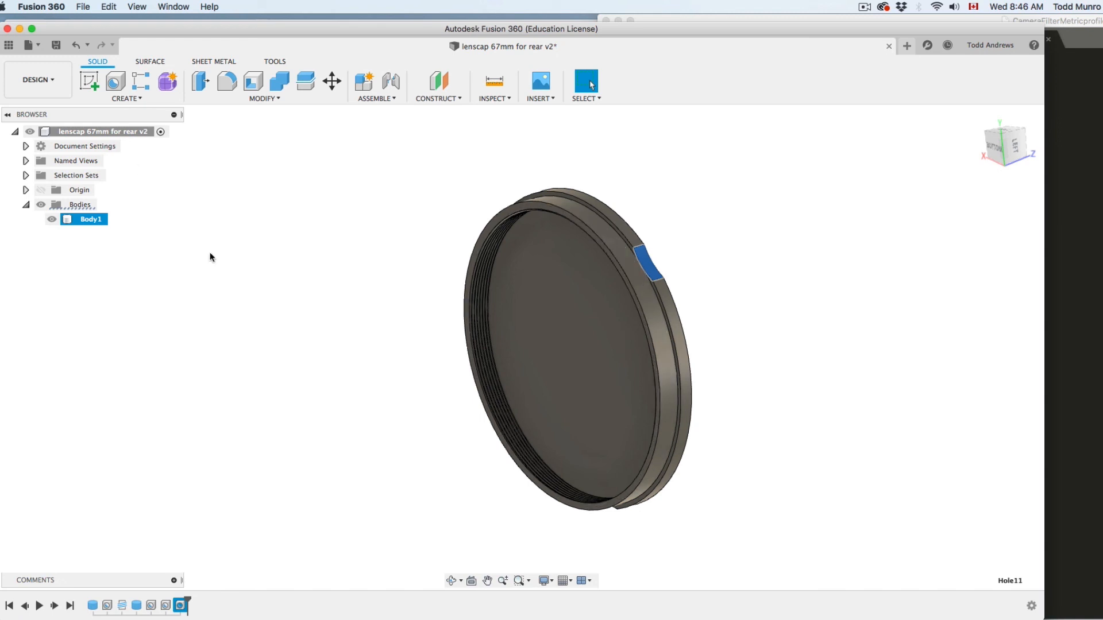
click(82, 6)
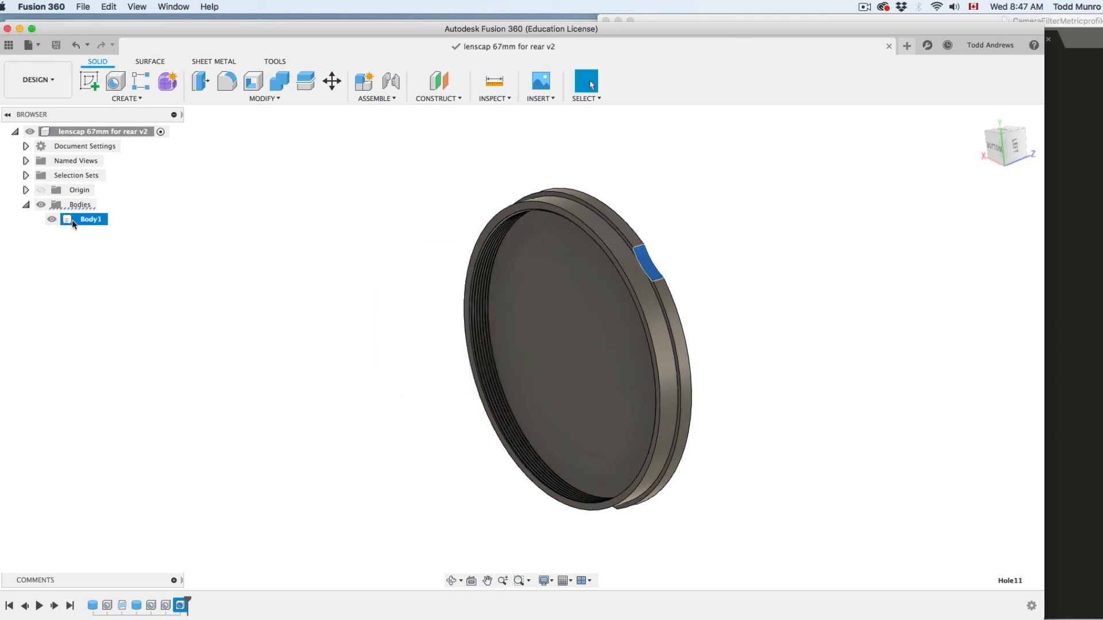
right_click(89, 219)
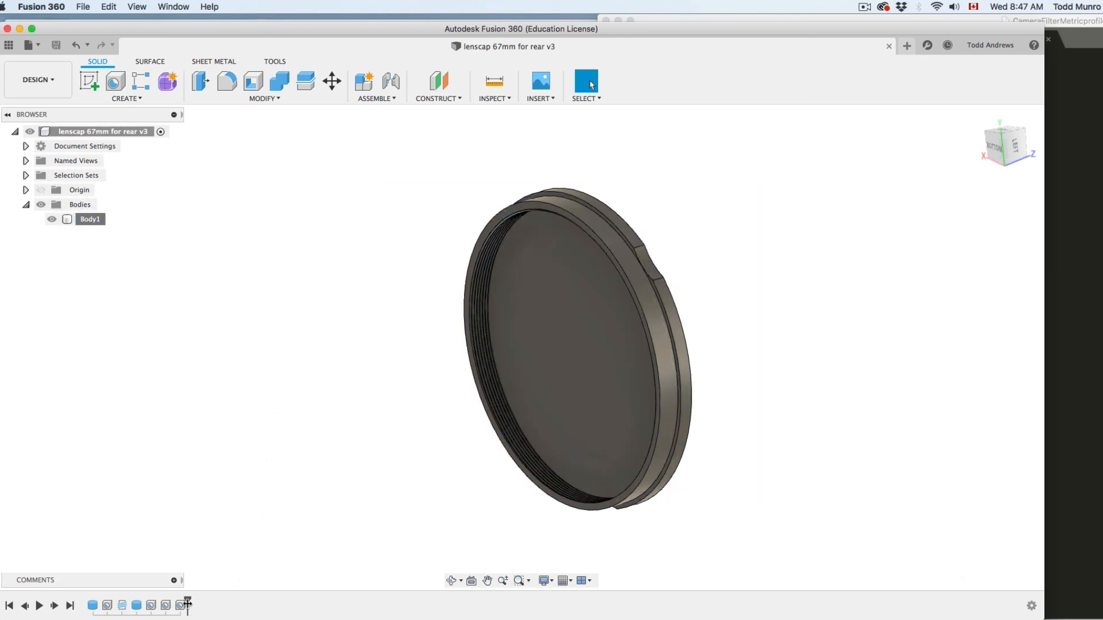
right_click(89, 218)
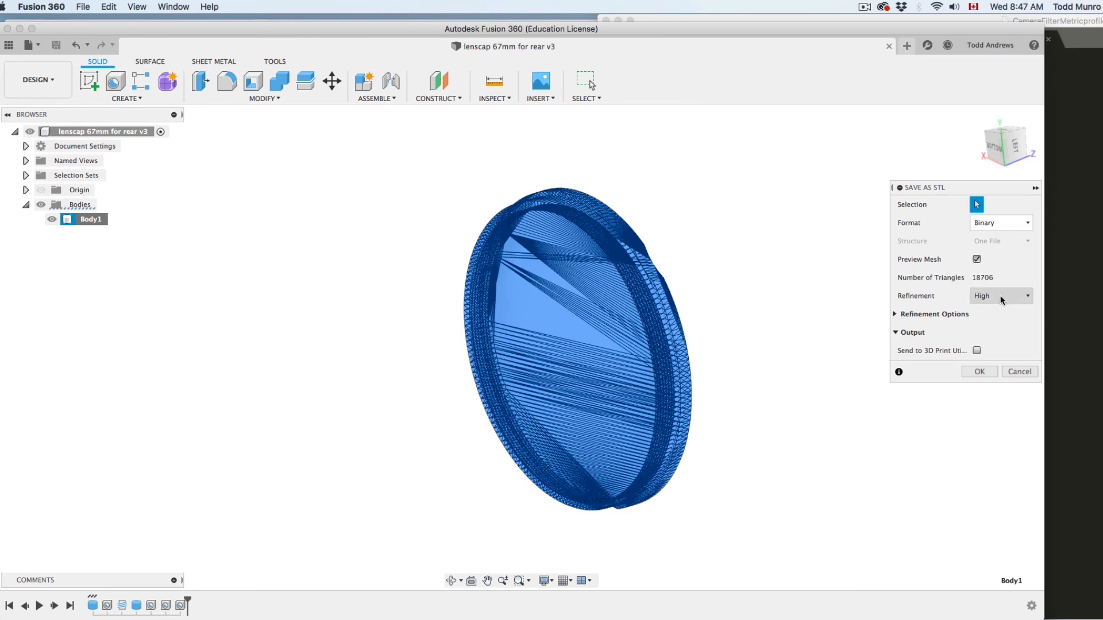
Step: Export Body1 as a high-refinement binary STL and send it to Cura's build plate
click(1026, 296)
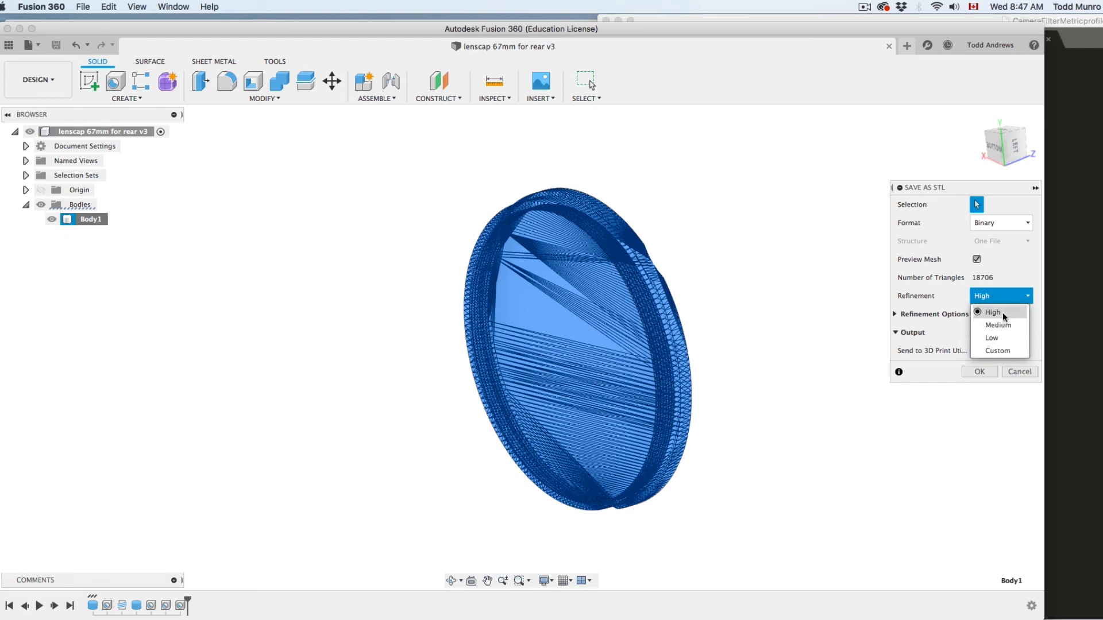
click(992, 312)
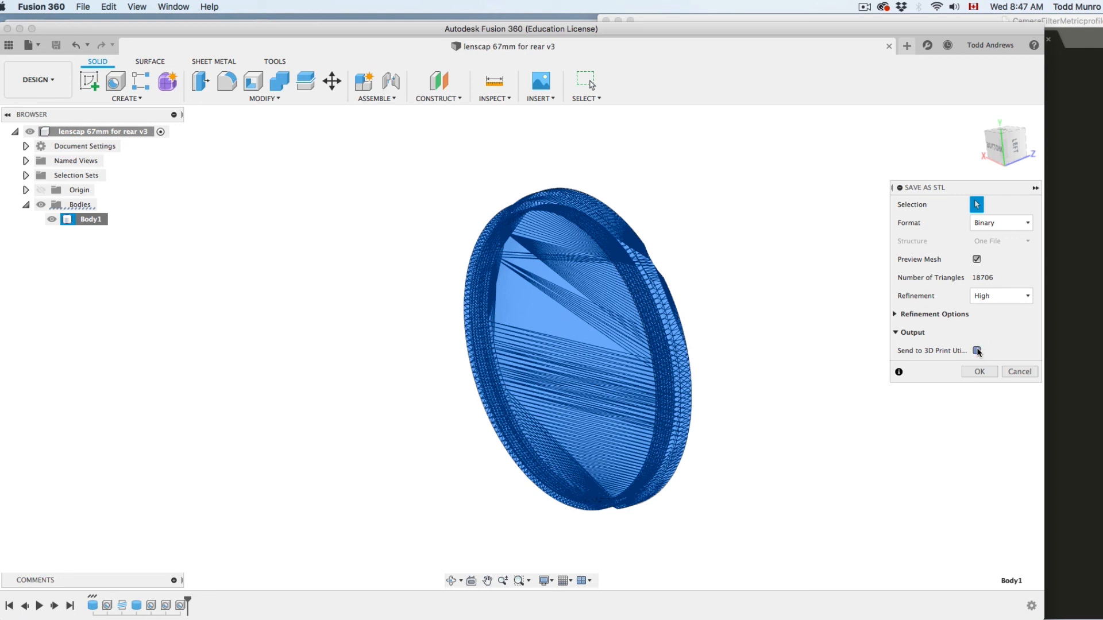
click(977, 350)
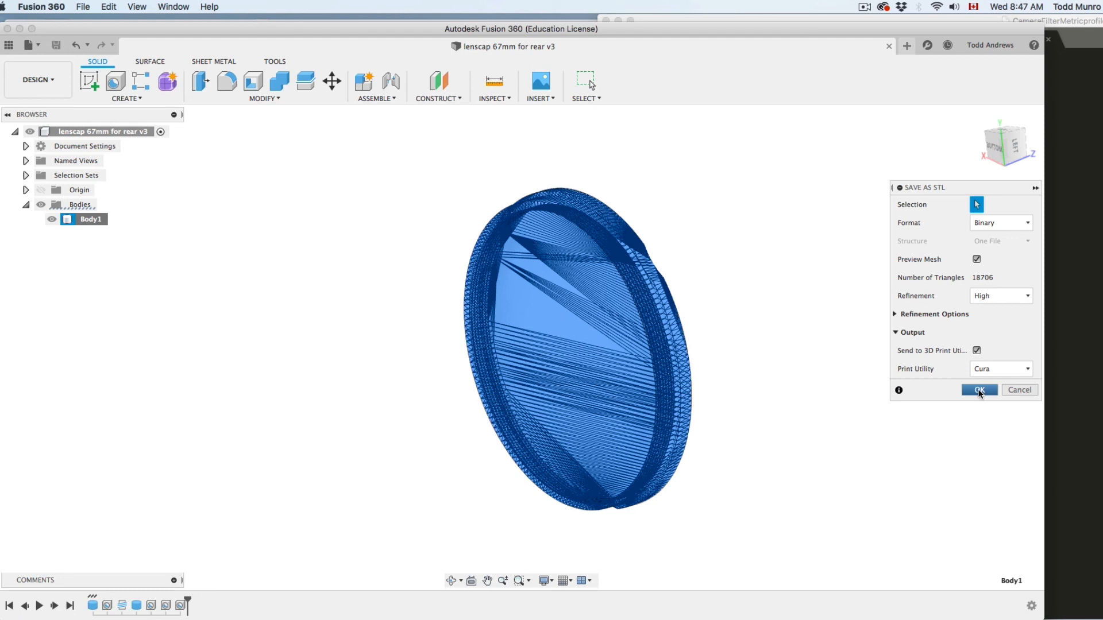
click(979, 390)
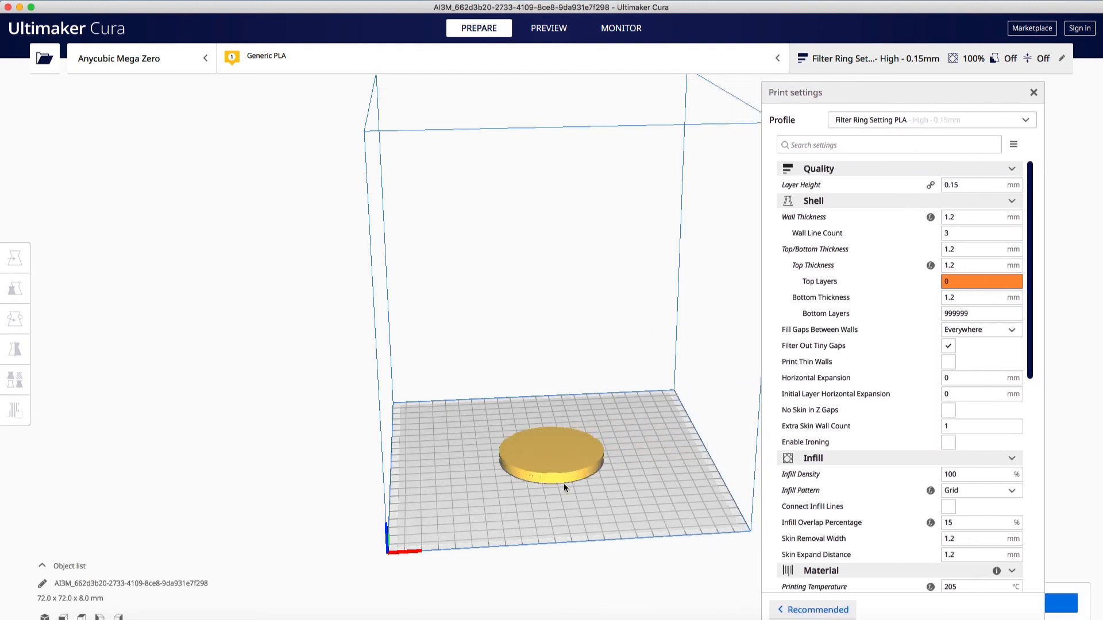
click(14, 257)
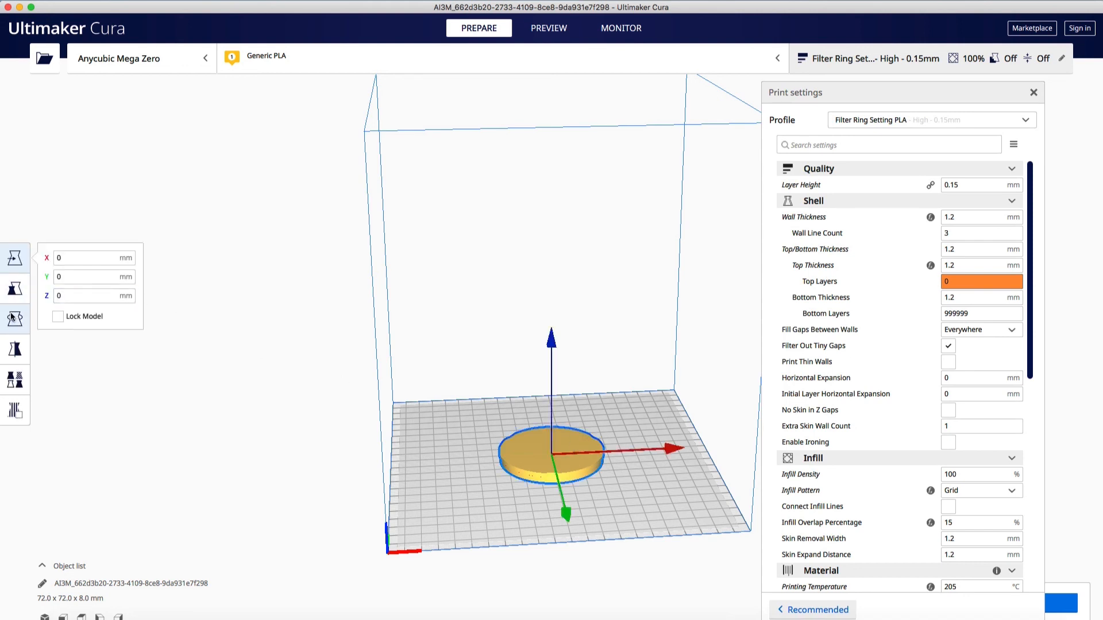
click(13, 314)
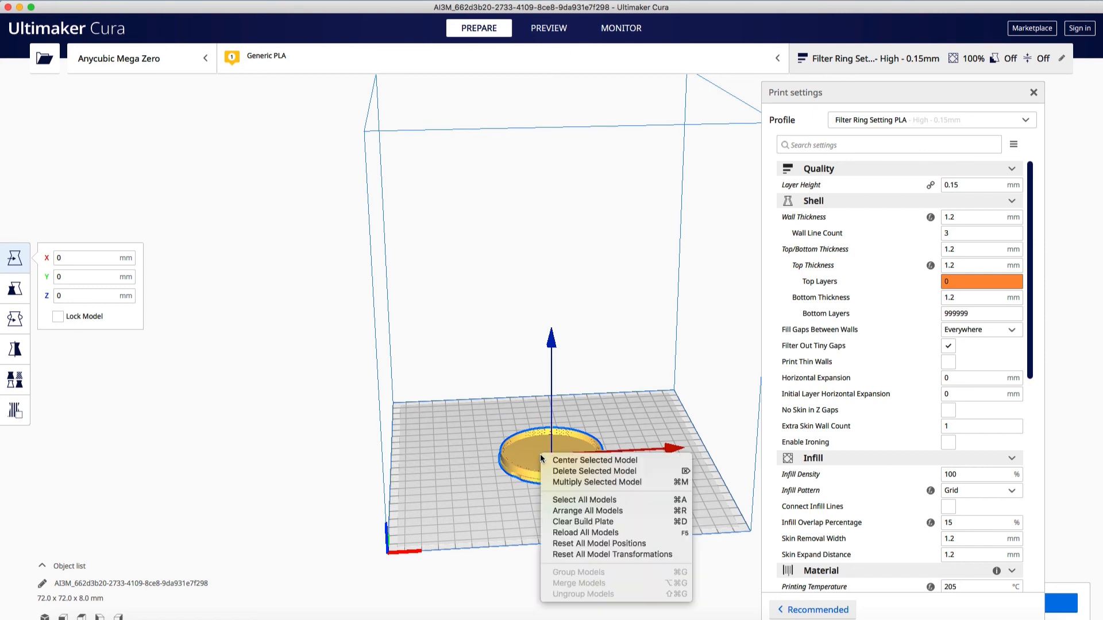
click(594, 460)
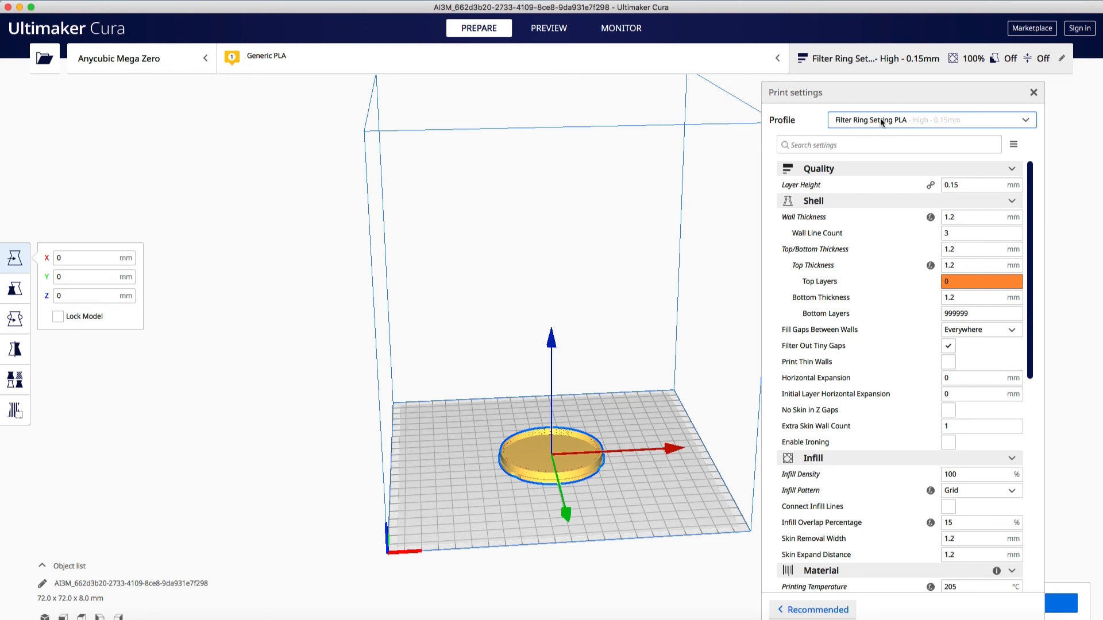
mouse_move(912, 127)
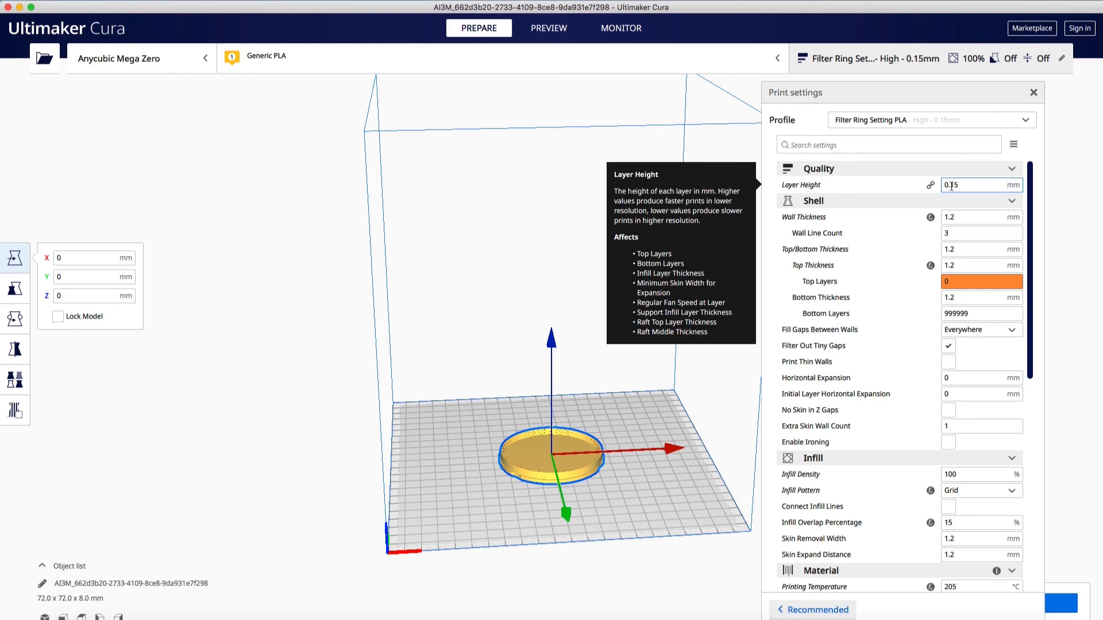
Step: Review layer height, shell, infill and material settings and slice the lens cap at 0.15 mm layers
click(951, 185)
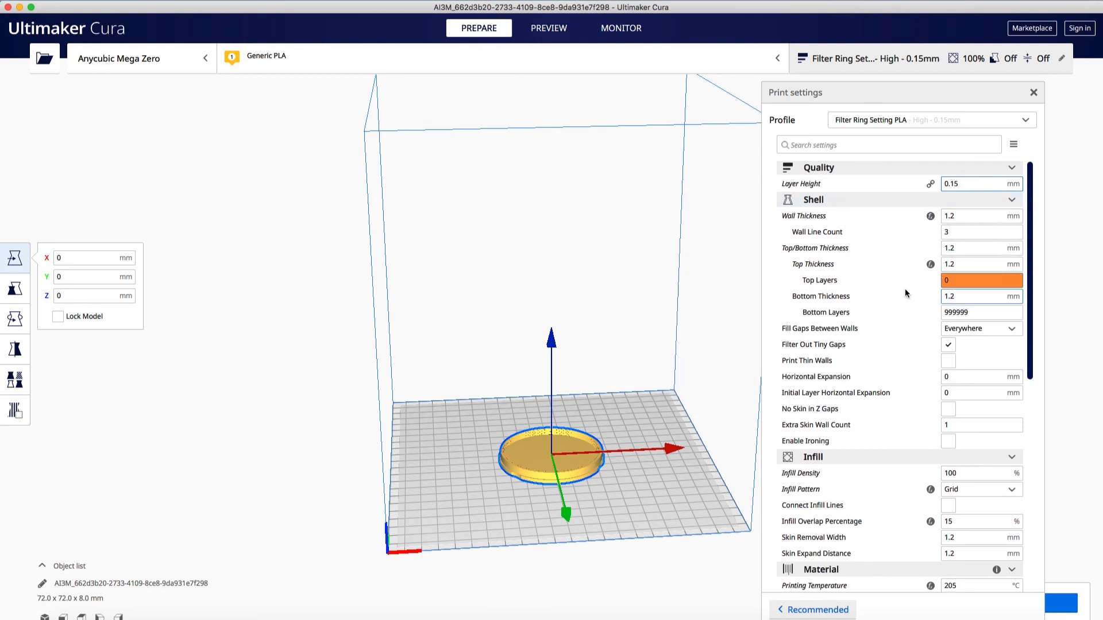
mouse_move(912, 325)
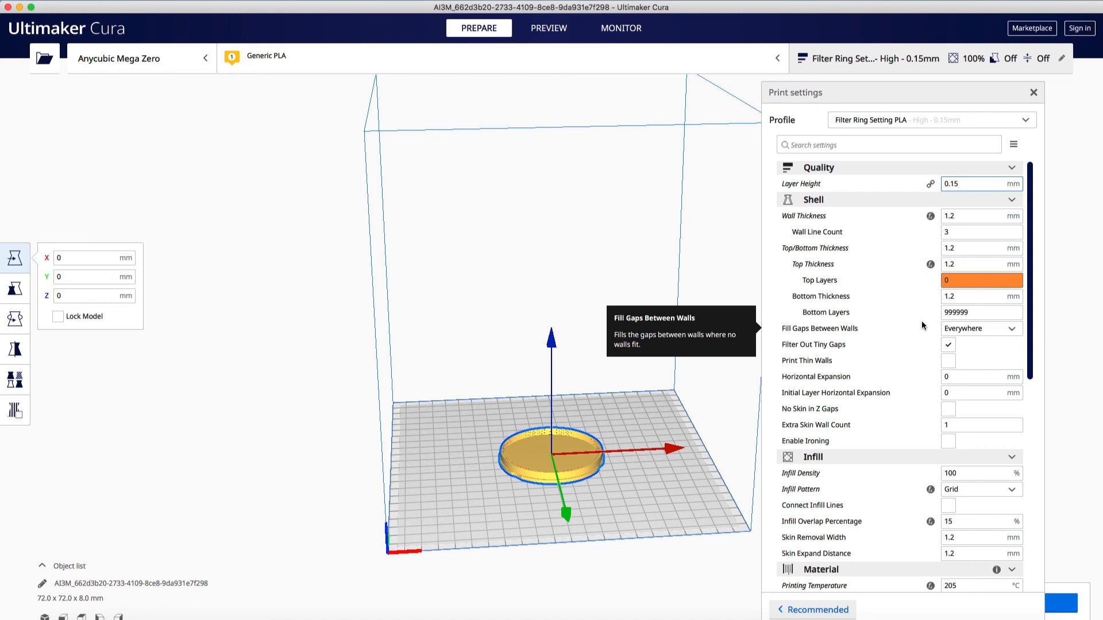
mouse_move(912, 283)
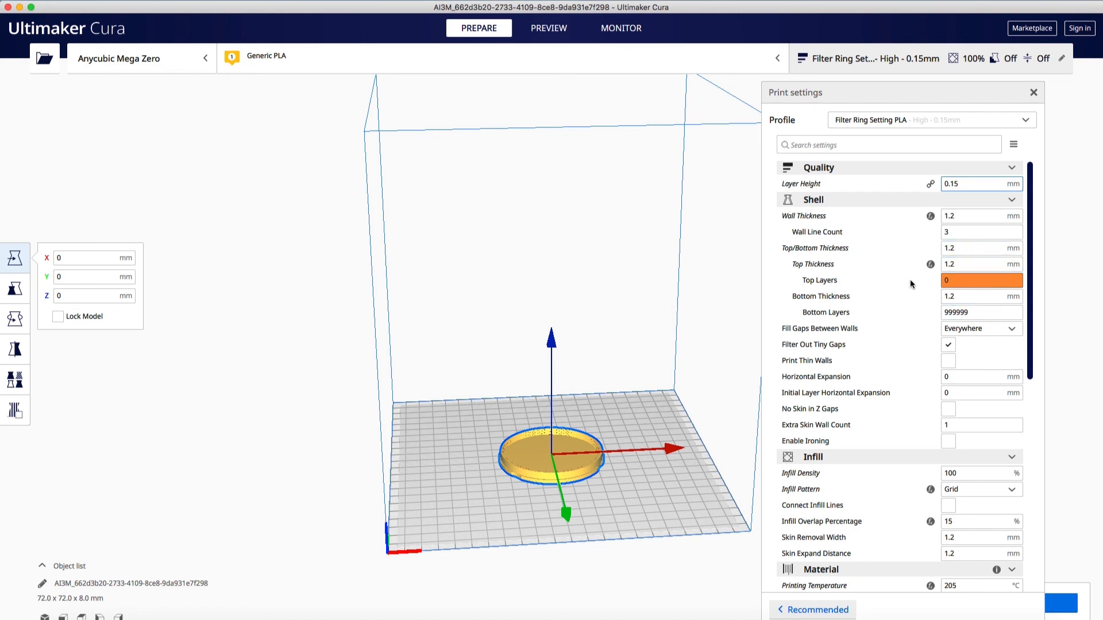
scroll(down, 3)
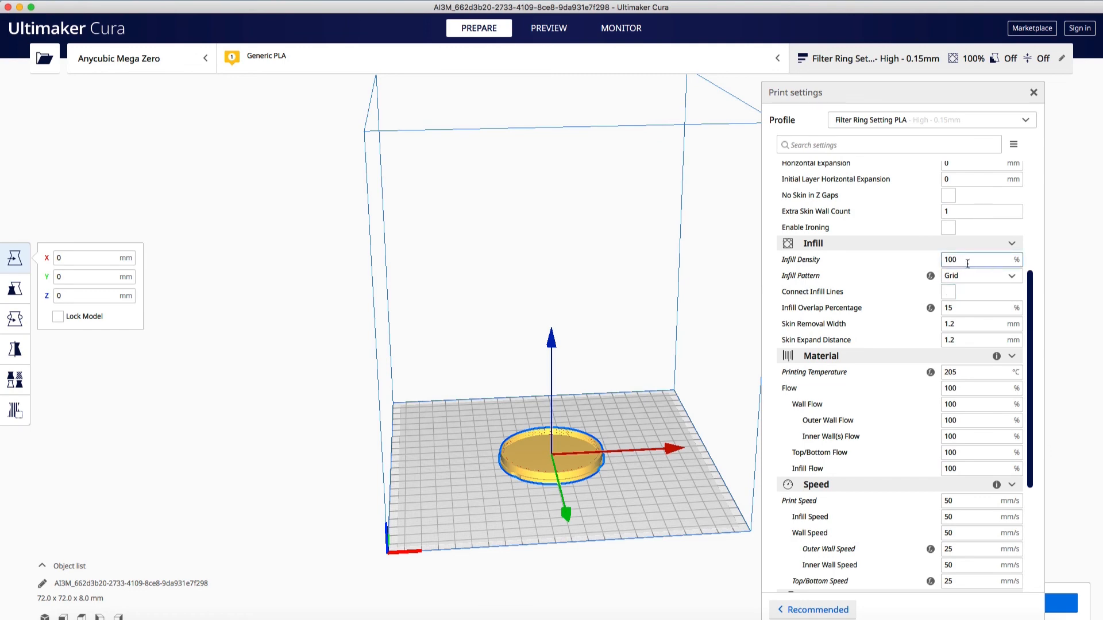
scroll(down, 3)
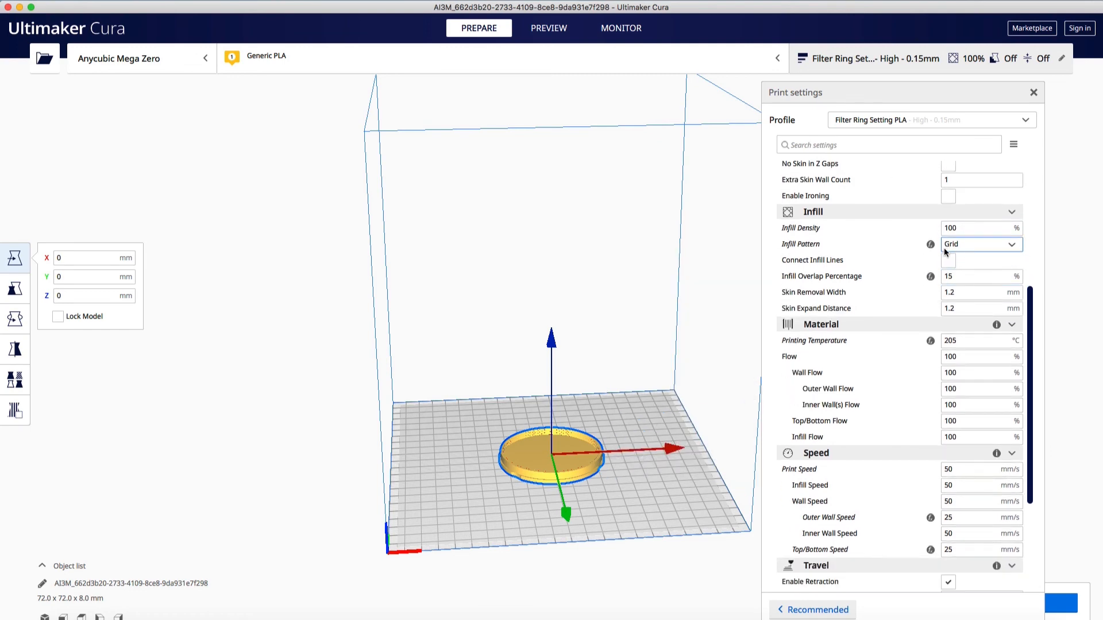
scroll(down, 3)
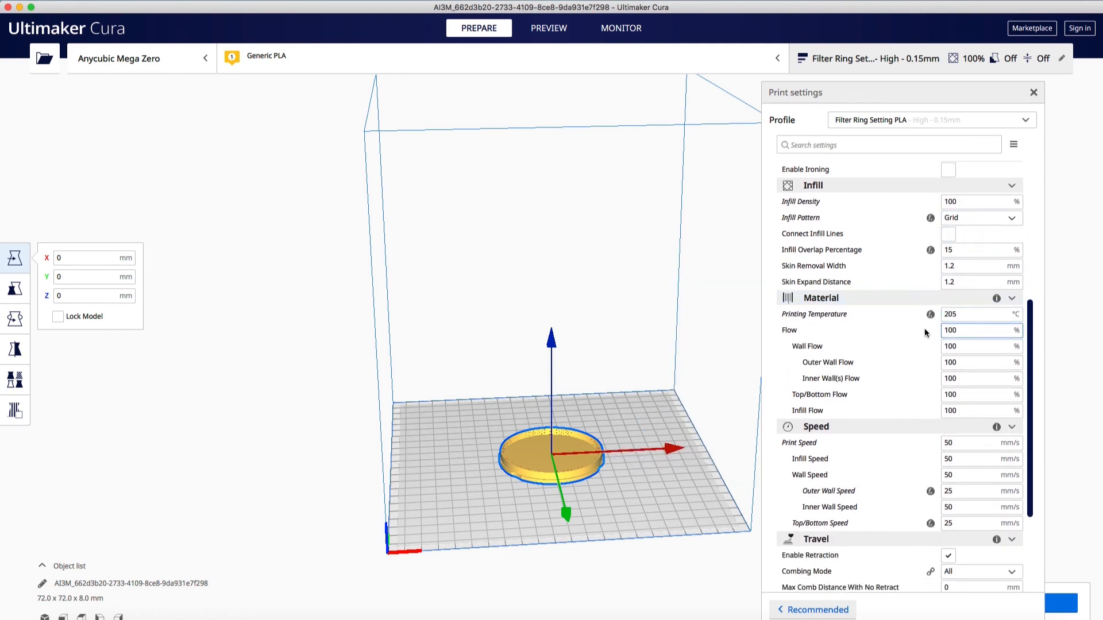
scroll(down, 3)
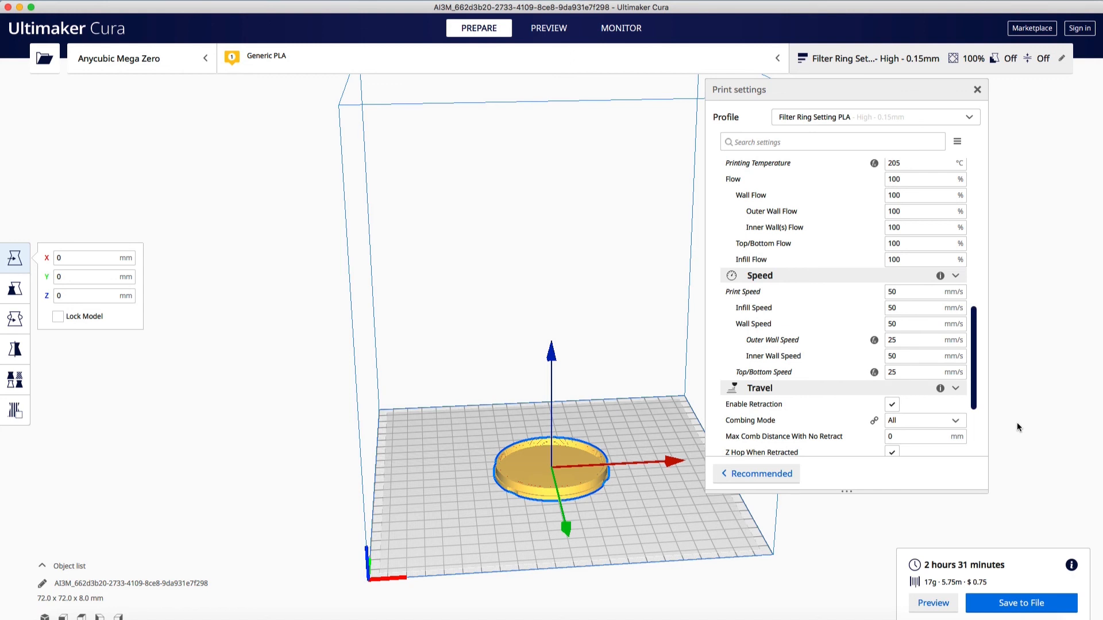
mouse_move(1020, 520)
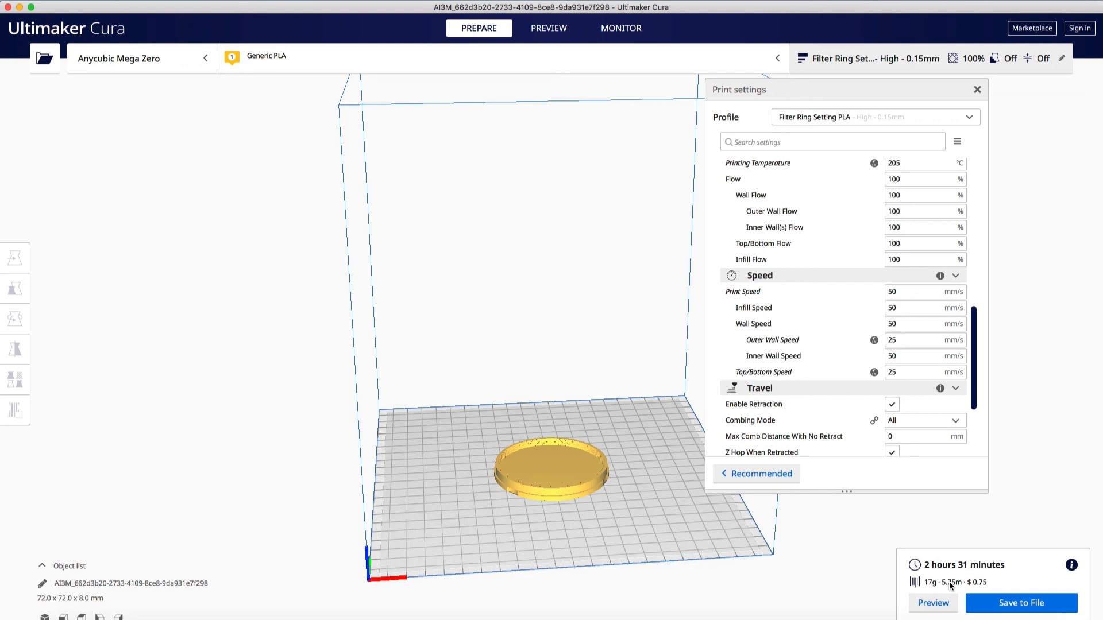
Step: Check the 17 g filament estimate and bring up the G-code save dialog for AI3M_67mm.gcode on MEGAZERO
click(843, 2)
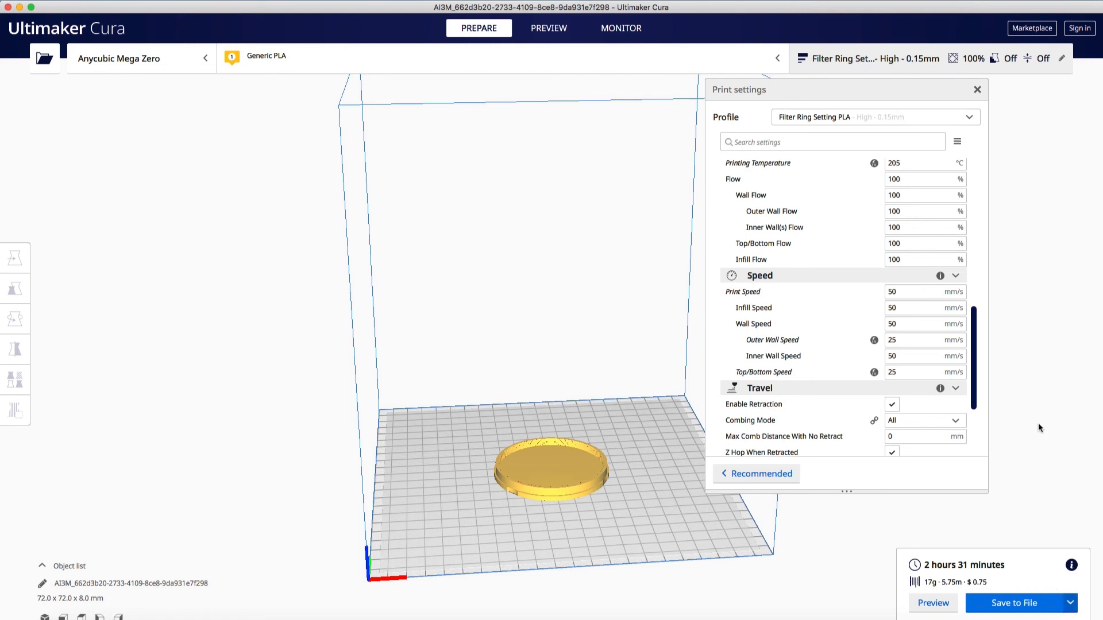
click(1016, 603)
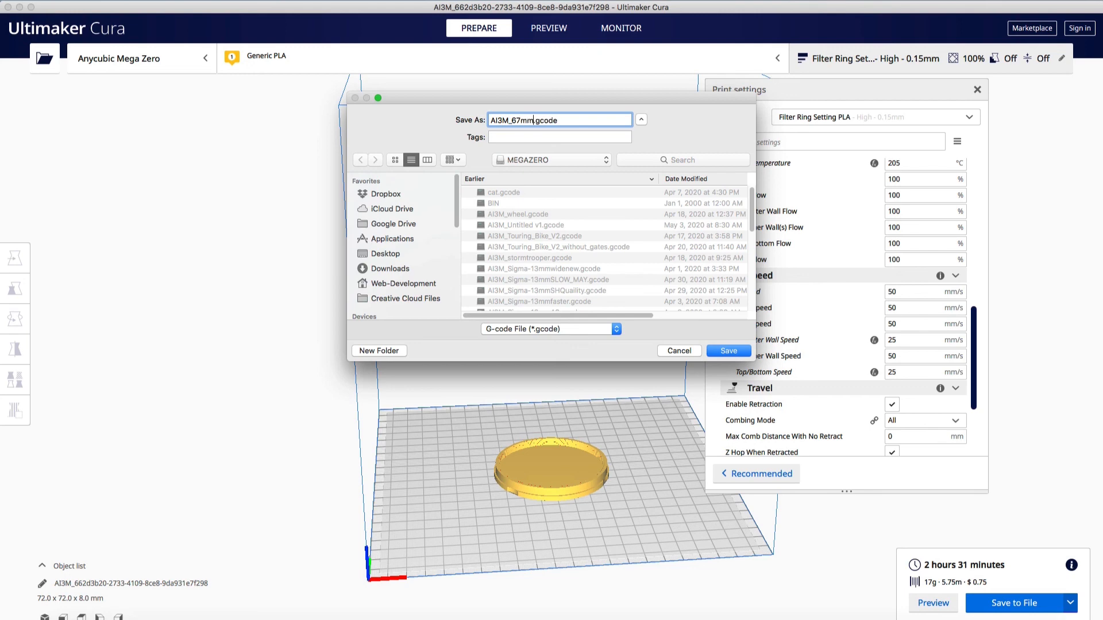
Step: Save the sliced G-code as 'AI3M_67mm lens cap.gcode' on the MEGAZERO drive
text(lens)
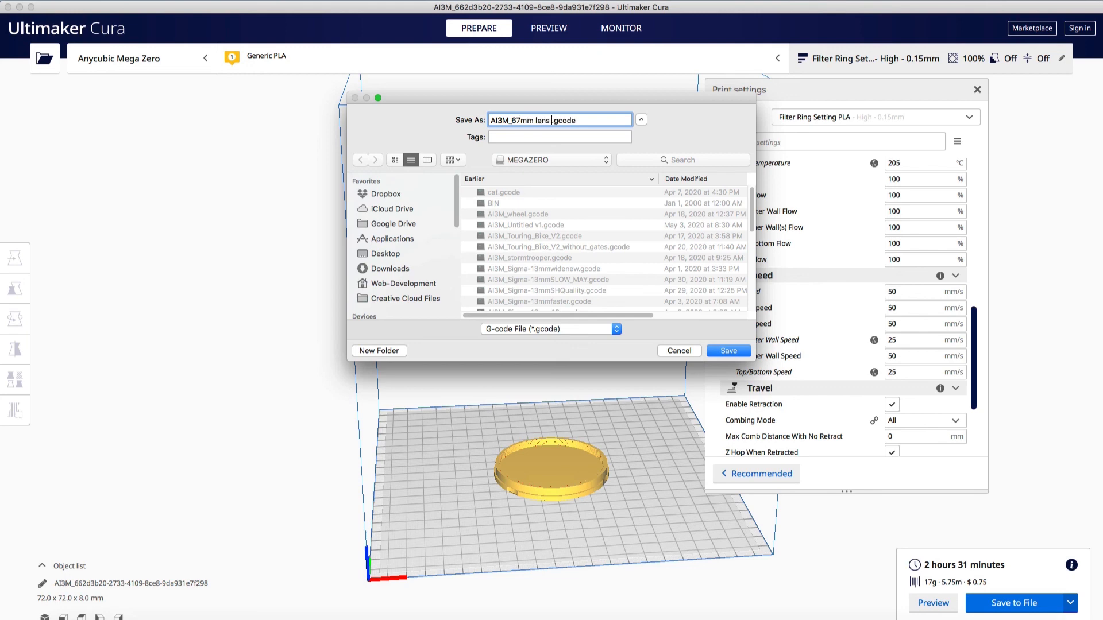
text(cap)
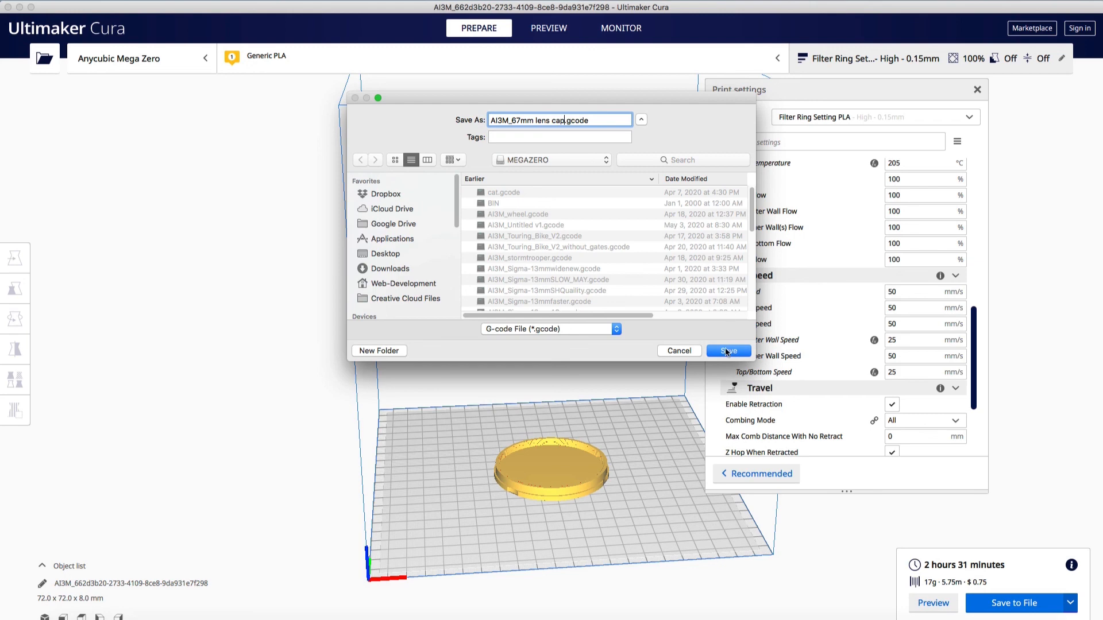
click(729, 352)
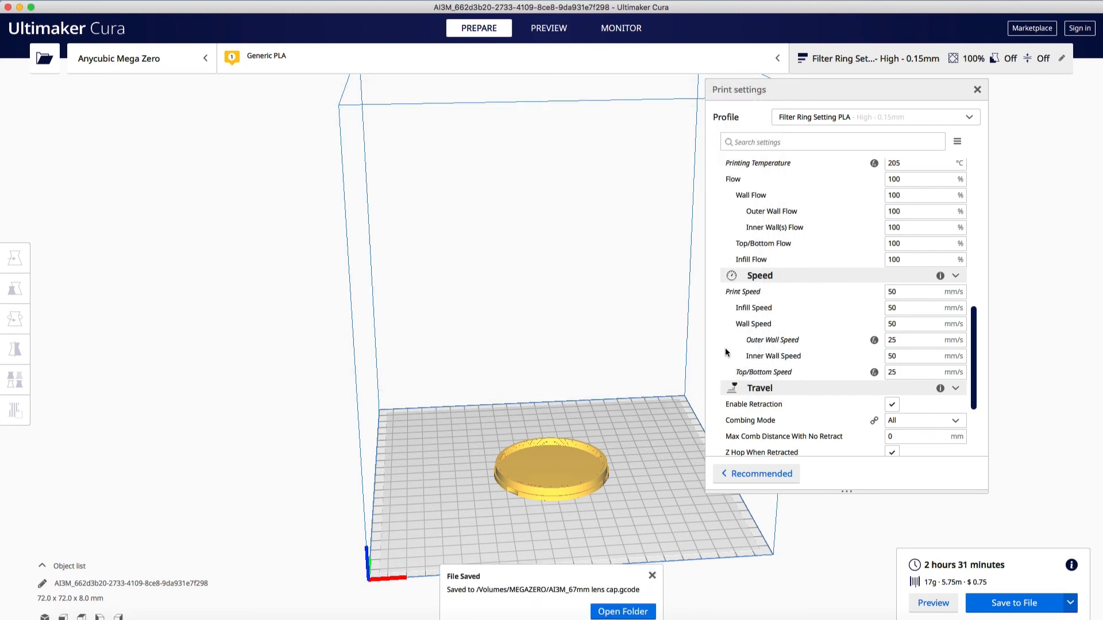